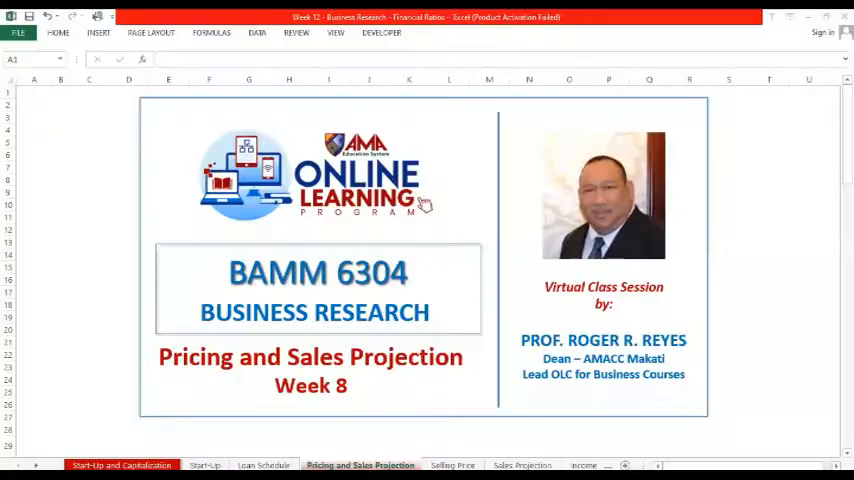
pyautogui.moveTo(696, 318)
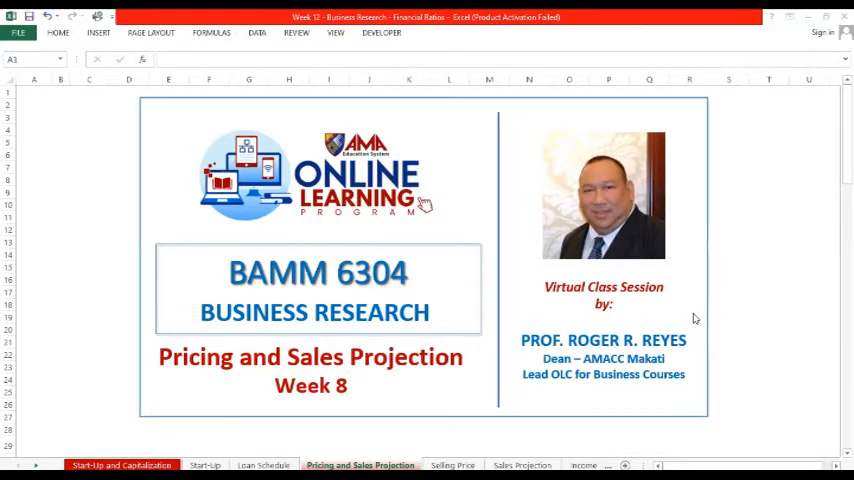
pyautogui.moveTo(28, 230)
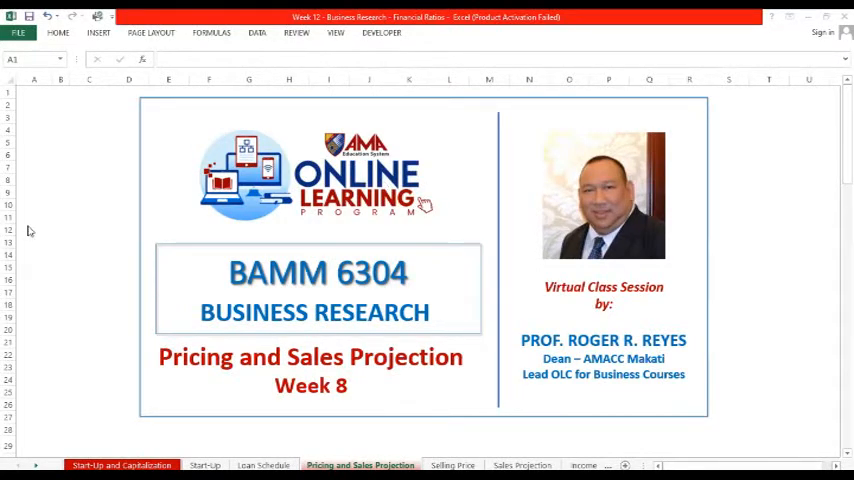
# Scroll down to the selling price = cost price + profit margin explanation.
pyautogui.scroll(-3)
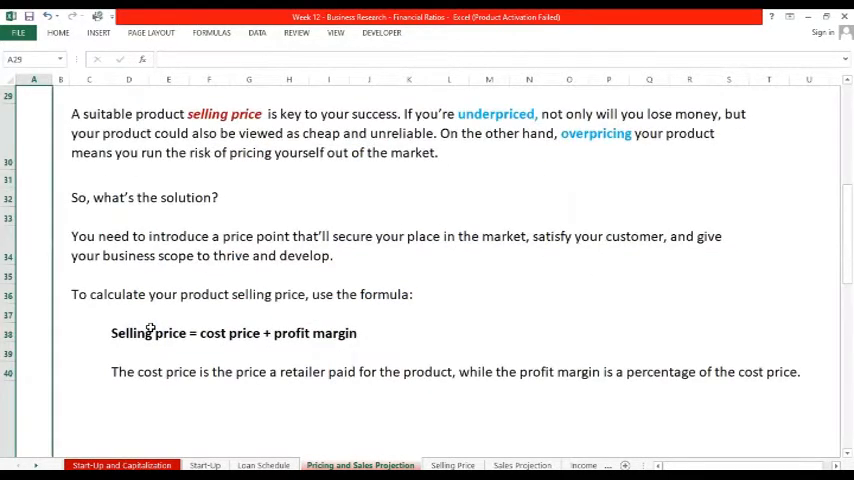
pyautogui.moveTo(474, 106)
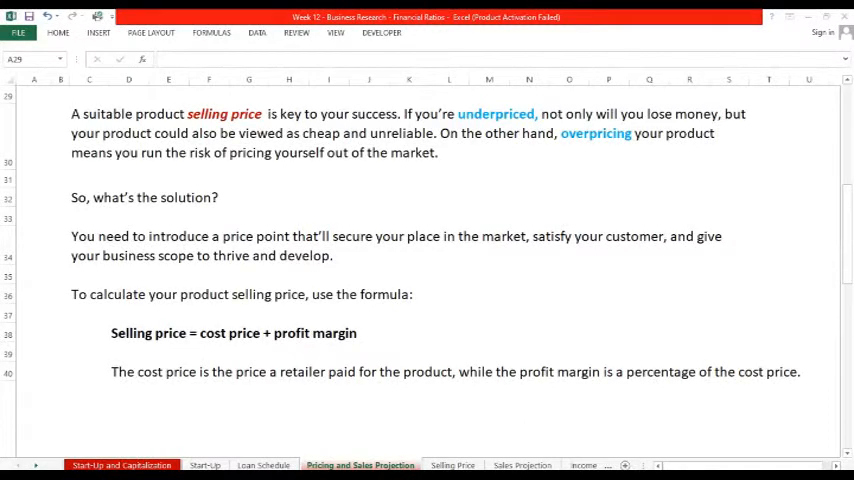
# Switch to the Selling Price sheet and bring Example 1 into view.
pyautogui.click(454, 464)
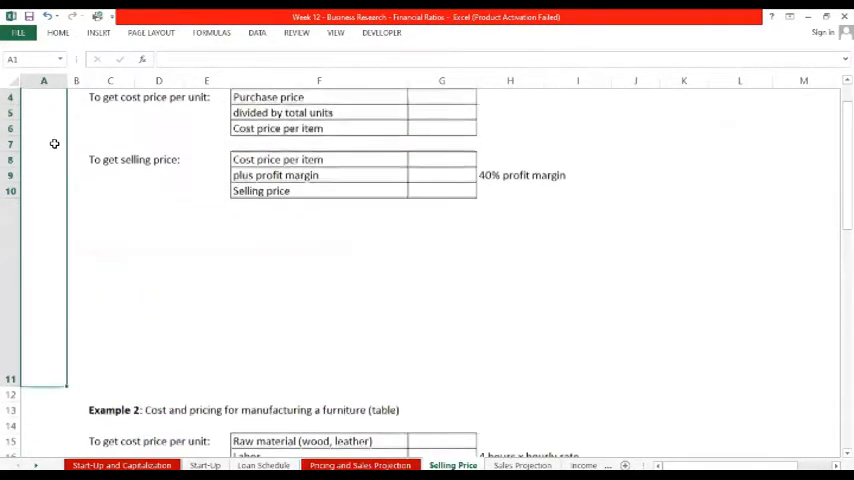
pyautogui.scroll(3)
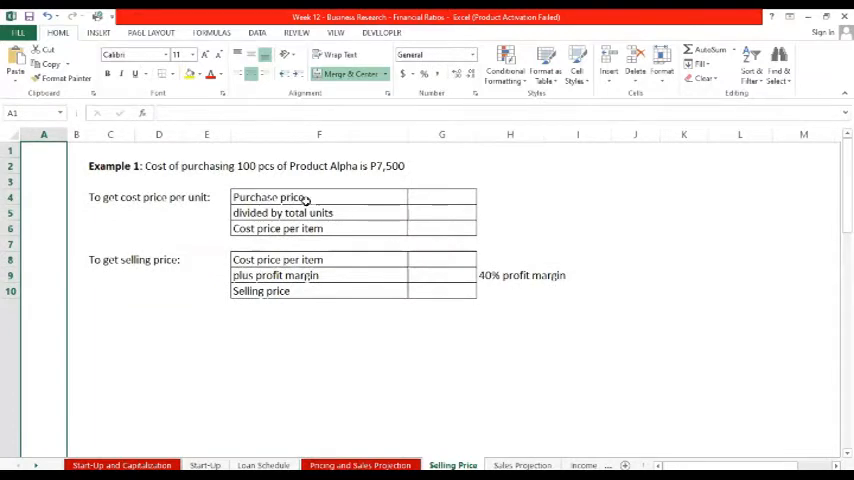
# Enter 7500 purchase price in G4, 100 units in G5, and =G4/G5 giving 75.00 per item in G6.
pyautogui.click(440, 196)
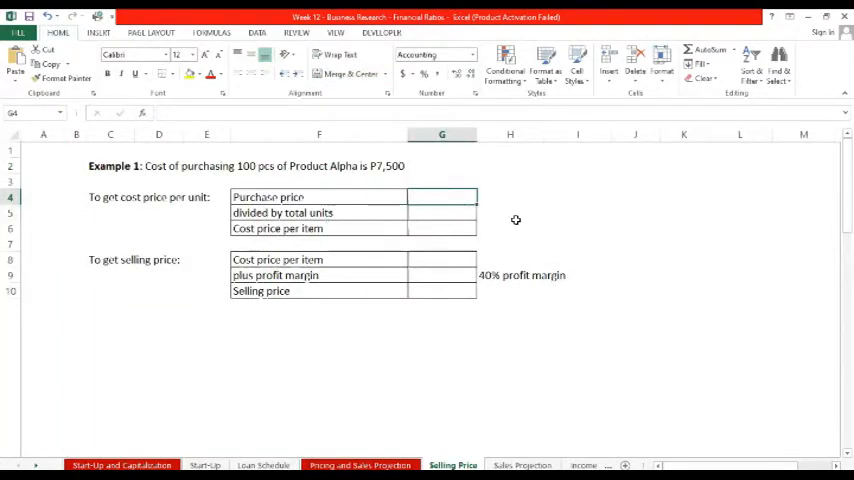
pyautogui.write('7500')
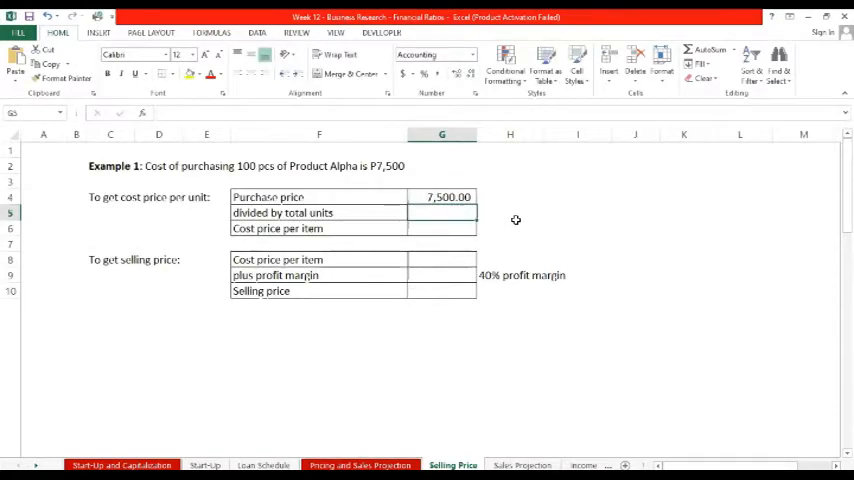
pyautogui.write('100.00')
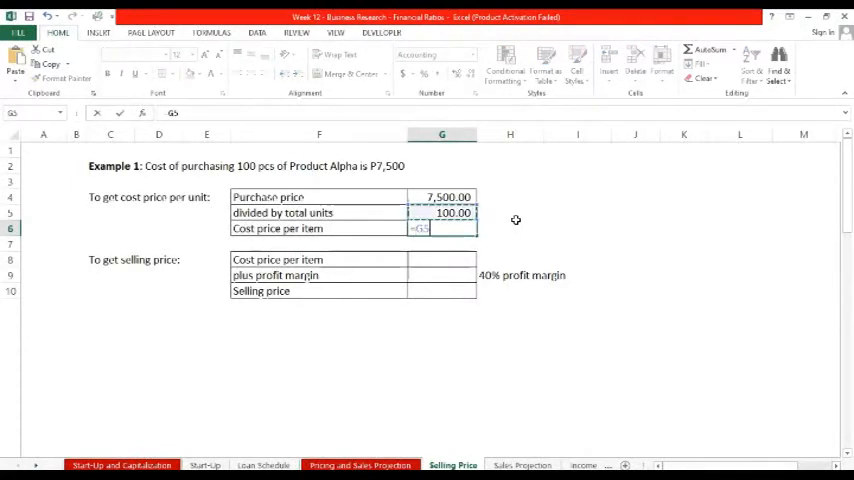
pyautogui.write('=G4/G5')
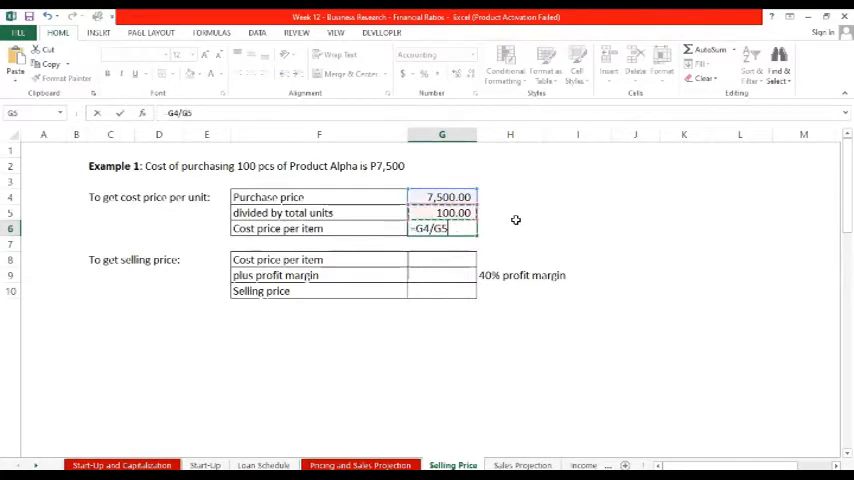
pyautogui.press('Return')
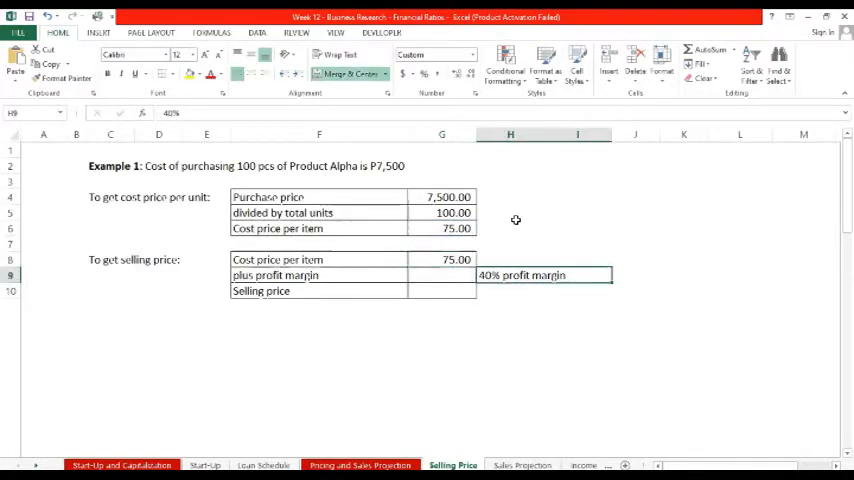
# Enter 50% margin in H9, profit =G8*H9 (37.50) and selling price =G8+G9 (112.50).
pyautogui.write('50%')
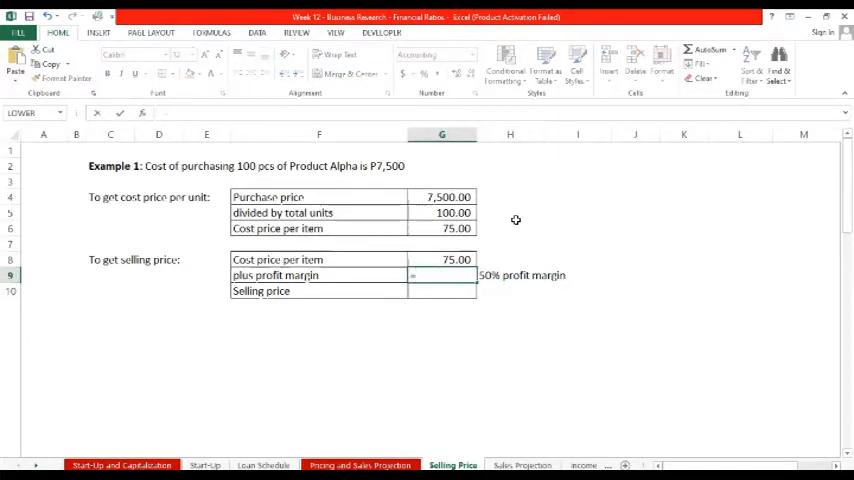
pyautogui.write('=G8*')
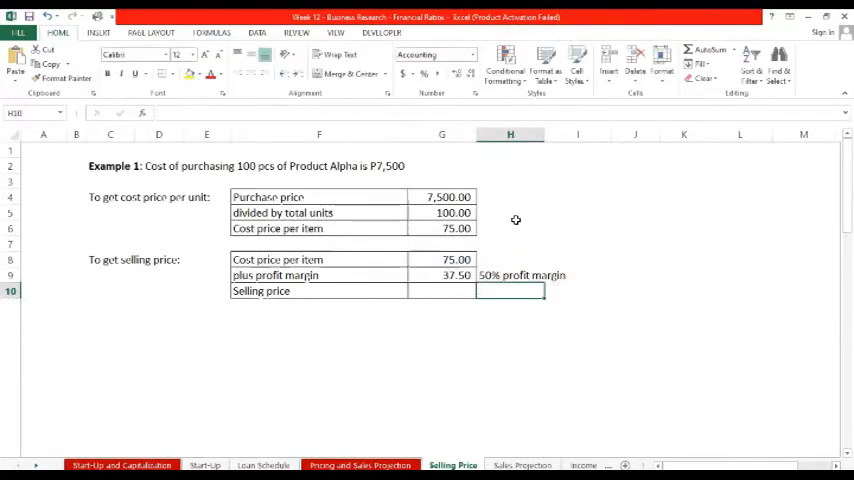
pyautogui.click(440, 290)
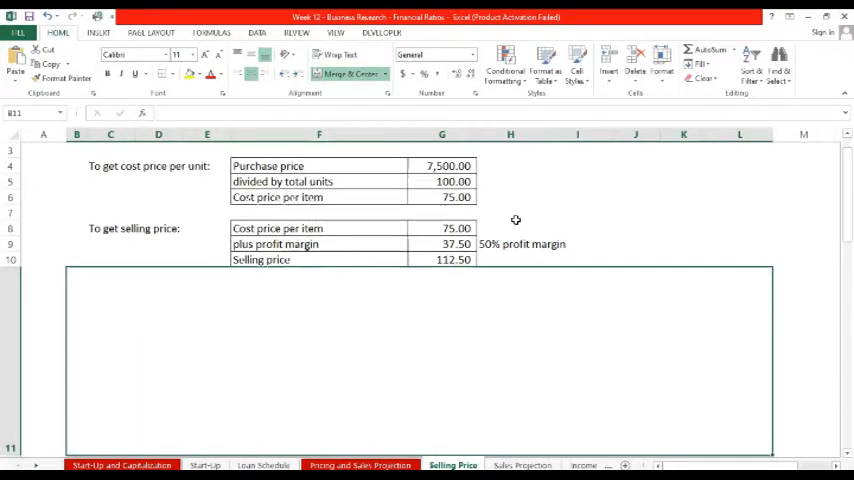
pyautogui.click(440, 260)
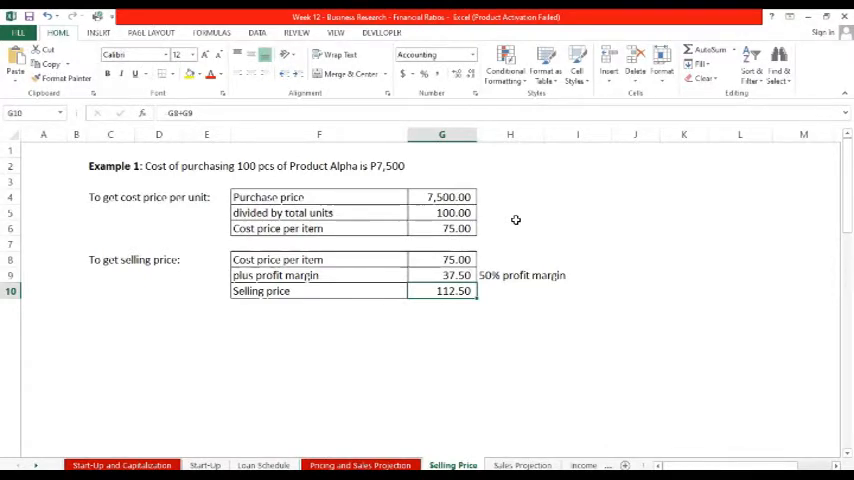
# Try 90% and 80% margins in H9, settling on 87% for 65.25 profit and 140.25 selling price.
pyautogui.click(442, 276)
pyautogui.write('85')
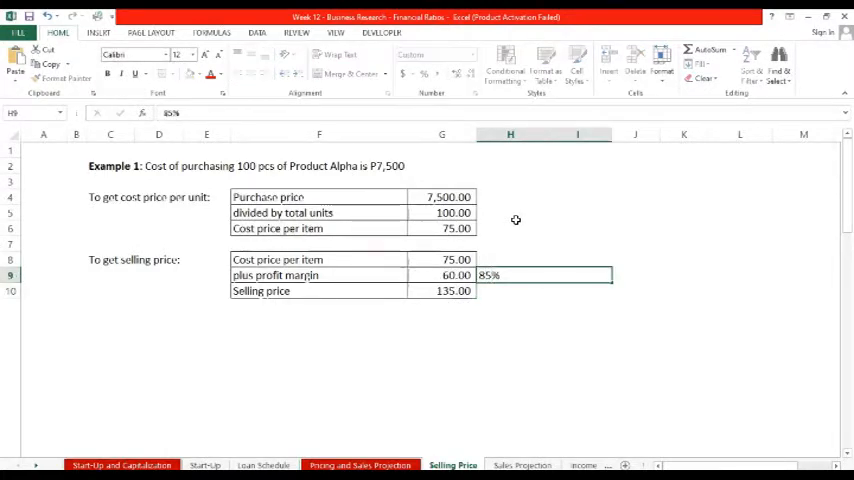
pyautogui.write('90%')
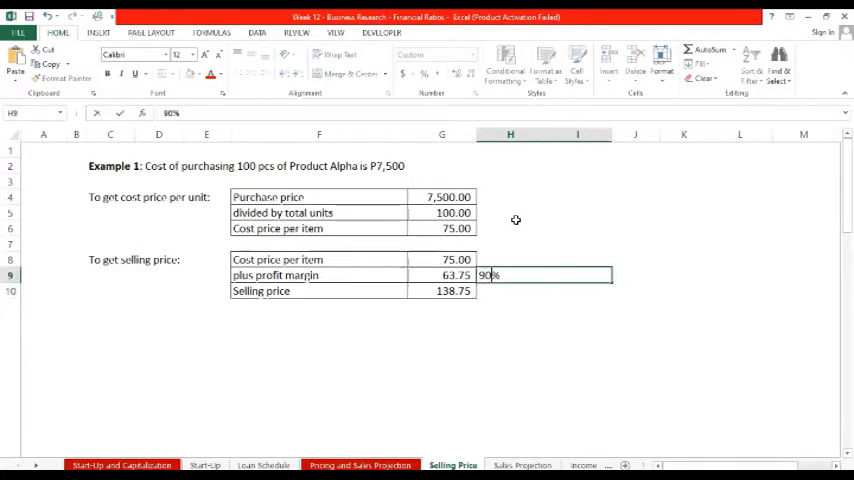
pyautogui.write('80%')
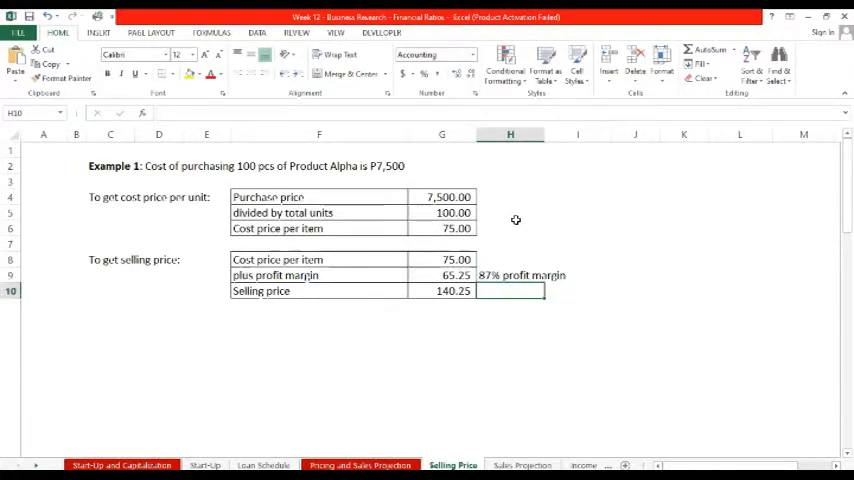
pyautogui.click(544, 276)
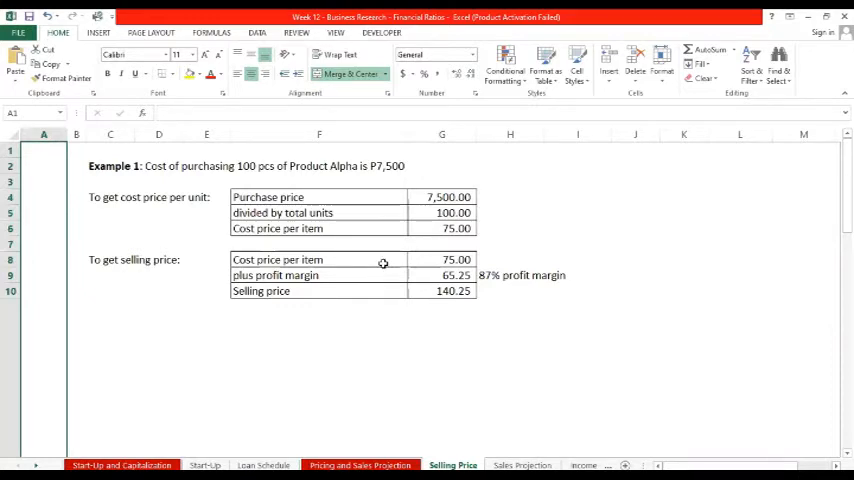
# Enter 2,500.00 as the raw material (wood, leather) cost in Example 2's furniture table.
pyautogui.scroll(-3)
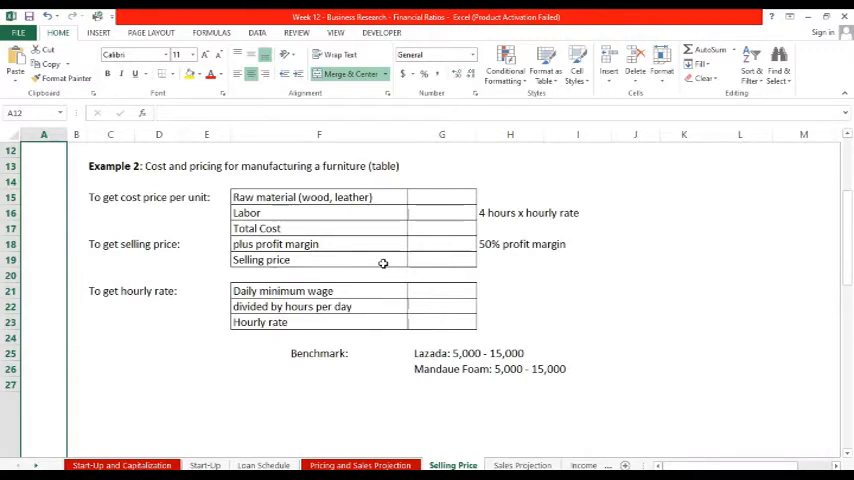
pyautogui.click(440, 196)
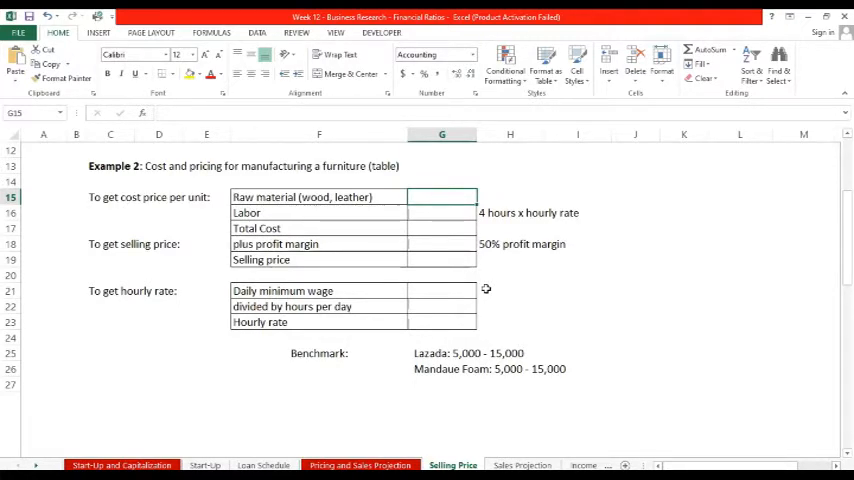
pyautogui.write('2500')
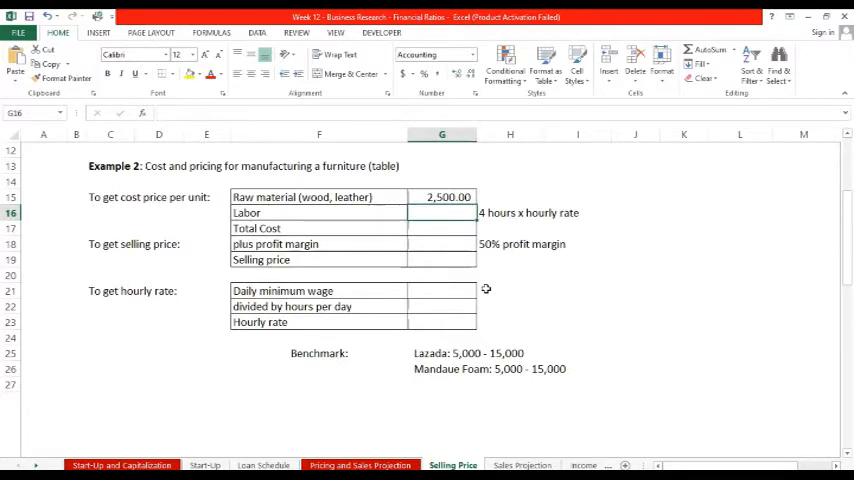
pyautogui.click(544, 212)
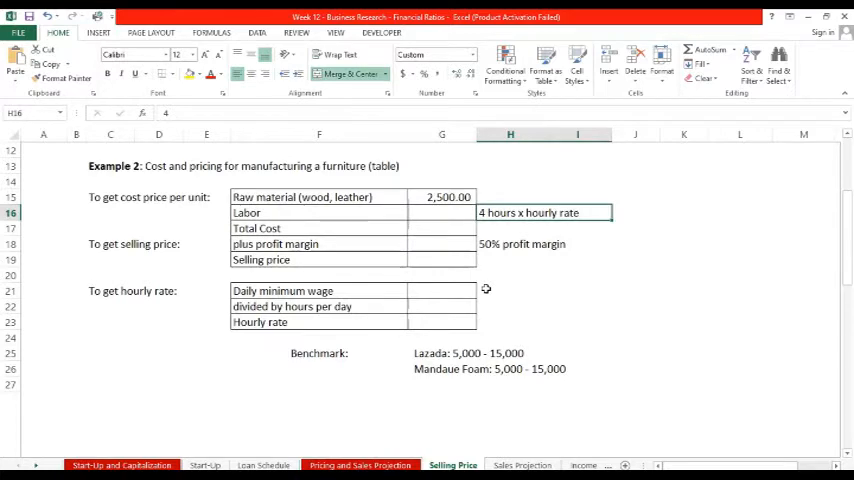
# Record a 537.00 daily minimum wage over 8.00 hours, giving a 67.13 hourly rate with =G21/G22.
pyautogui.click(440, 212)
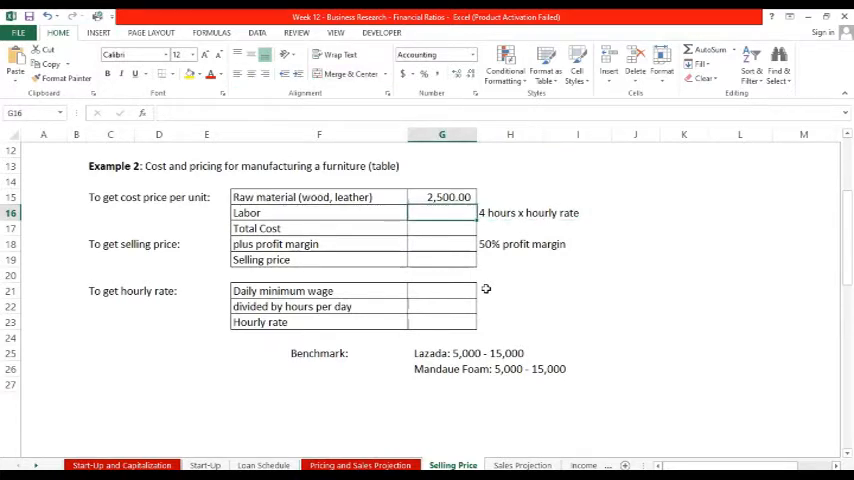
pyautogui.write('5')
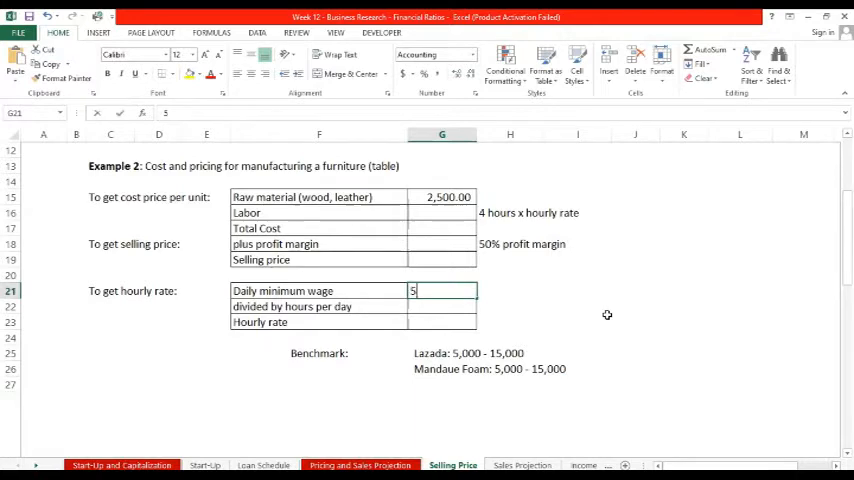
pyautogui.press('Return')
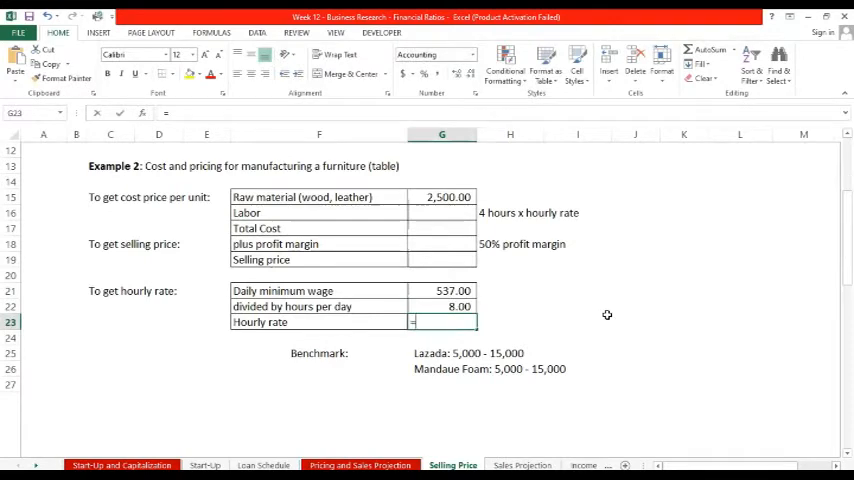
pyautogui.write('=G21/')
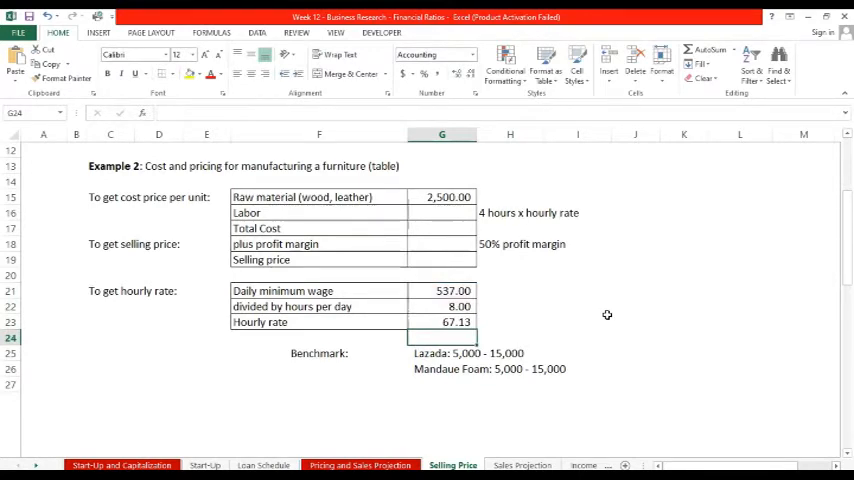
pyautogui.click(442, 212)
pyautogui.write('=')
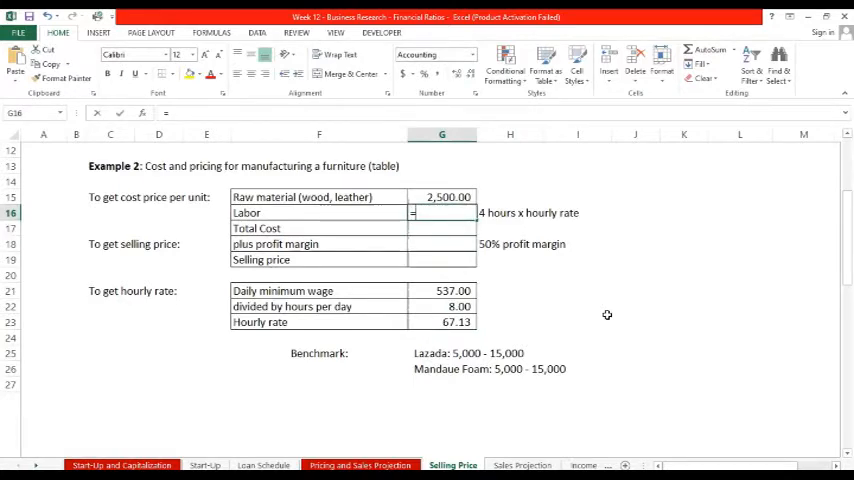
# Revise the Labor formula from four to six hours at the hourly rate, giving 402.75.
pyautogui.click(442, 320)
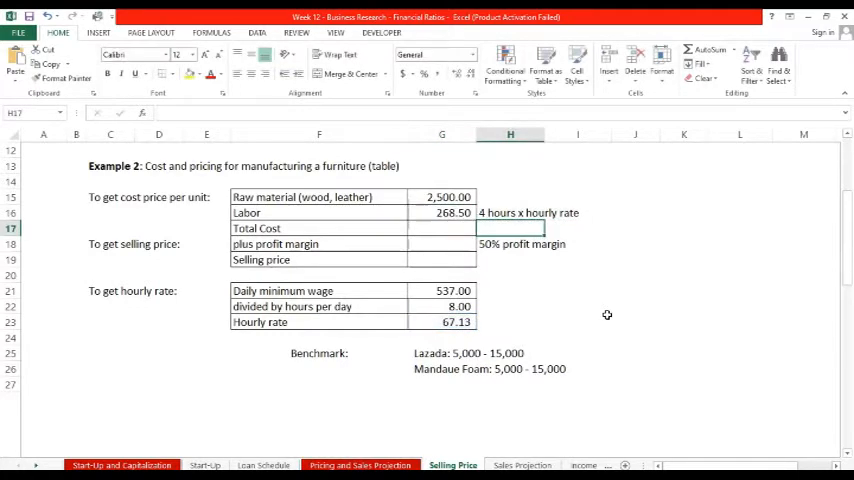
pyautogui.click(440, 228)
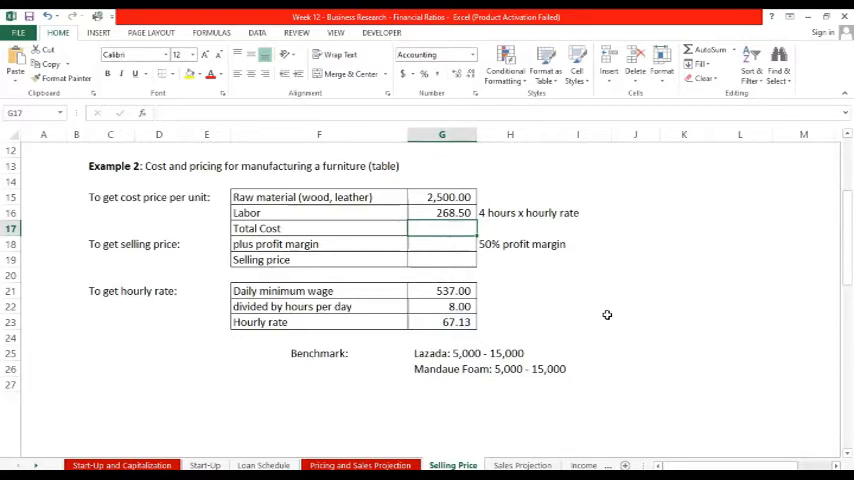
pyautogui.click(544, 212)
pyautogui.write('5')
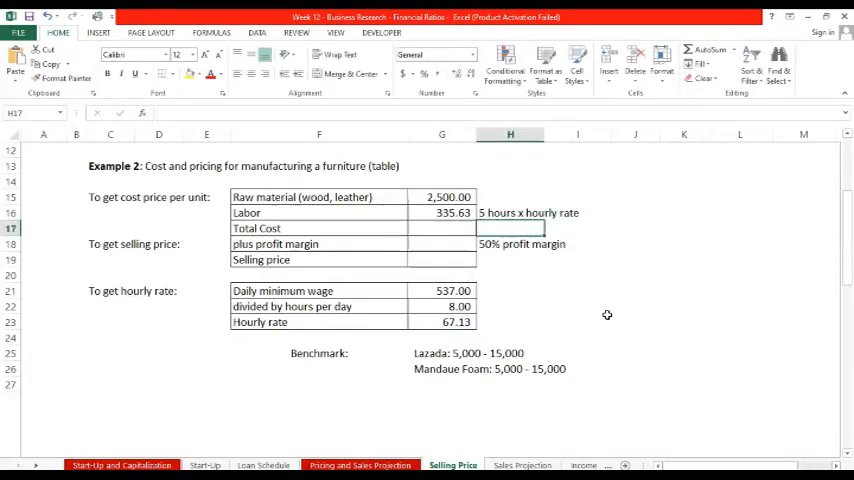
pyautogui.click(440, 212)
pyautogui.write('=')
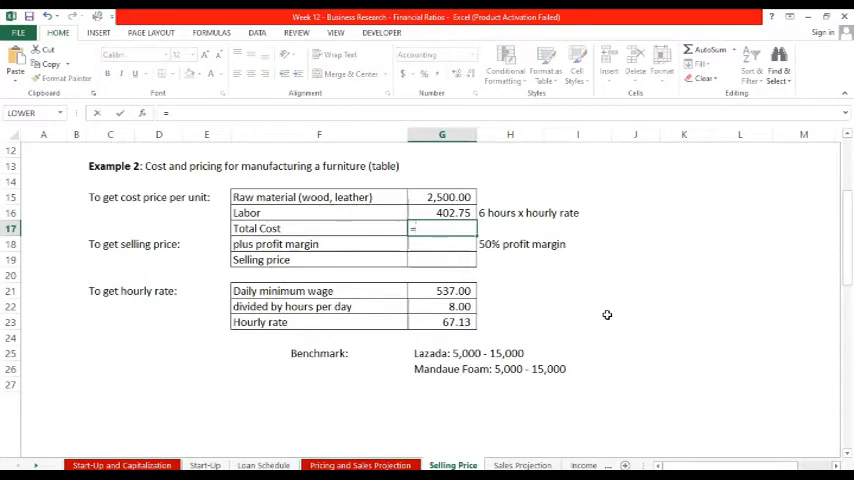
# Enter Total Cost =G15+G16 (2,902.75), 50% profit =G17*H18 (1,451.38) and Selling price =G17+G18 (4,354.13).
pyautogui.click(440, 196)
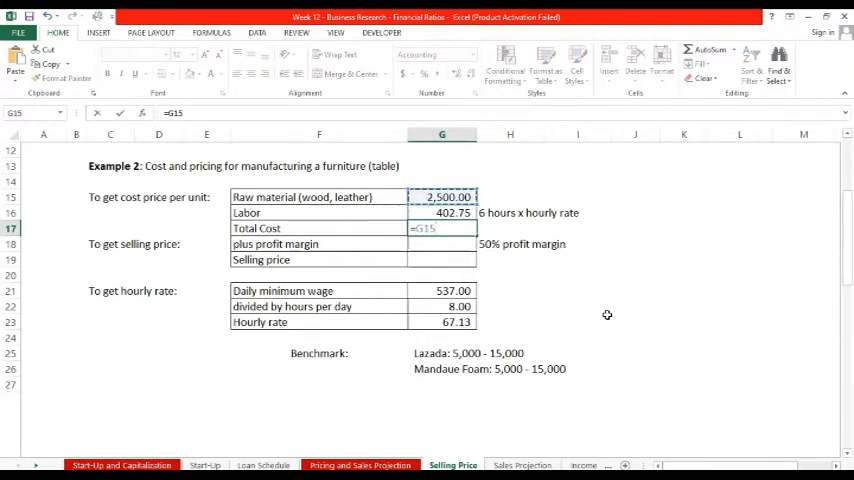
pyautogui.press('Return')
pyautogui.write('=G17*H18')
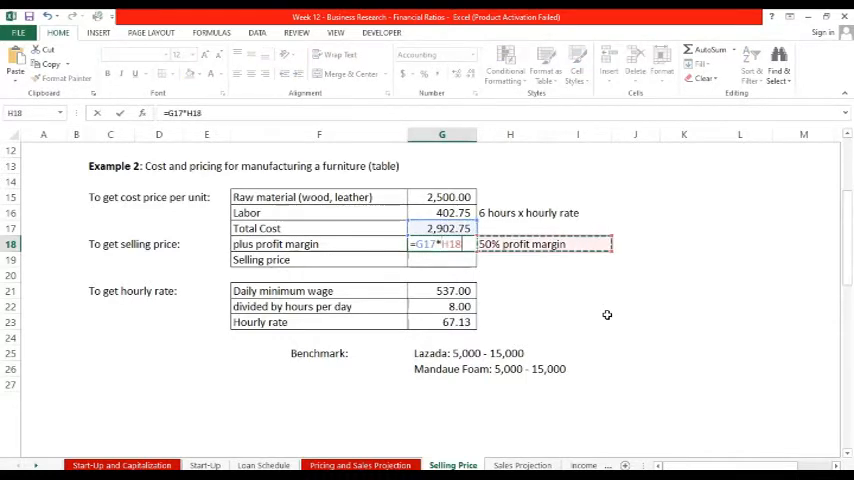
pyautogui.press('Return')
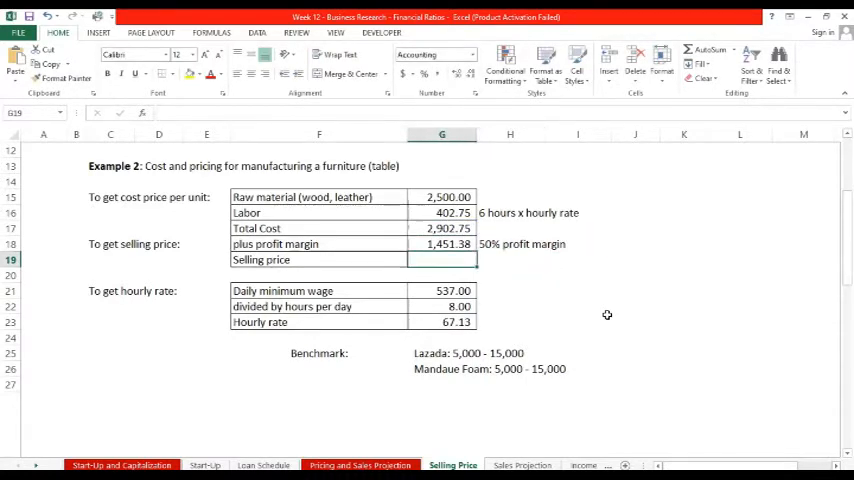
pyautogui.write('=G18')
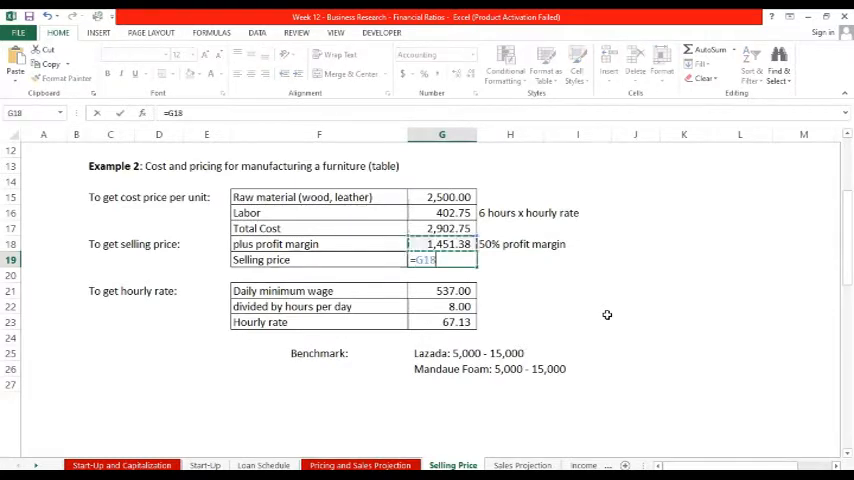
pyautogui.press('Return')
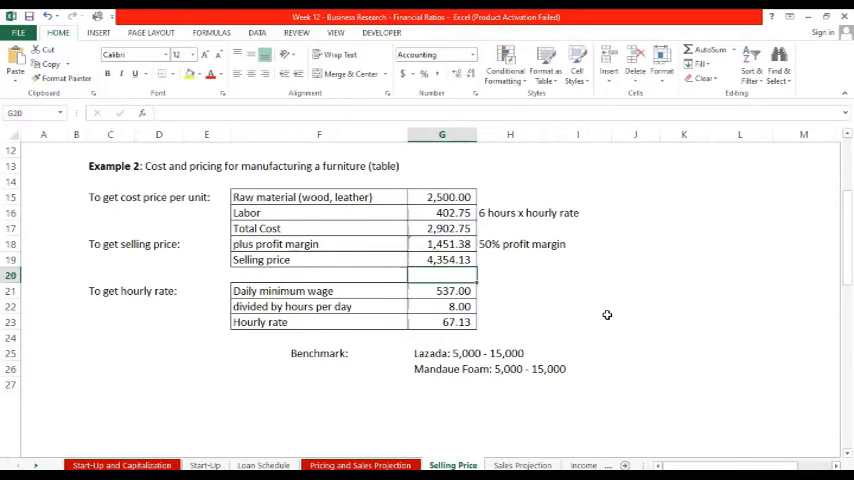
pyautogui.click(442, 260)
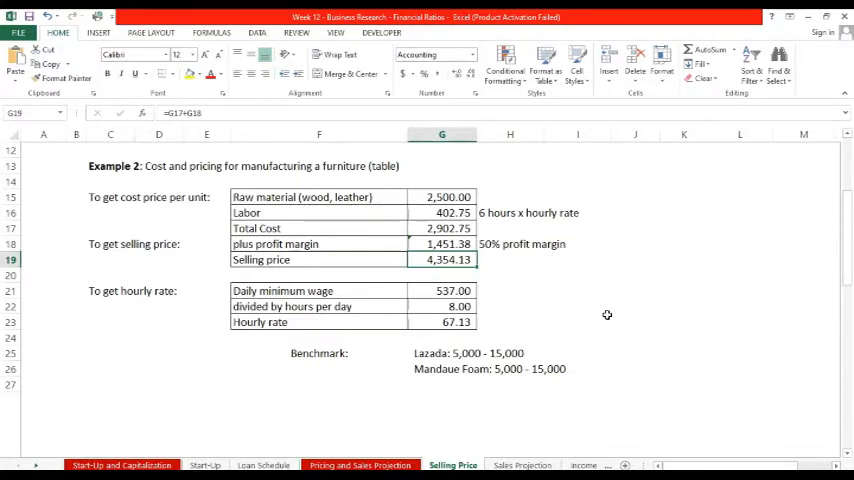
# Review the hourly rate formula, Lazada benchmark price range, minimum wage and selling price cells.
pyautogui.click(442, 320)
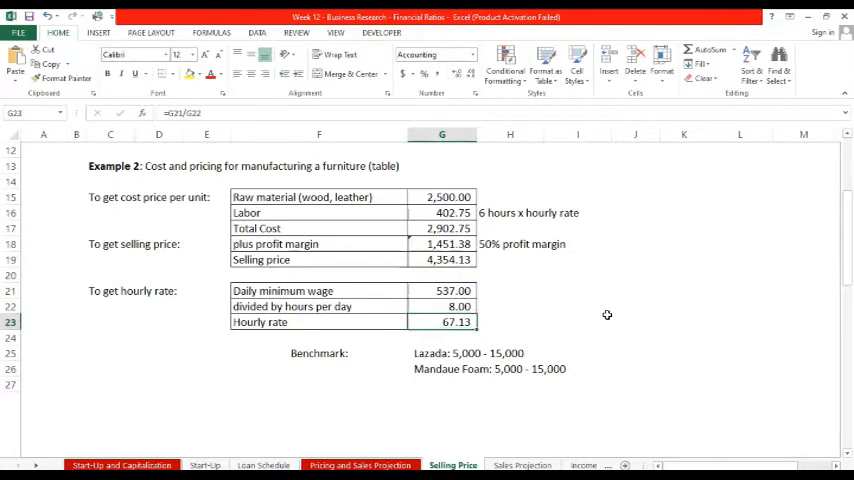
pyautogui.click(440, 352)
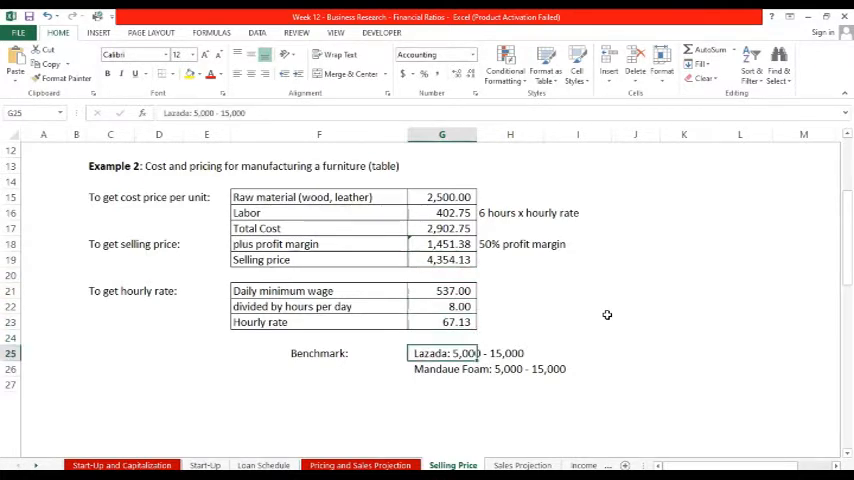
pyautogui.click(440, 368)
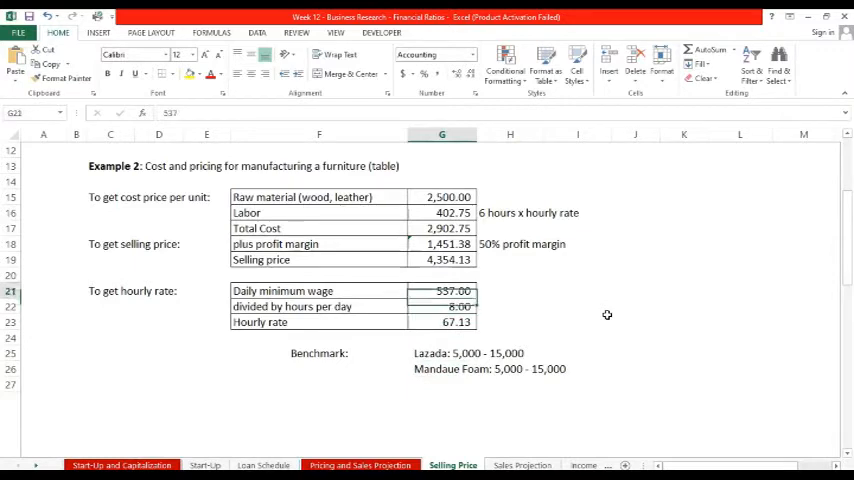
pyautogui.click(442, 260)
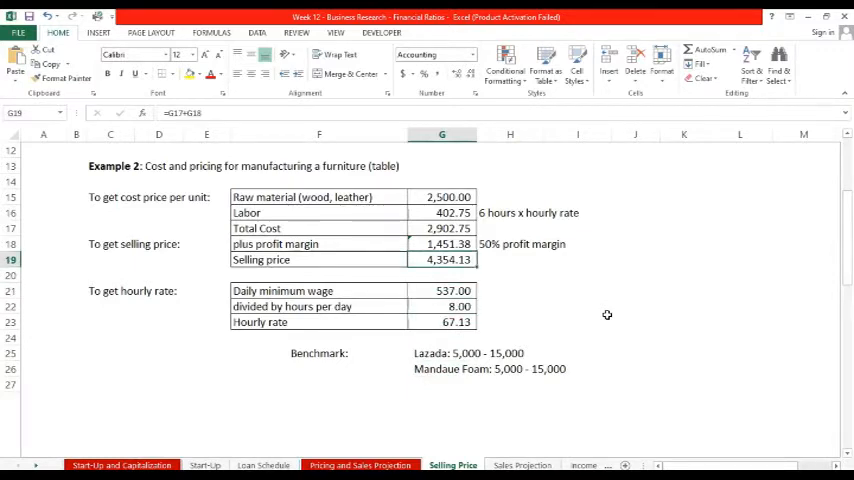
# Raise H18 to a 75% profit margin, giving 2,177.06 profit and a 5,079.81 selling price.
pyautogui.click(440, 244)
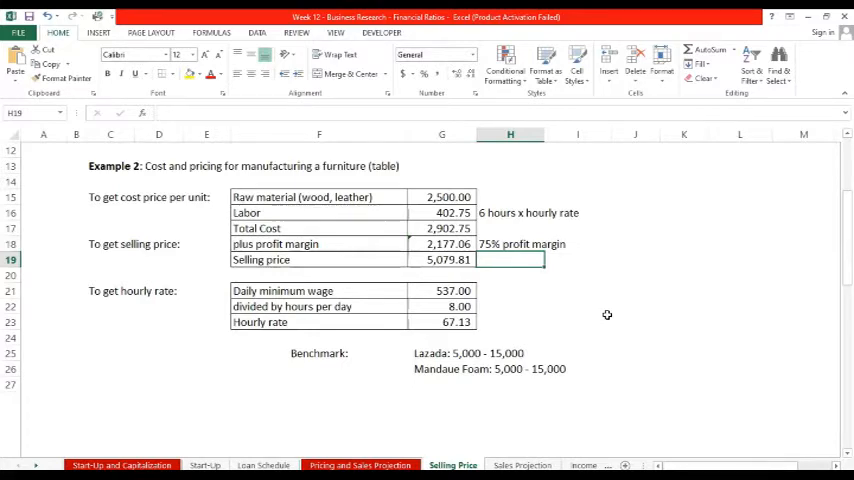
pyautogui.click(440, 260)
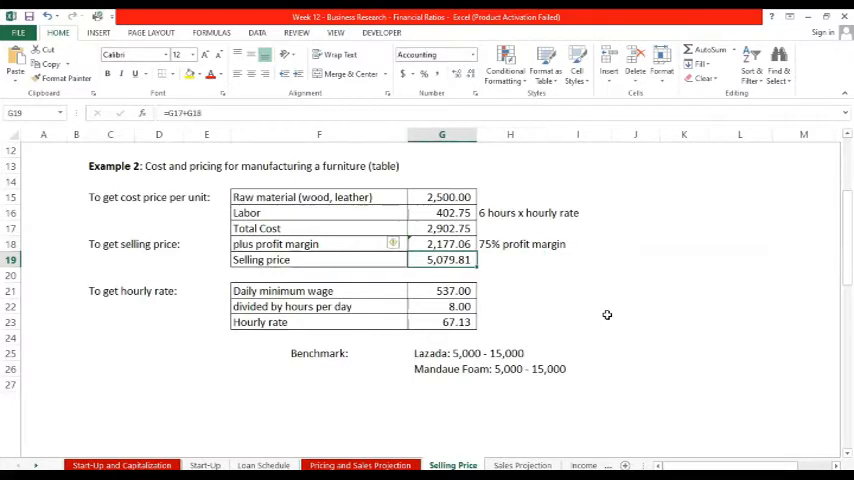
pyautogui.click(544, 244)
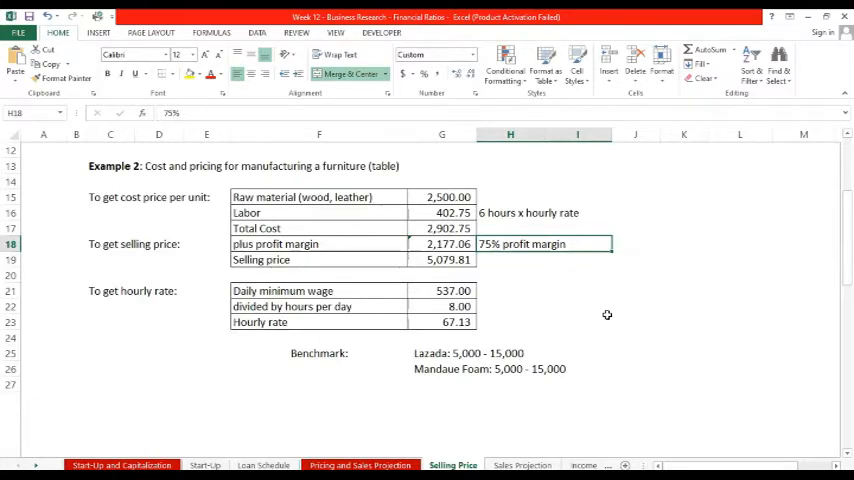
pyautogui.click(110, 244)
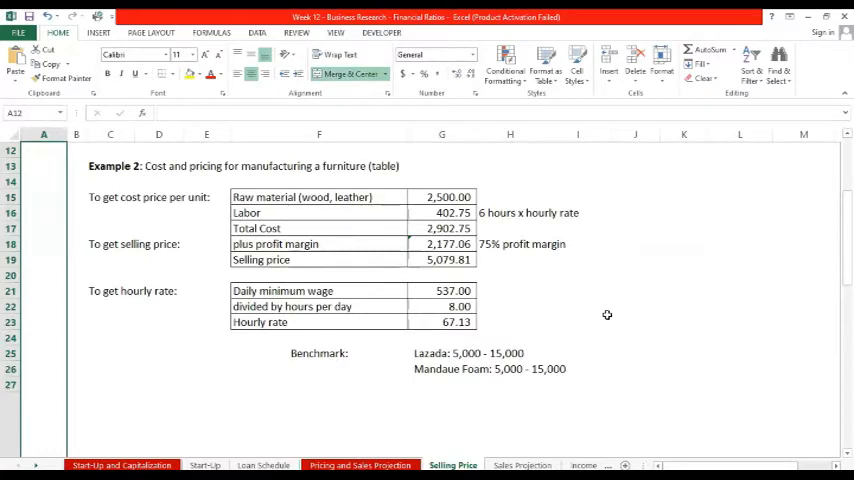
# Scroll down past Examples 1 and 2 to Example 3, the hair coloring cost table.
pyautogui.scroll(3)
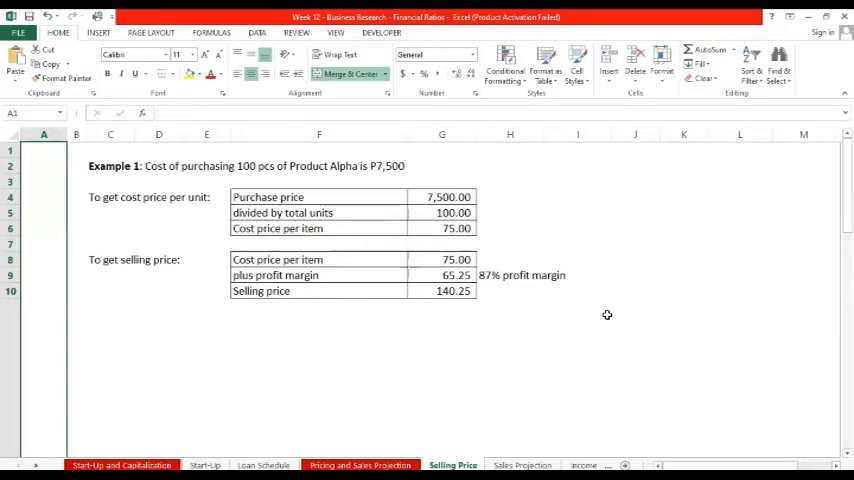
pyautogui.scroll(-3)
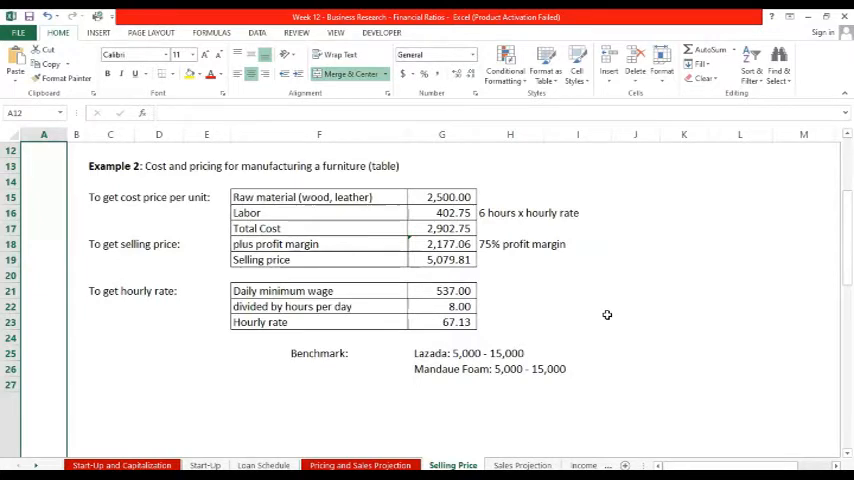
pyautogui.scroll(-3)
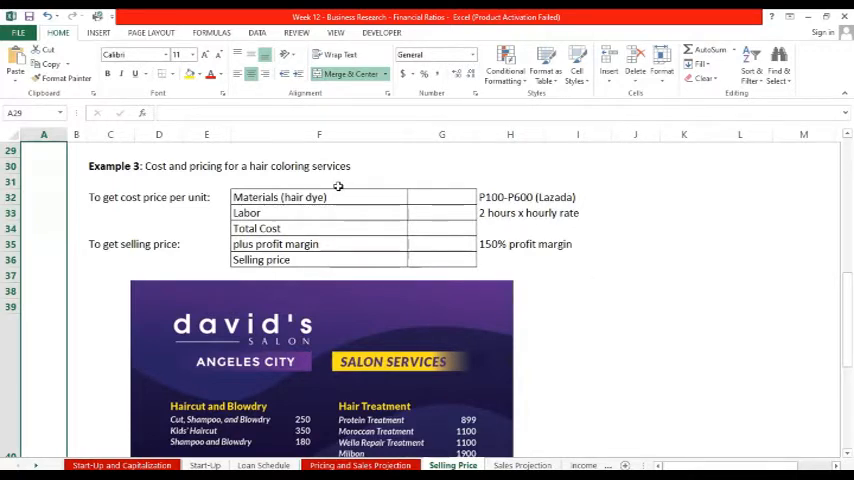
pyautogui.scroll(-3)
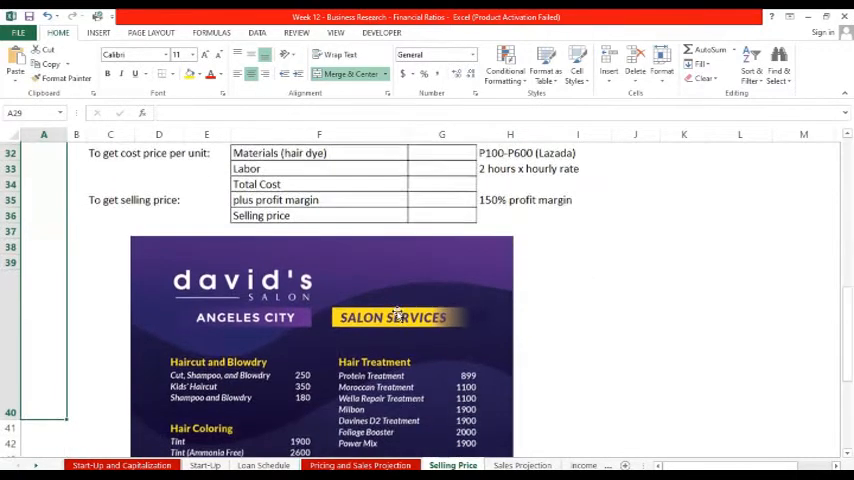
pyautogui.scroll(-3)
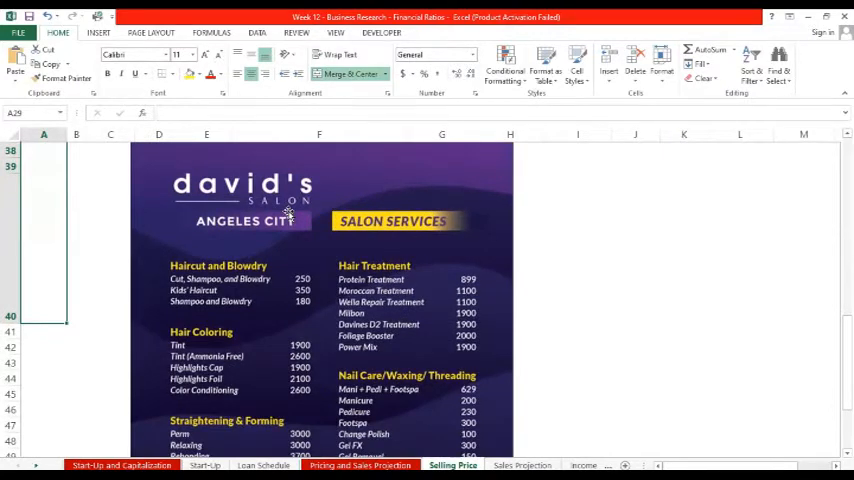
pyautogui.moveTo(378, 292)
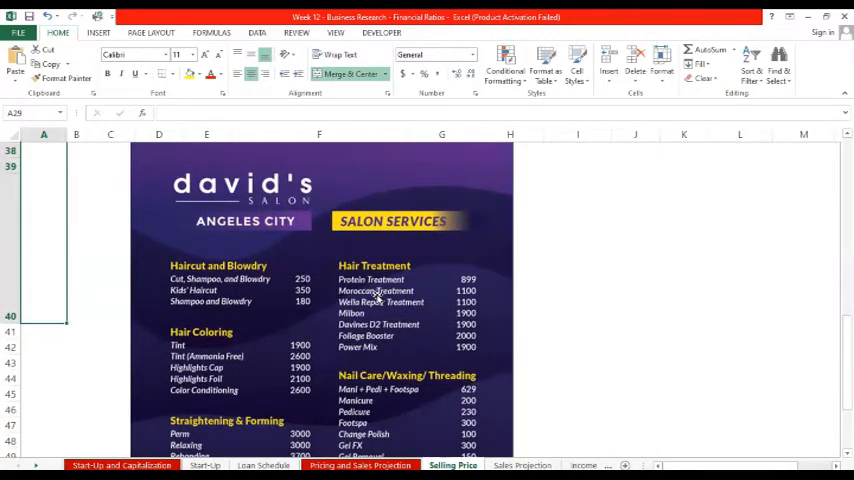
pyautogui.scroll(-3)
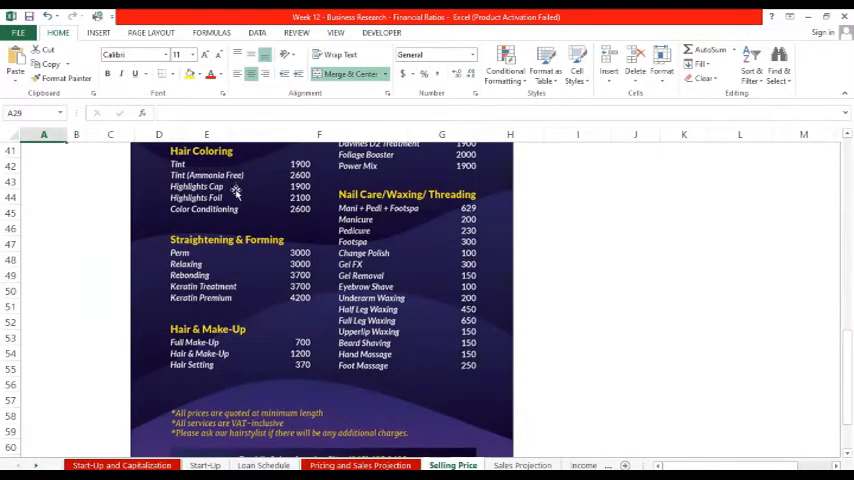
pyautogui.moveTo(304, 208)
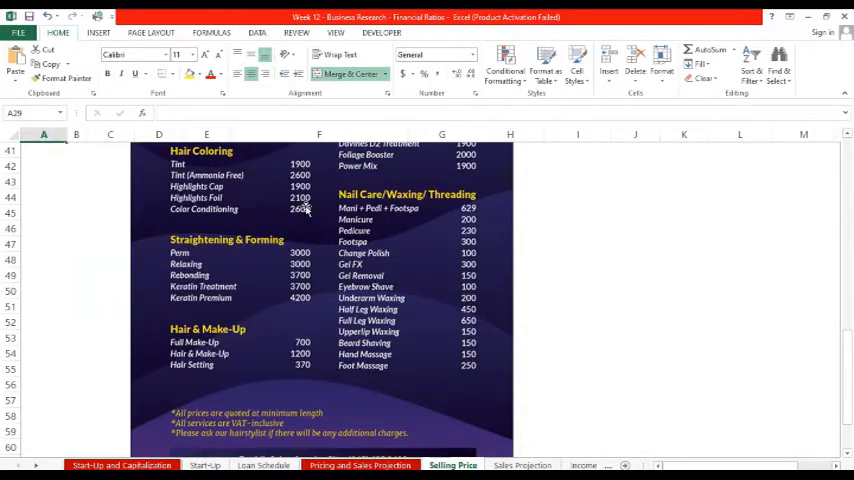
pyautogui.scroll(3)
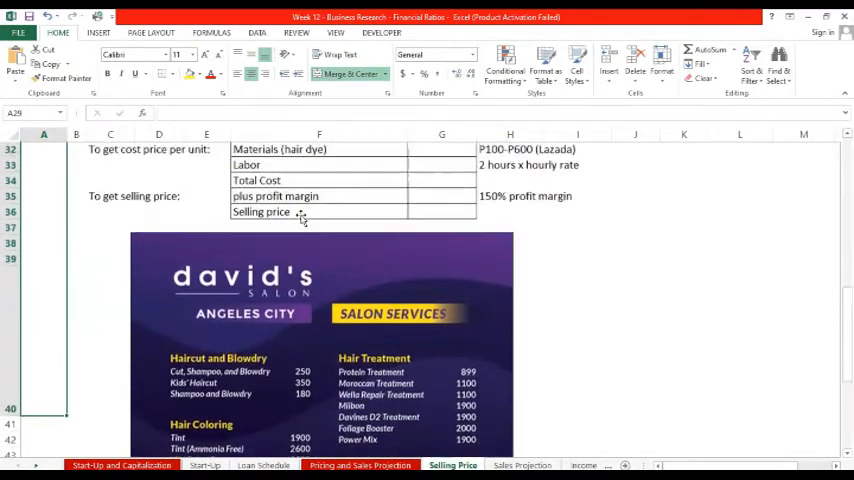
pyautogui.scroll(3)
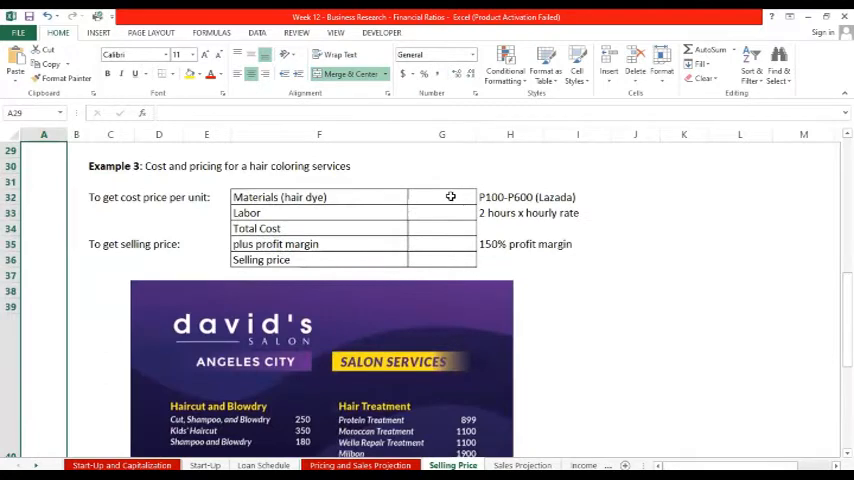
# Enter 300 for hair dye materials and a labor formula from the hourly rate giving 134.25.
pyautogui.click(440, 196)
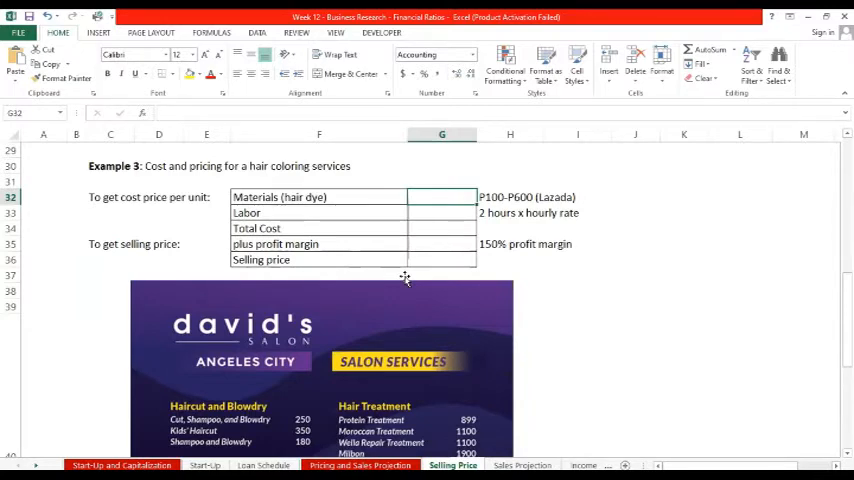
pyautogui.write('300.00')
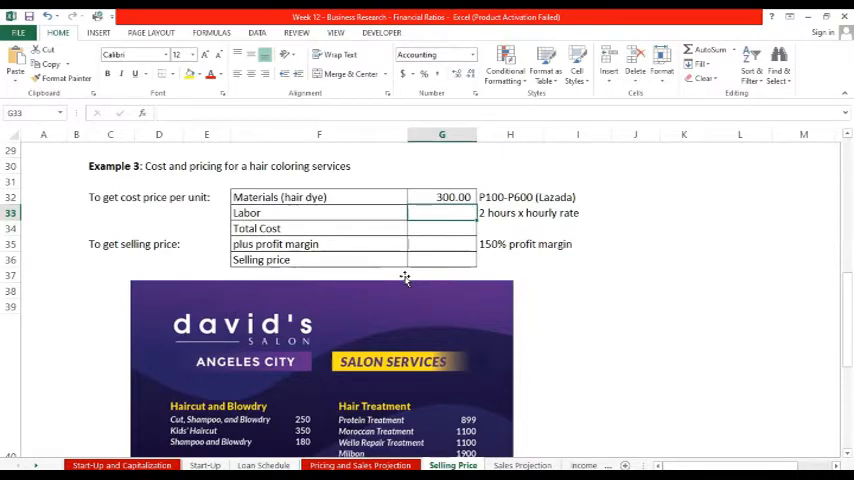
pyautogui.write('=53')
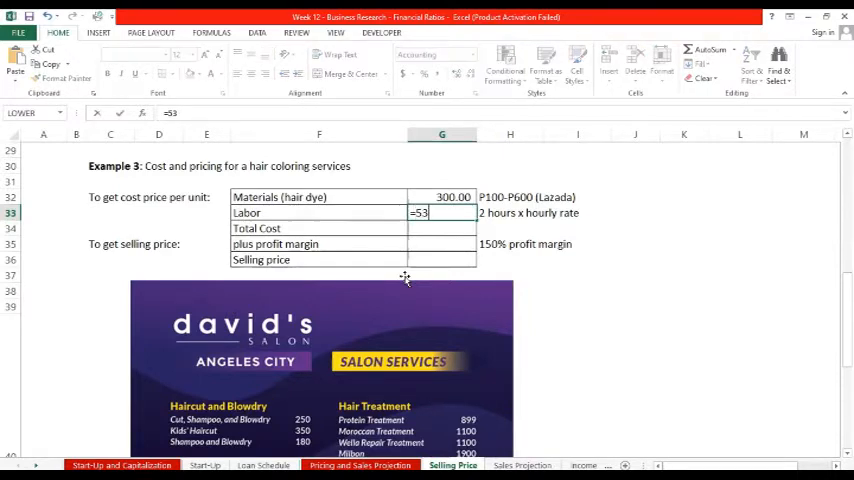
pyautogui.write('37/8*H33')
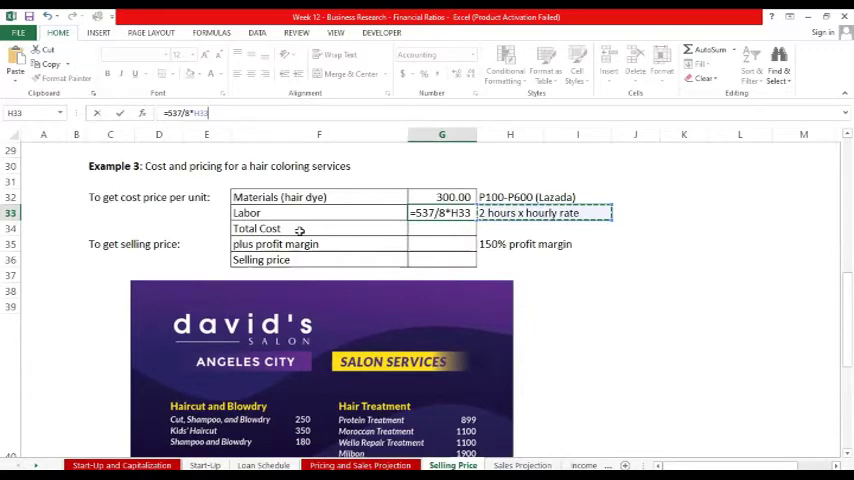
pyautogui.press('Return')
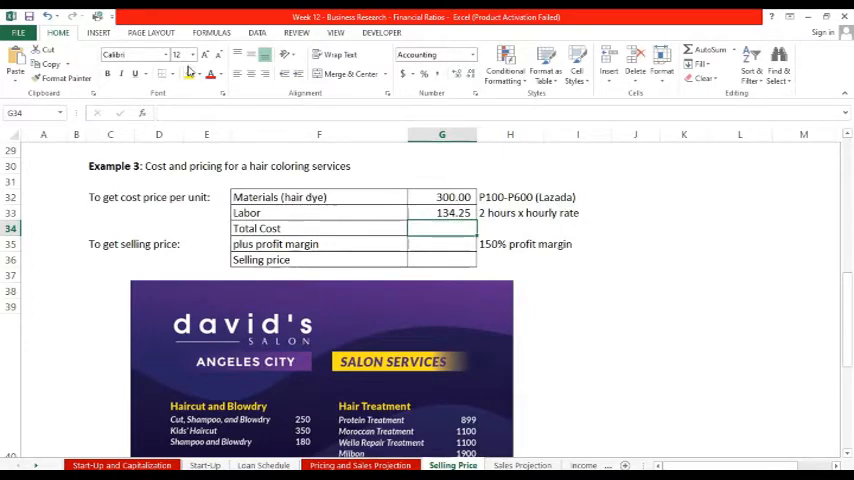
# Total the cost in G34 as =G32+G33, giving 434.25.
pyautogui.click(442, 228)
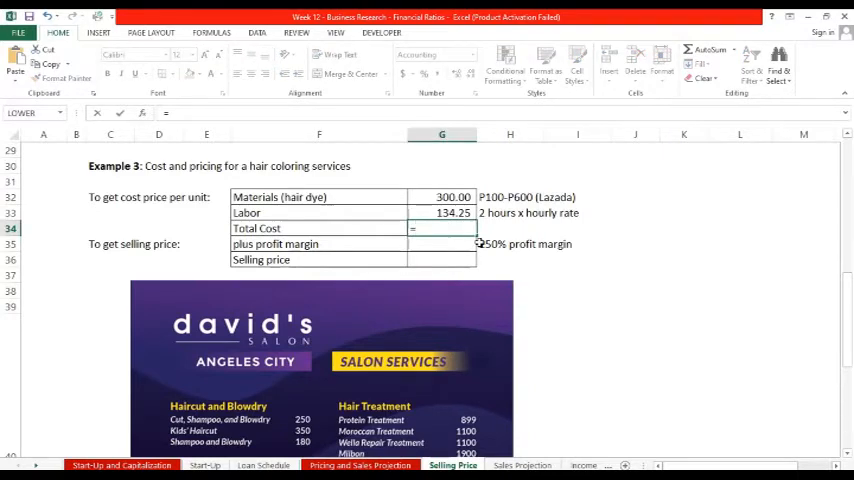
pyautogui.write('=G32+')
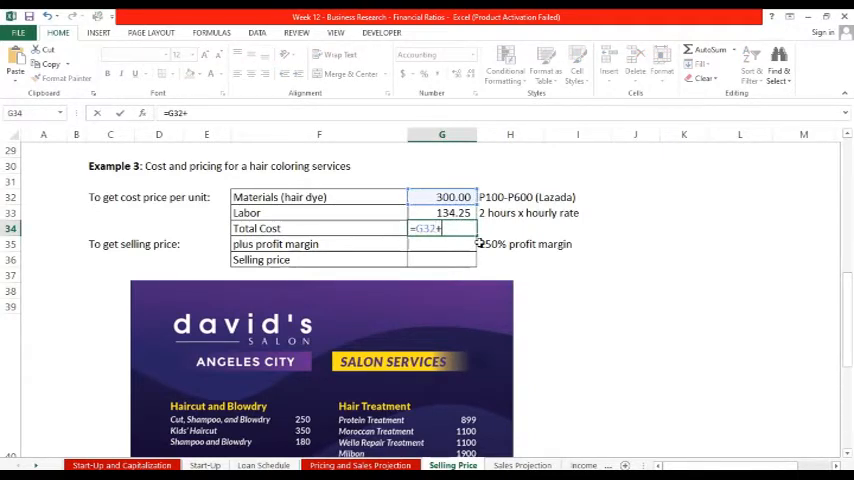
pyautogui.click(440, 212)
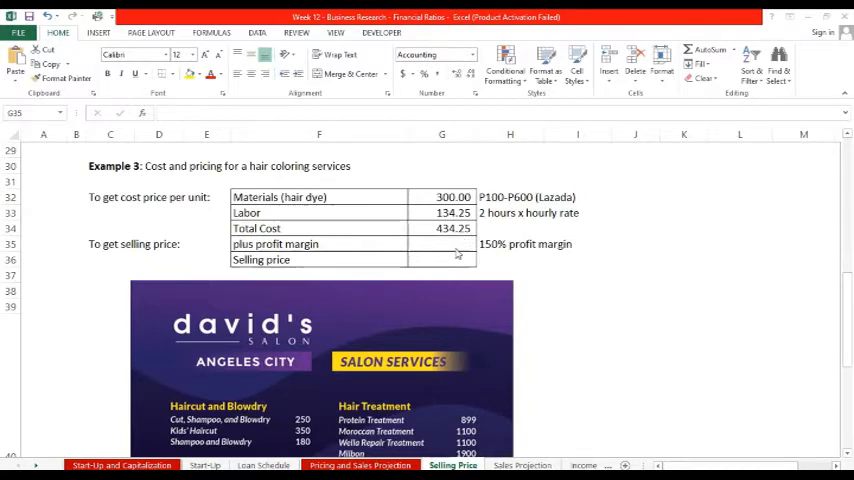
# Set the margin note to 100% and the margin amount in G35 as =G34, 434.25.
pyautogui.click(524, 244)
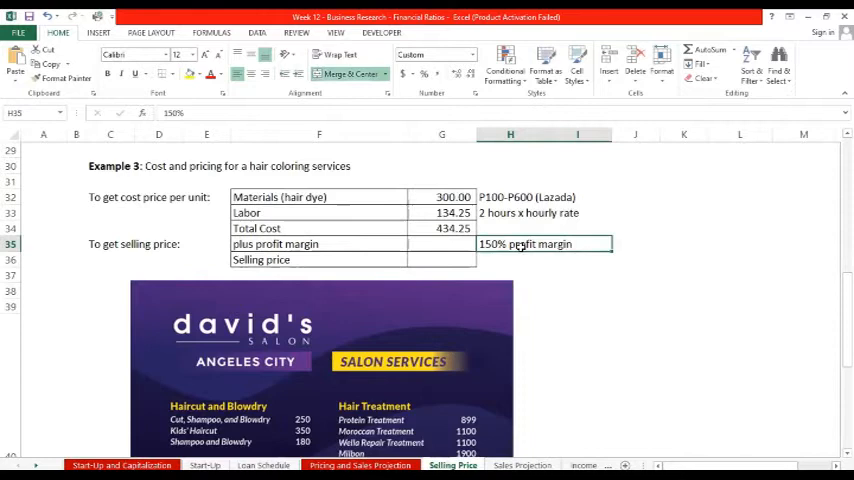
pyautogui.click(440, 244)
pyautogui.write('=G34')
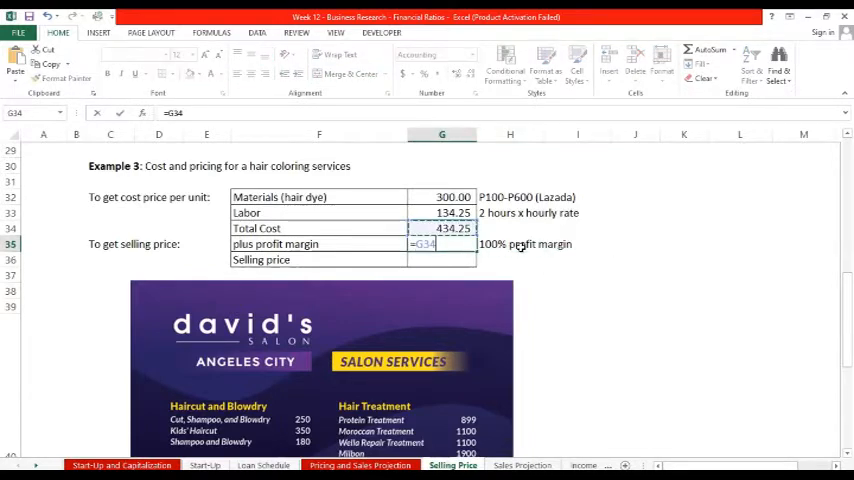
pyautogui.press('Return')
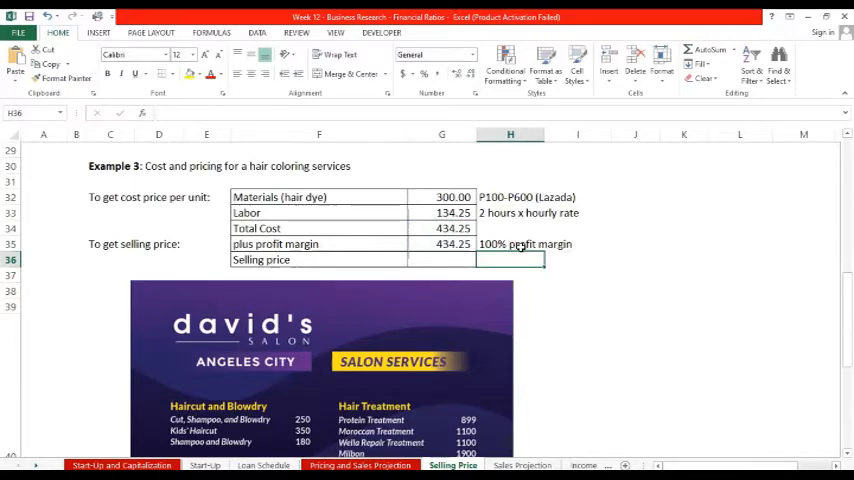
# Compute the selling price in G36 as =G34+G35, giving 868.50.
pyautogui.click(440, 260)
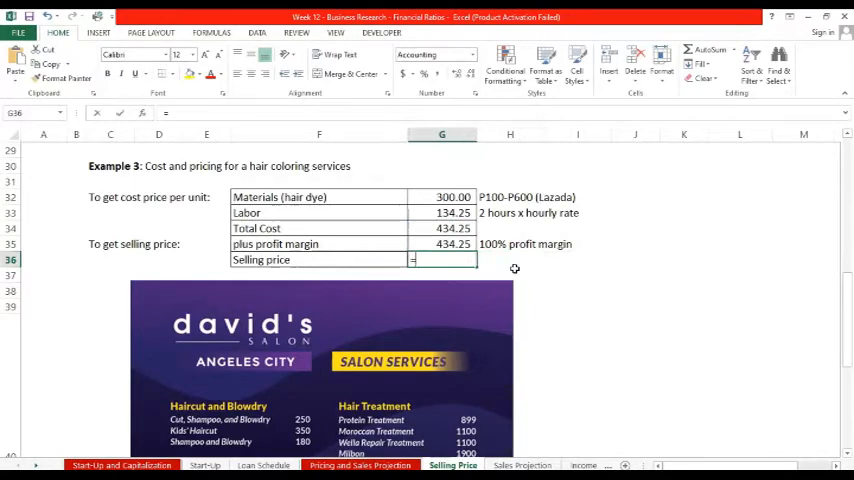
pyautogui.write('=G34+')
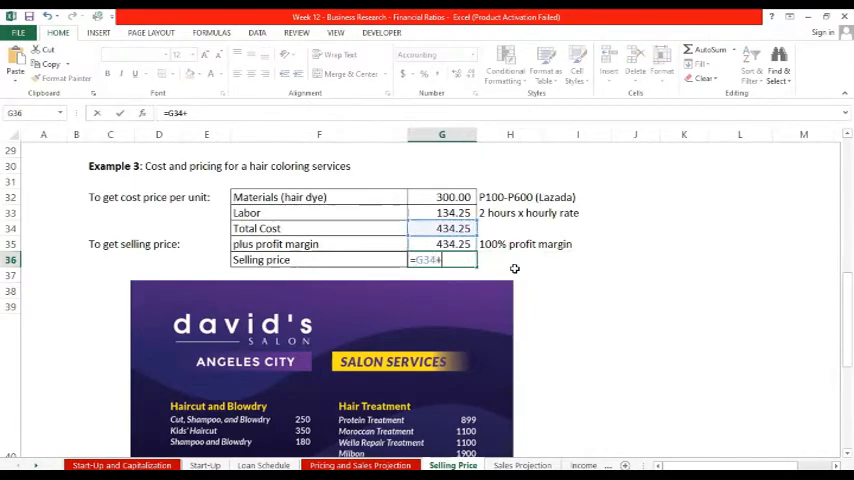
pyautogui.press('Return')
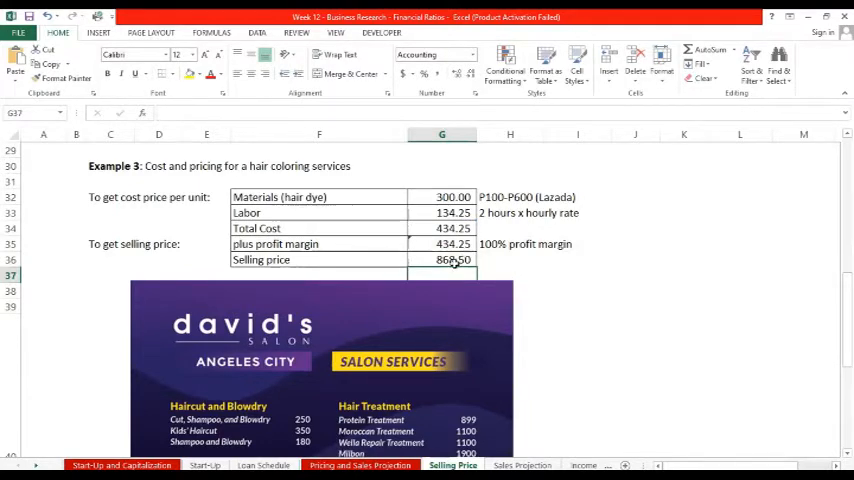
pyautogui.click(440, 260)
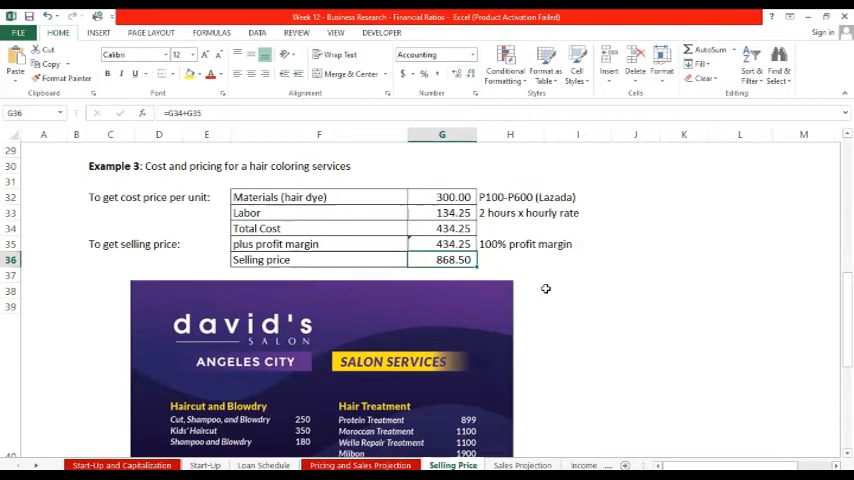
# Raise the margin to 180% so it reads 781.65 and the selling price 1,215.90.
pyautogui.scroll(-3)
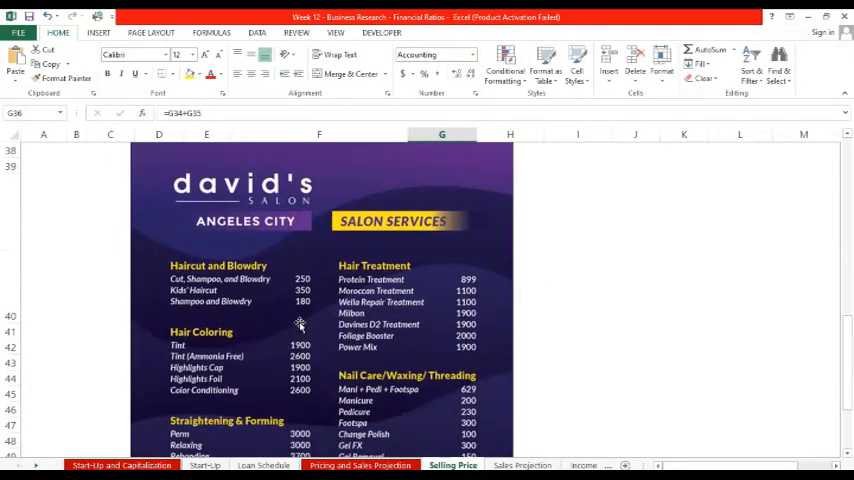
pyautogui.scroll(-3)
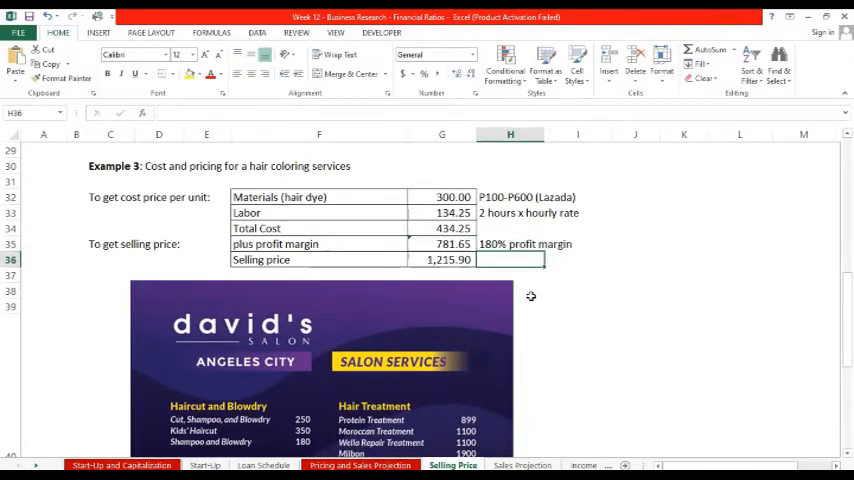
pyautogui.click(544, 244)
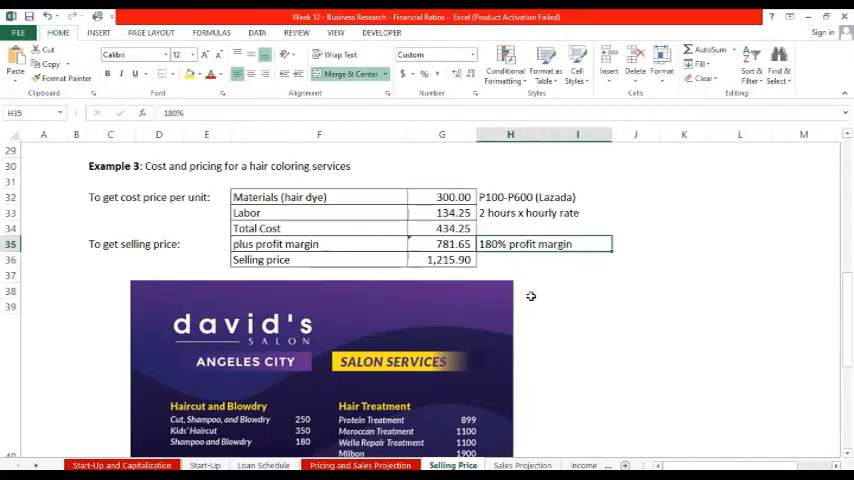
pyautogui.moveTo(420, 170)
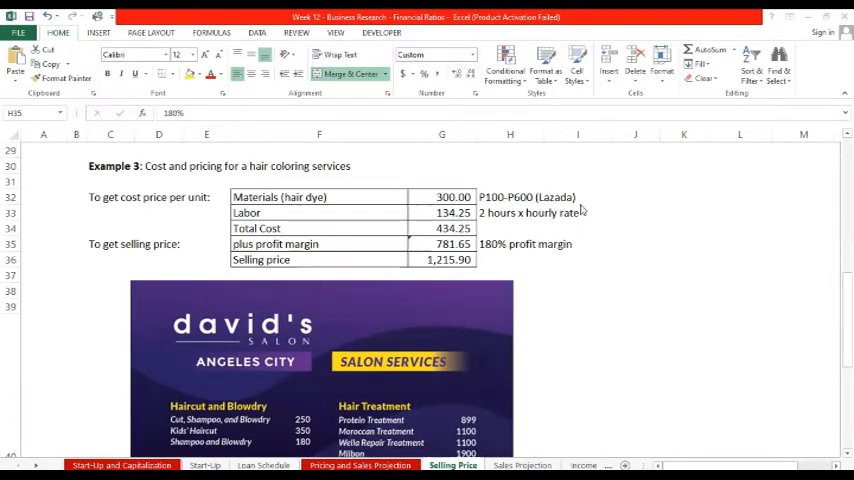
pyautogui.moveTo(40, 296)
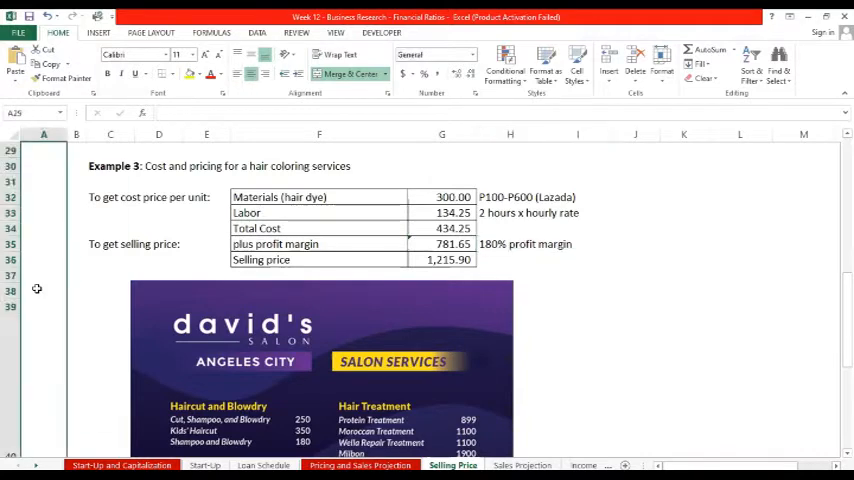
# Scroll back up through Examples 2 and 1 toward the top of the sheet.
pyautogui.scroll(3)
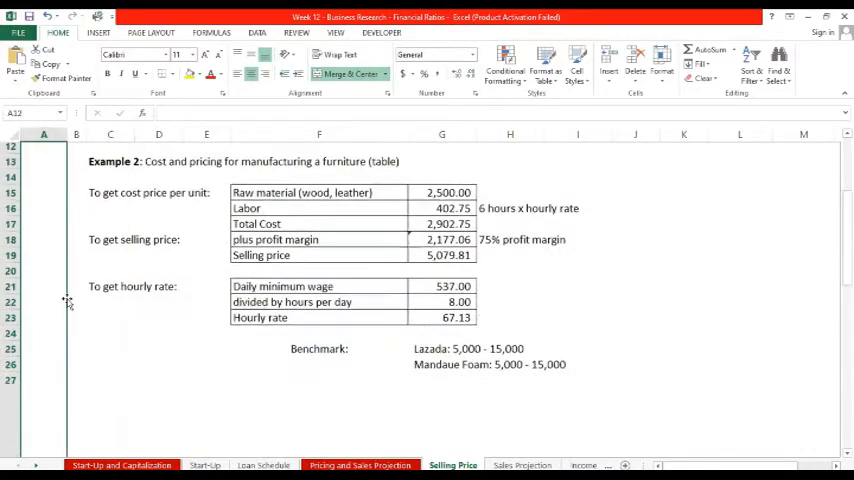
pyautogui.scroll(3)
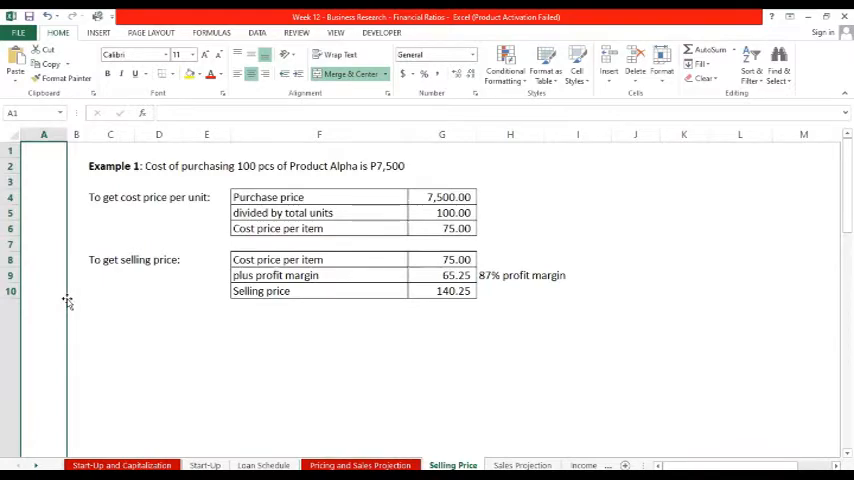
pyautogui.scroll(-3)
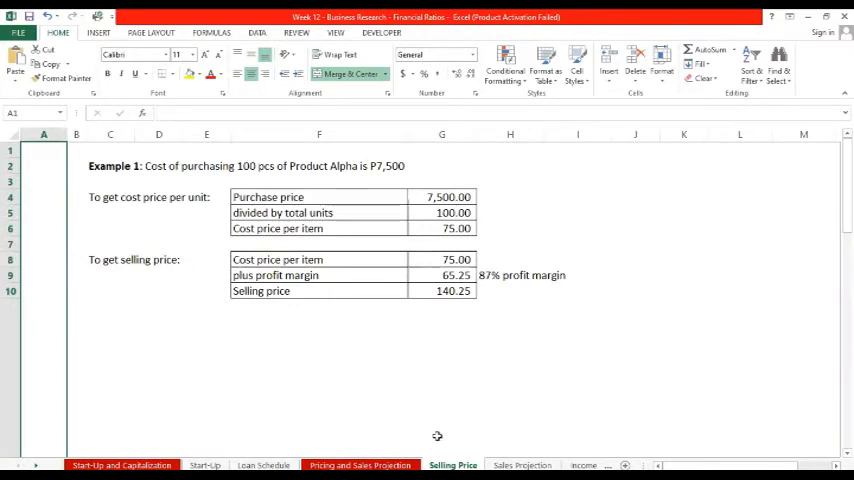
pyautogui.moveTo(482, 228)
pyautogui.write('=')
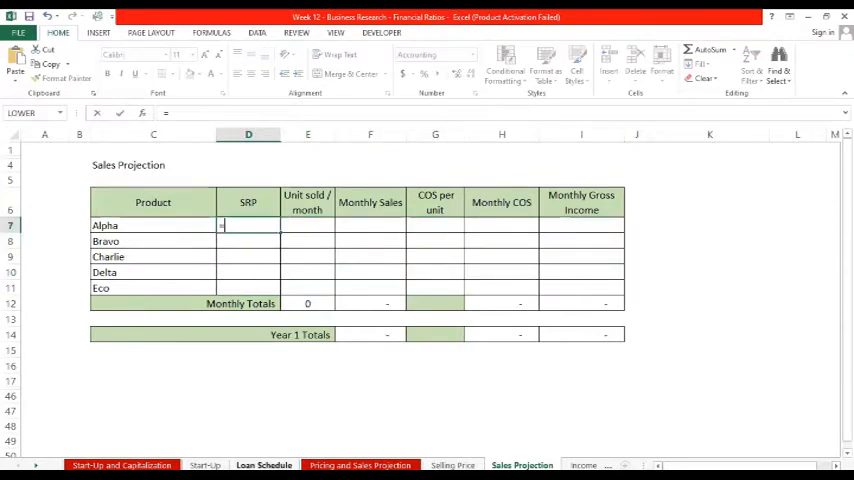
# Enter SRPs 140, 100, 160, 200 and 250 down the column for Alpha through Eco.
pyautogui.click(452, 464)
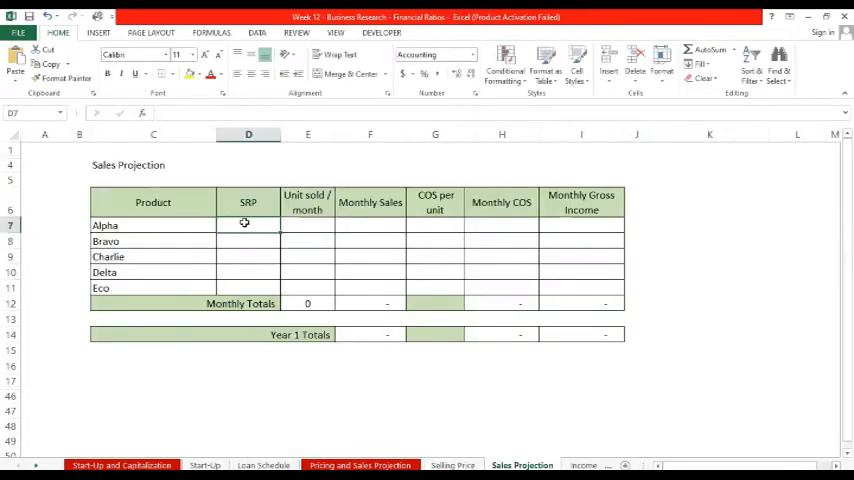
pyautogui.write('140')
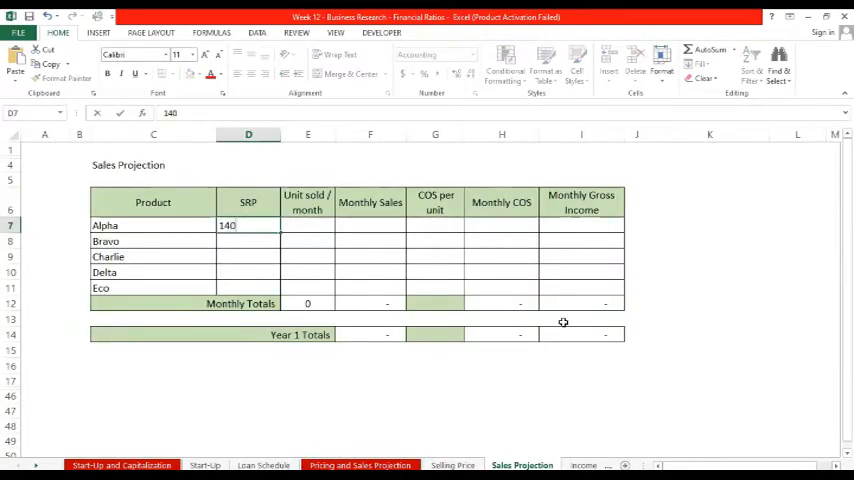
pyautogui.press('Return')
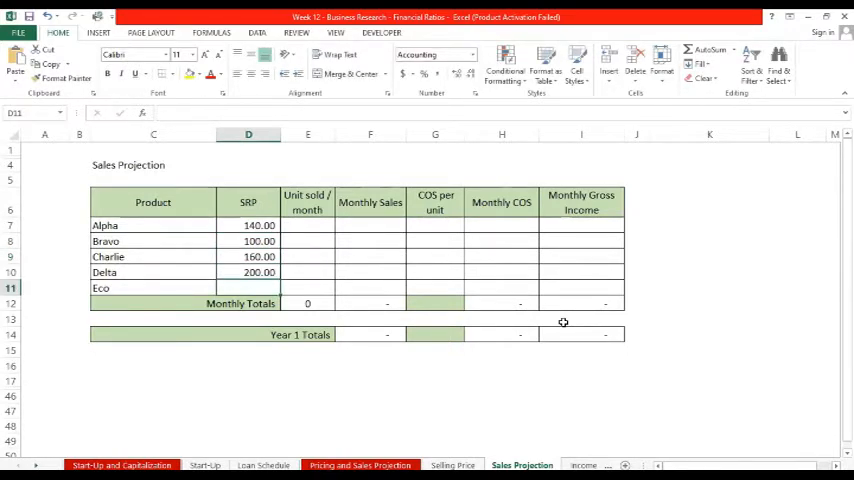
pyautogui.write('250.00')
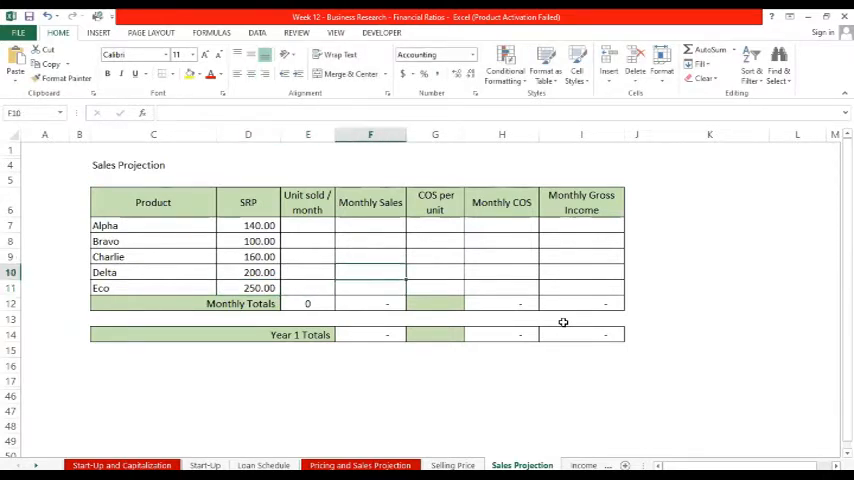
# Enter units sold per product and try a daily units formula =E12/30, then clear it.
pyautogui.click(308, 224)
pyautogui.write('10')
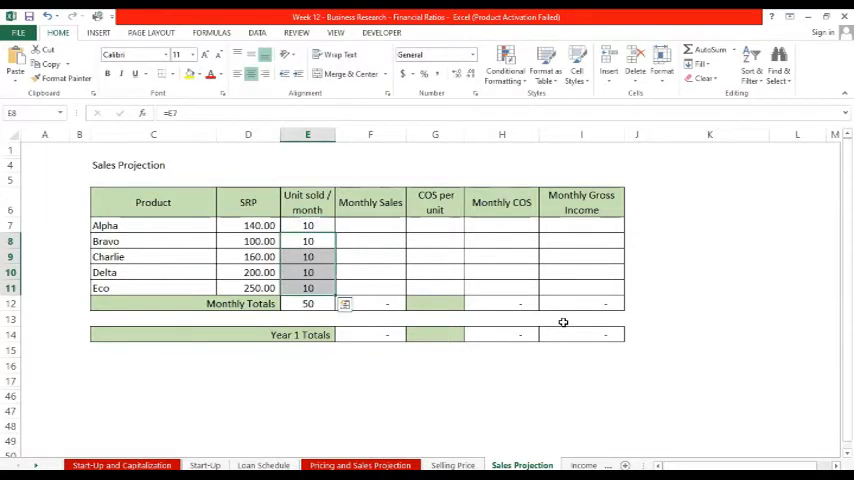
pyautogui.click(308, 318)
pyautogui.write('=E12')
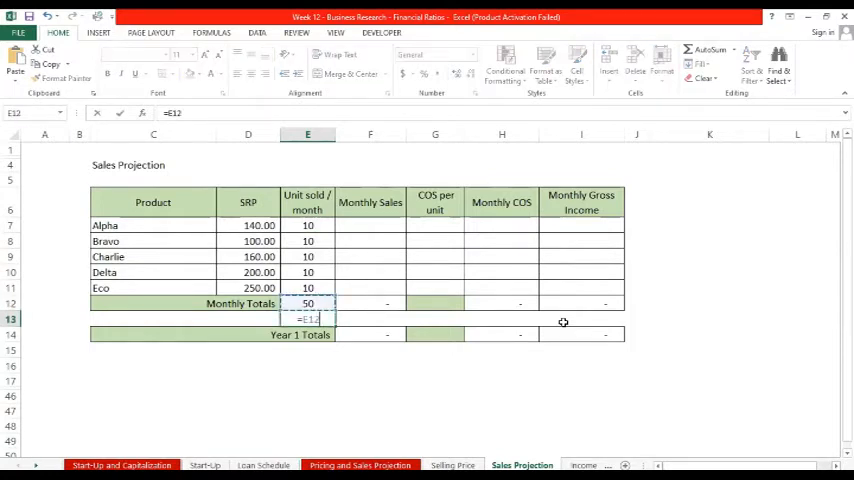
pyautogui.press('Return')
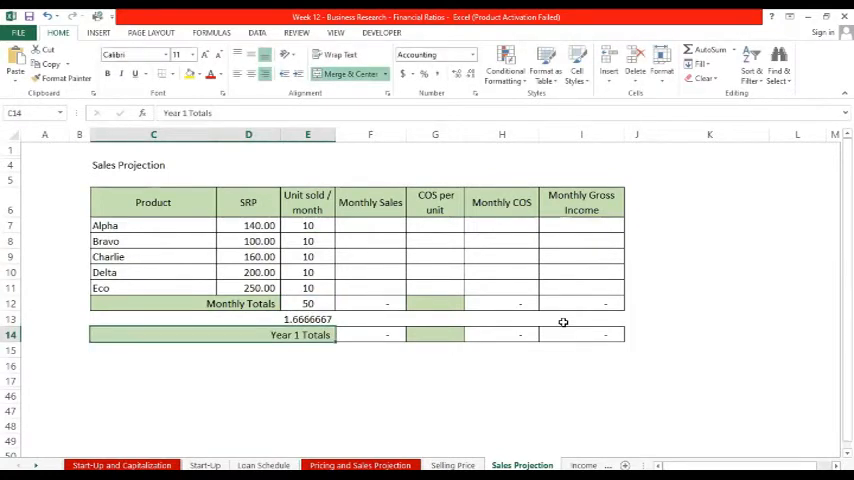
pyautogui.click(308, 318)
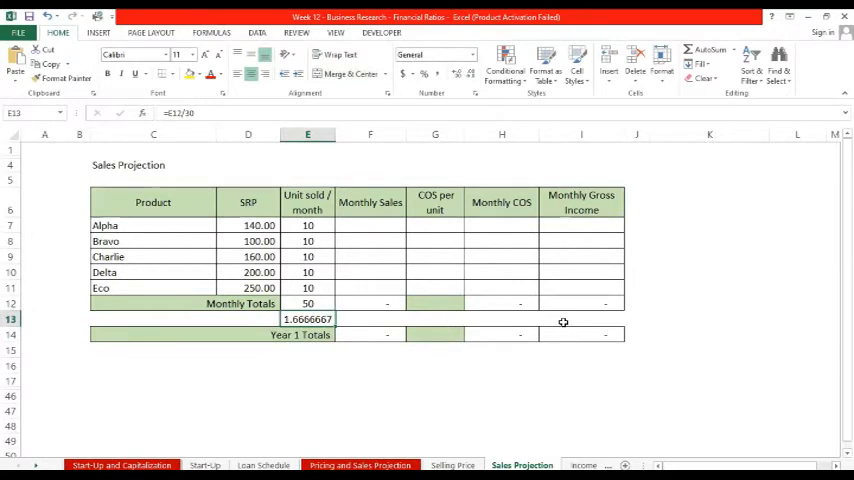
pyautogui.press('Delete')
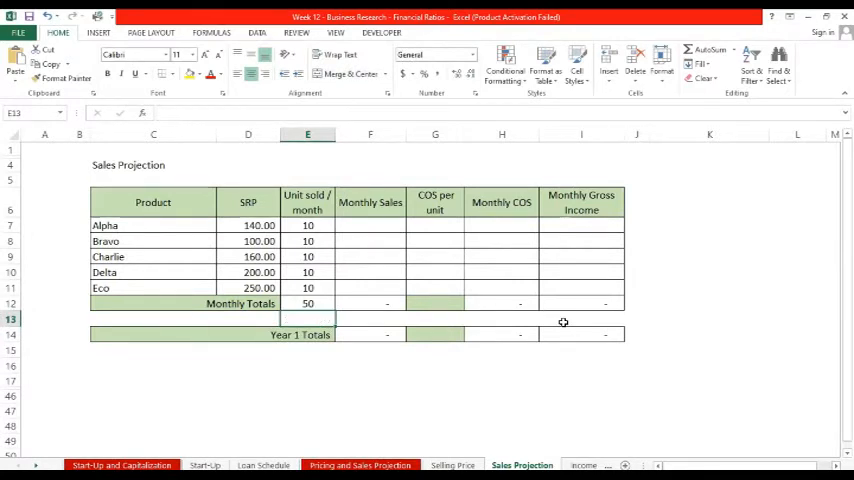
# Replace units sold with 30 each and confirm the =SUM(E7:E11) total of 150.
pyautogui.click(308, 224)
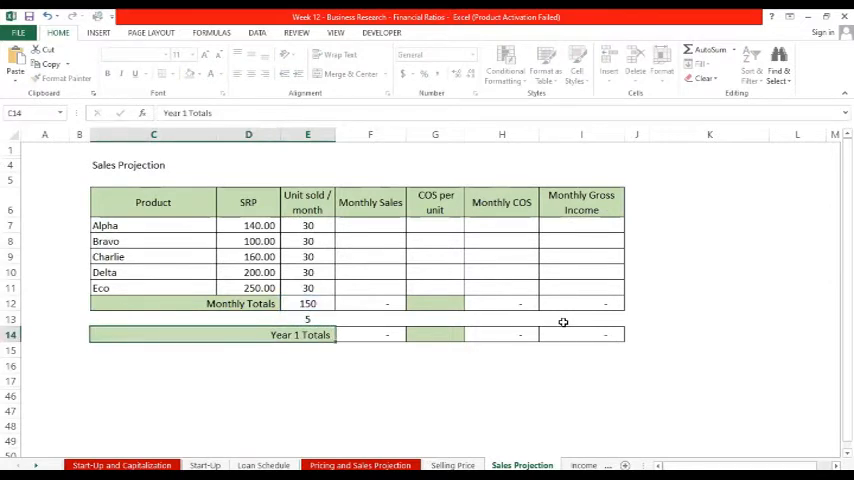
pyautogui.click(308, 304)
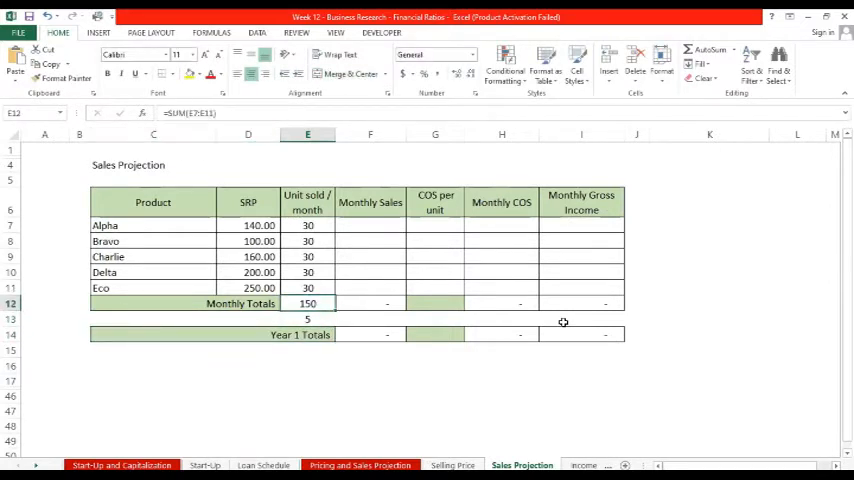
pyautogui.click(308, 224)
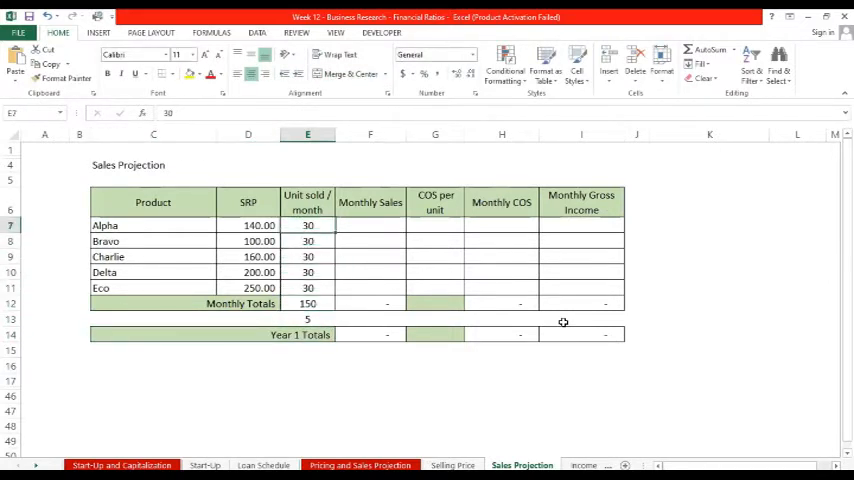
# Compute monthly sales as =D7*E7 filled down, totalling 25,500 and 306,000 for Year 1.
pyautogui.click(370, 224)
pyautogui.write('=D7')
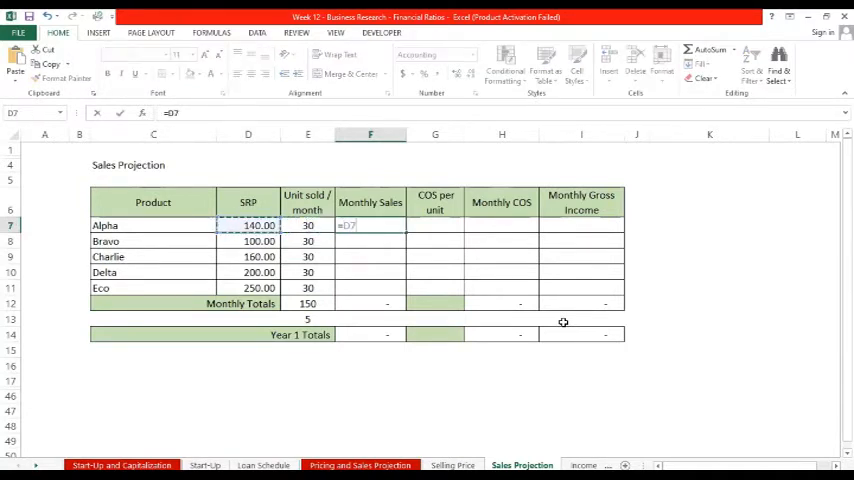
pyautogui.write('*')
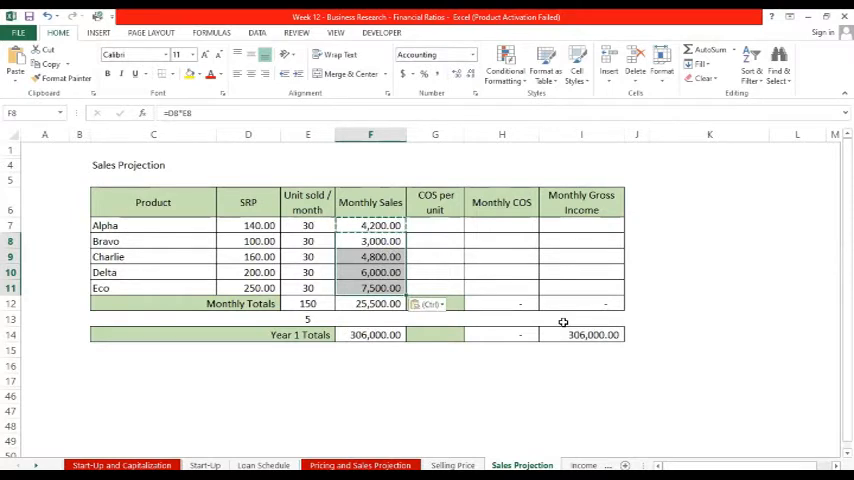
pyautogui.click(370, 304)
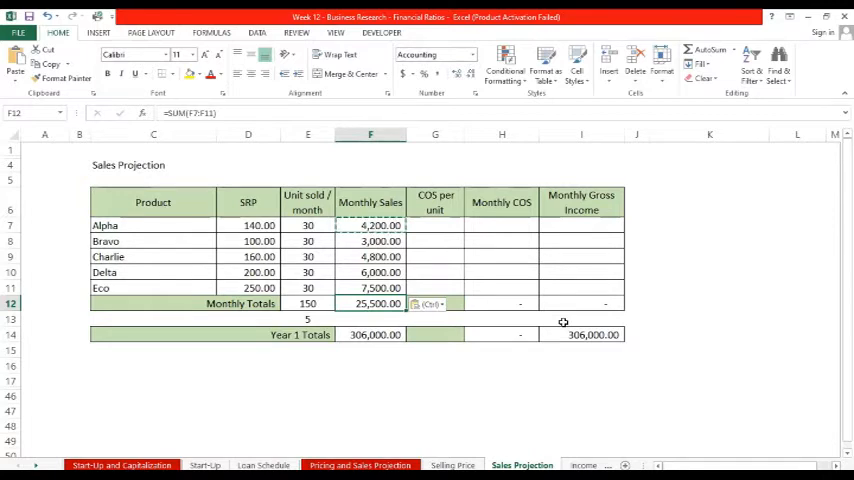
pyautogui.click(308, 318)
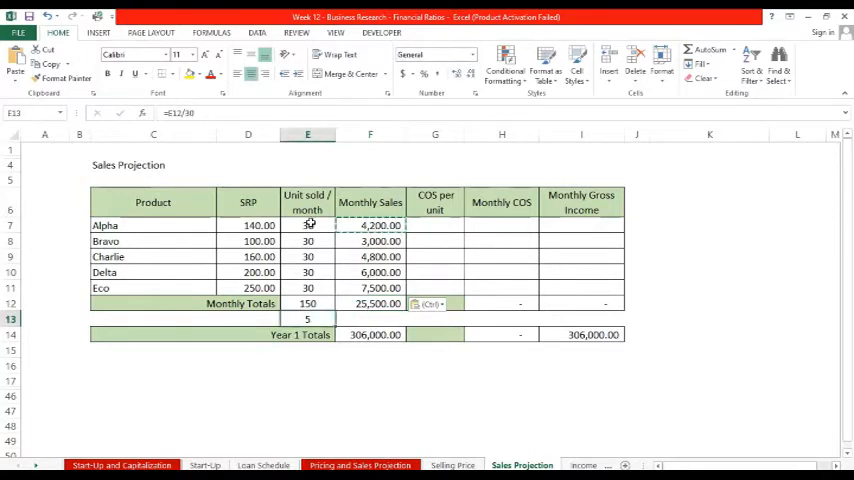
pyautogui.click(308, 224)
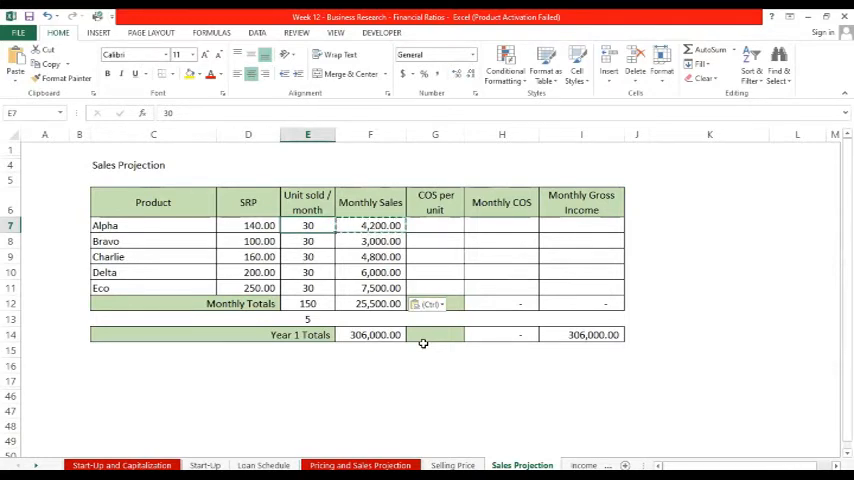
# Raise units sold to 100 then 300 each, checking totals reach 255,000 monthly and 3,060,000 via =F12*12.
pyautogui.click(436, 54)
pyautogui.write('100')
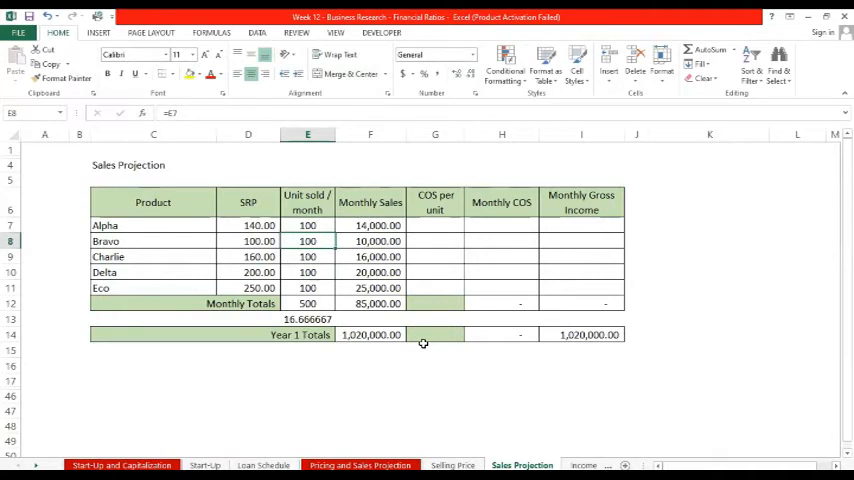
pyautogui.click(308, 318)
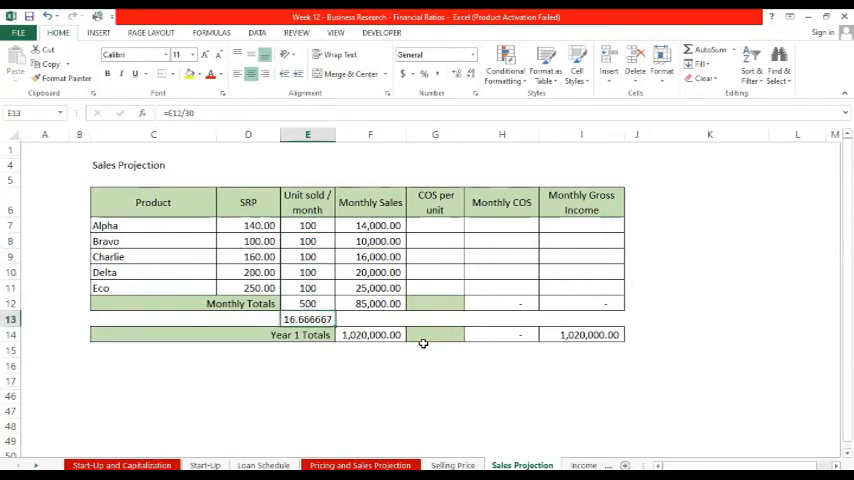
pyautogui.click(308, 224)
pyautogui.write('300')
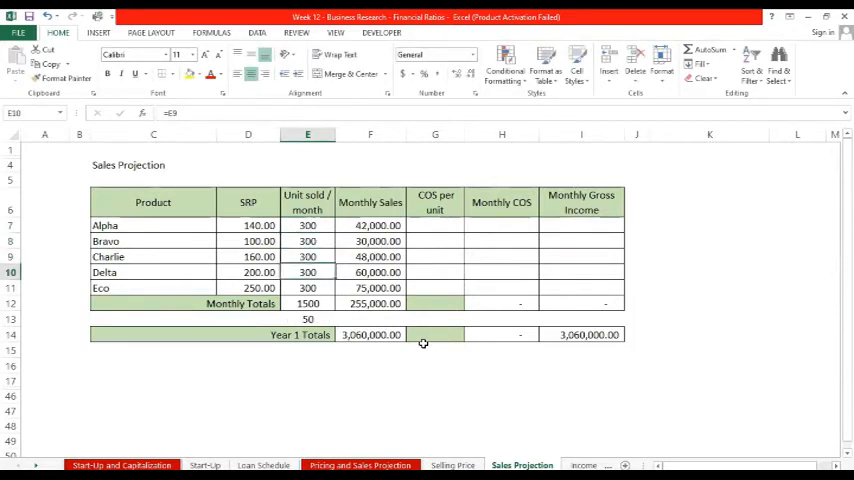
pyautogui.click(308, 318)
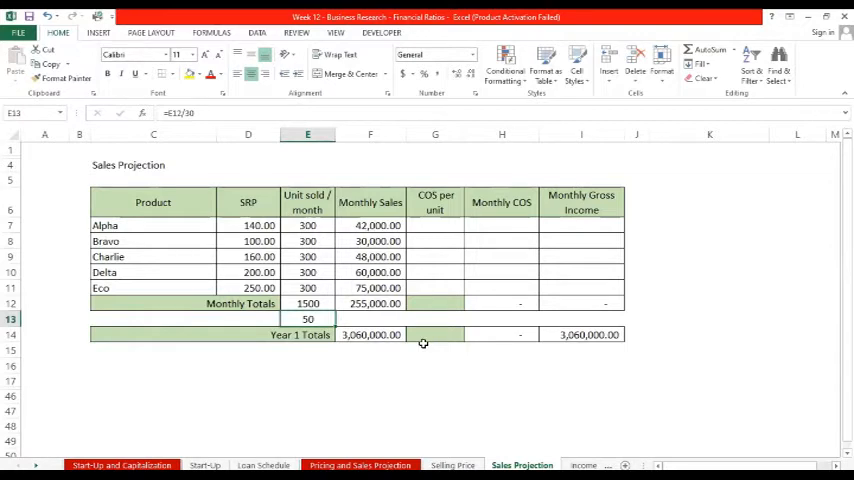
pyautogui.click(308, 304)
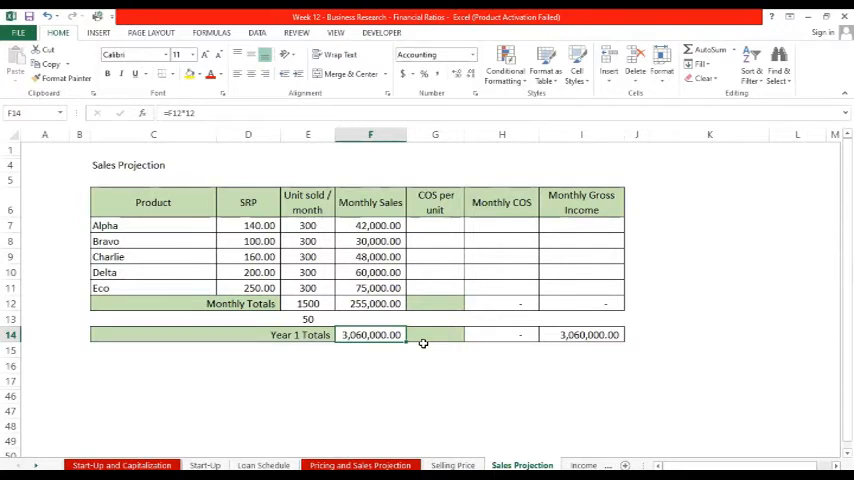
pyautogui.moveTo(444, 224)
pyautogui.write('=')
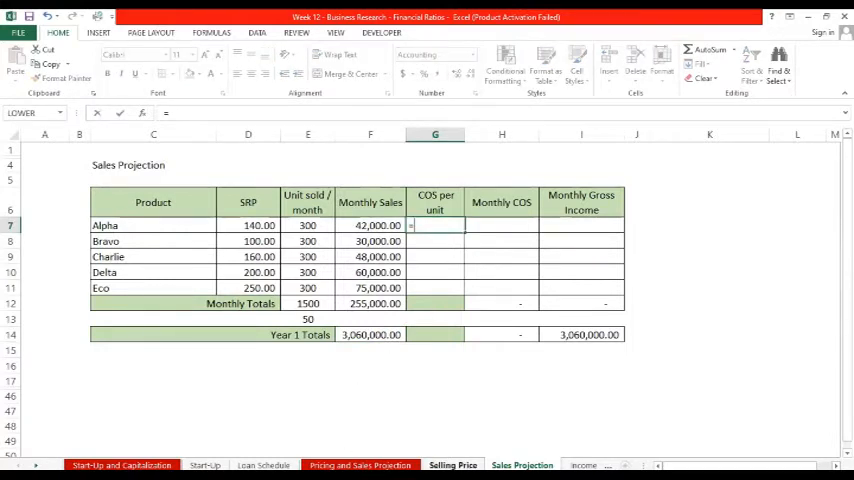
# Link Alpha's cost per unit of 75.00 from the Selling Price sheet into G7.
pyautogui.click(452, 464)
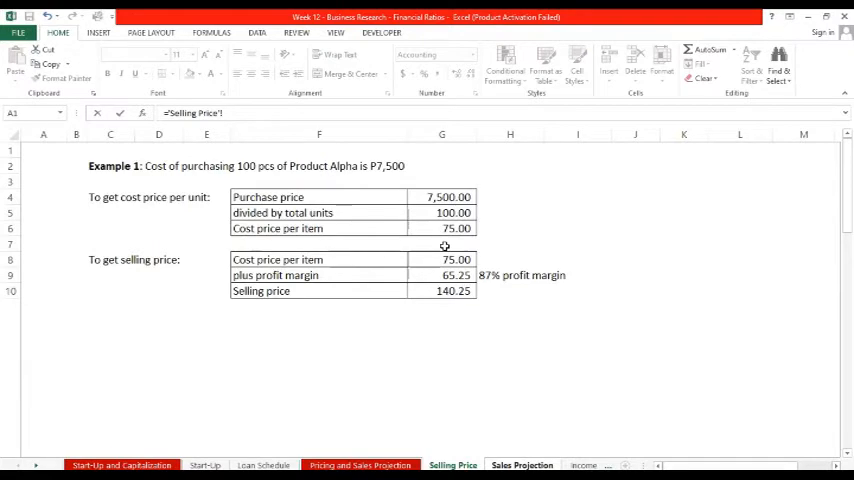
pyautogui.click(440, 228)
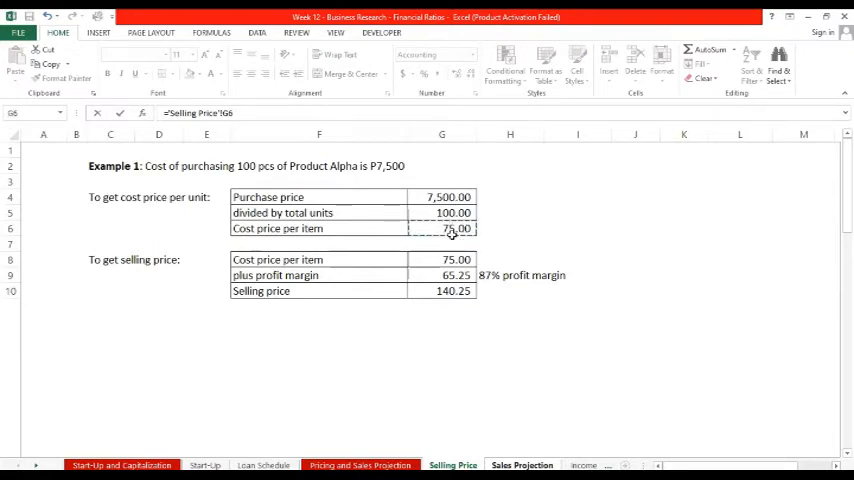
pyautogui.click(520, 464)
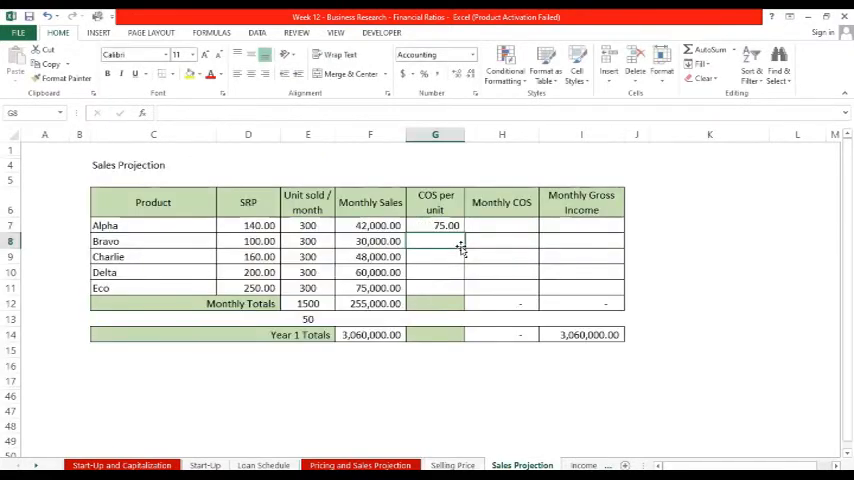
pyautogui.click(436, 224)
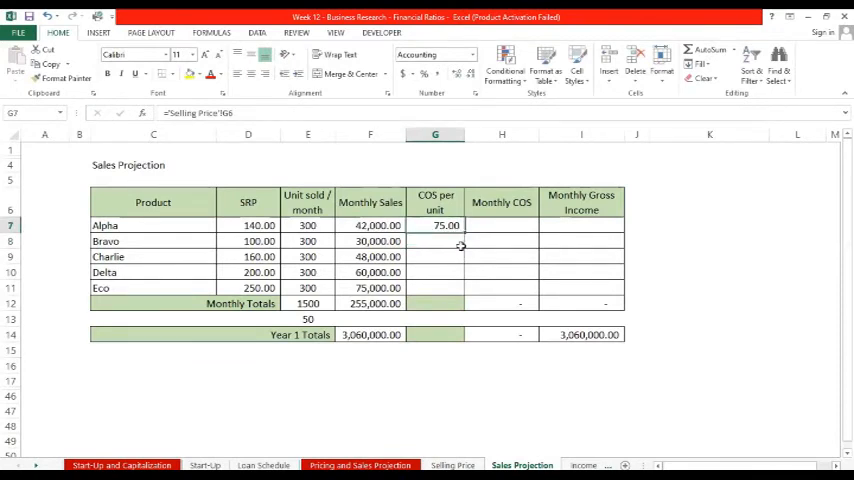
# Compute Alpha's cost-to-SRP ratio in G13 as =G7/D7, giving 0.54.
pyautogui.click(434, 318)
pyautogui.write('=')
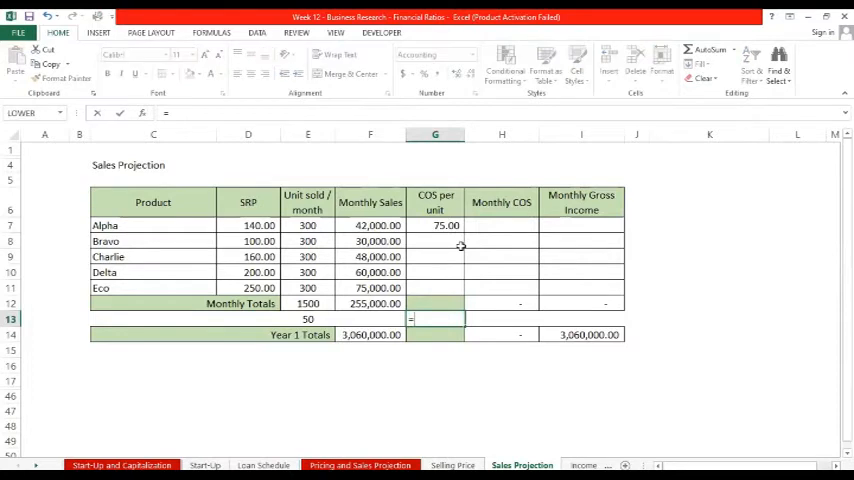
pyautogui.click(436, 224)
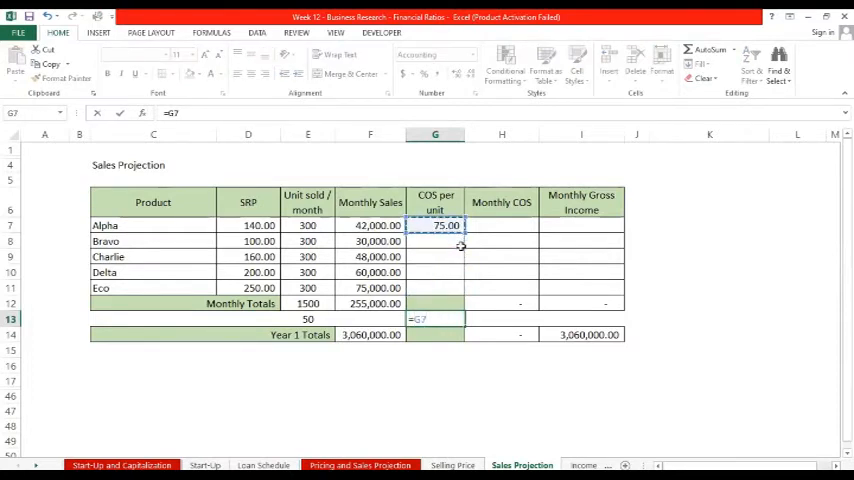
pyautogui.write('/G7')
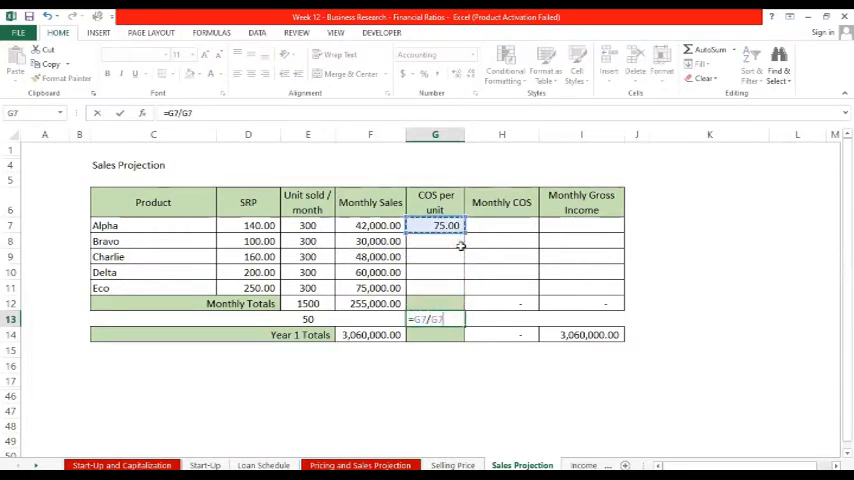
pyautogui.click(248, 224)
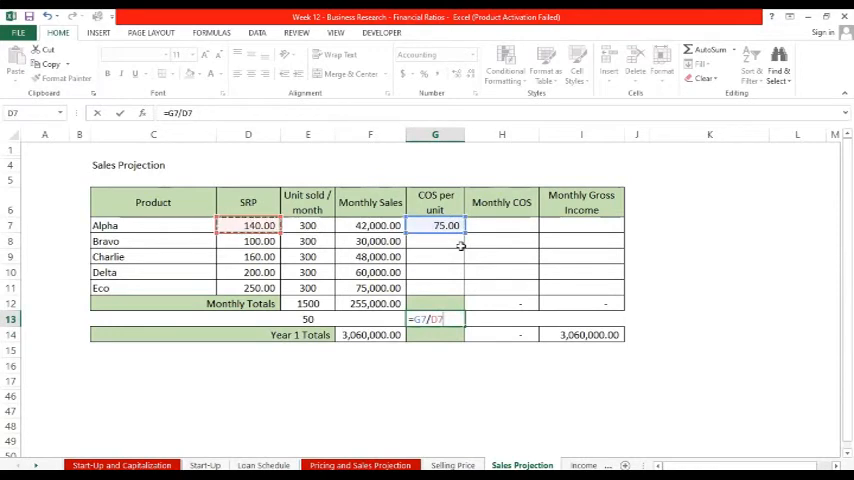
pyautogui.press('Return')
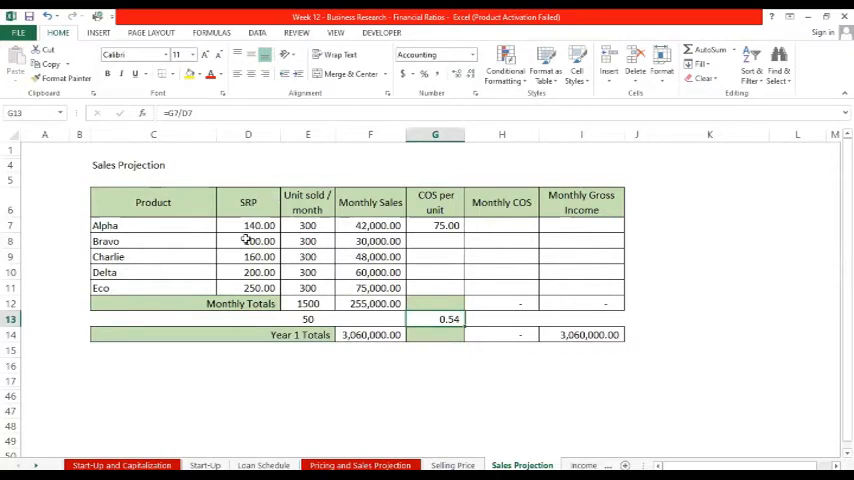
pyautogui.click(258, 224)
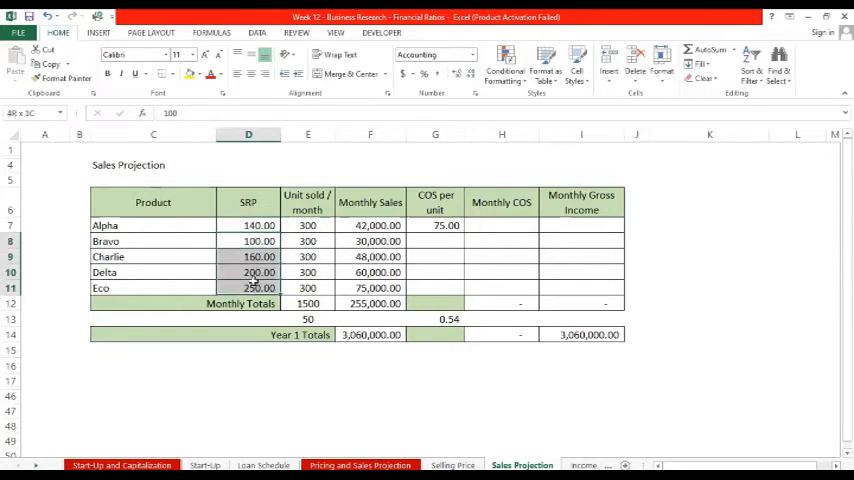
pyautogui.click(434, 318)
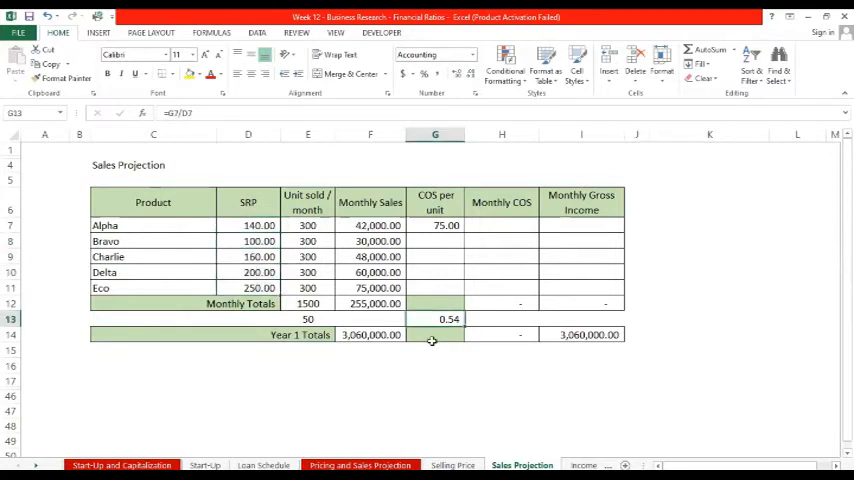
# Enter cost per unit for Bravo through Eco as SRP times 0.54, giving 54.00, 86.40, 108.00 and 135.00.
pyautogui.click(436, 240)
pyautogui.write('=D8*')
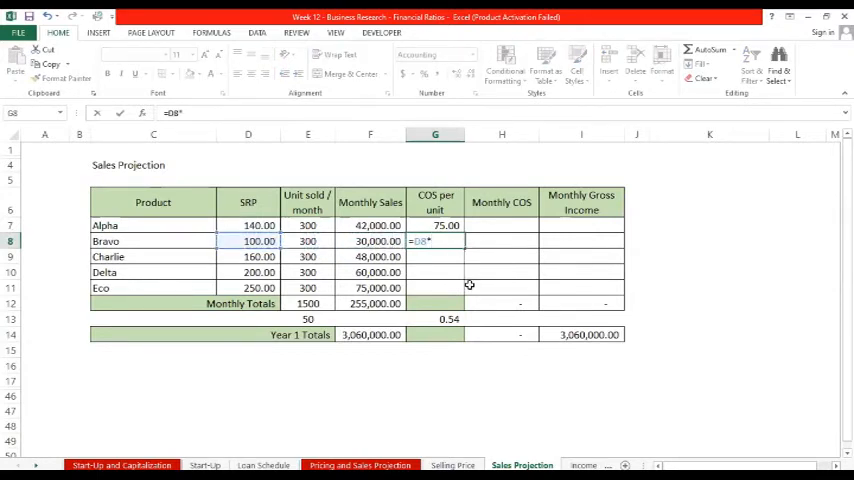
pyautogui.click(448, 318)
pyautogui.write('0.54')
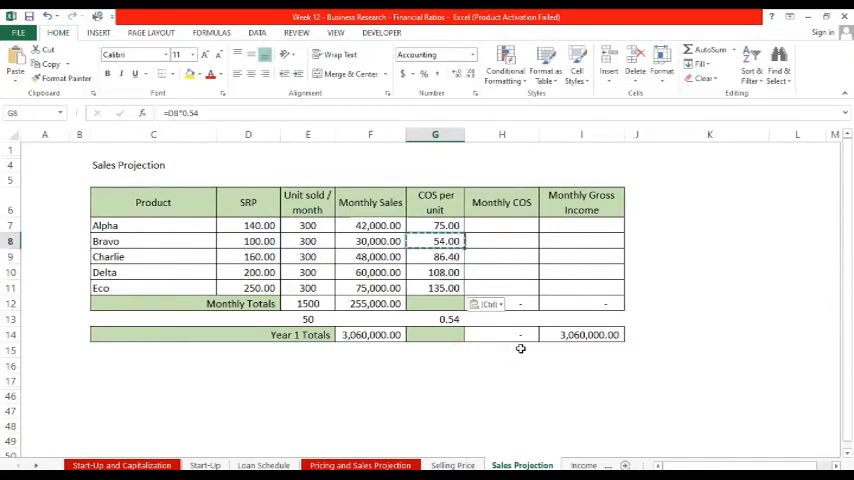
pyautogui.click(436, 272)
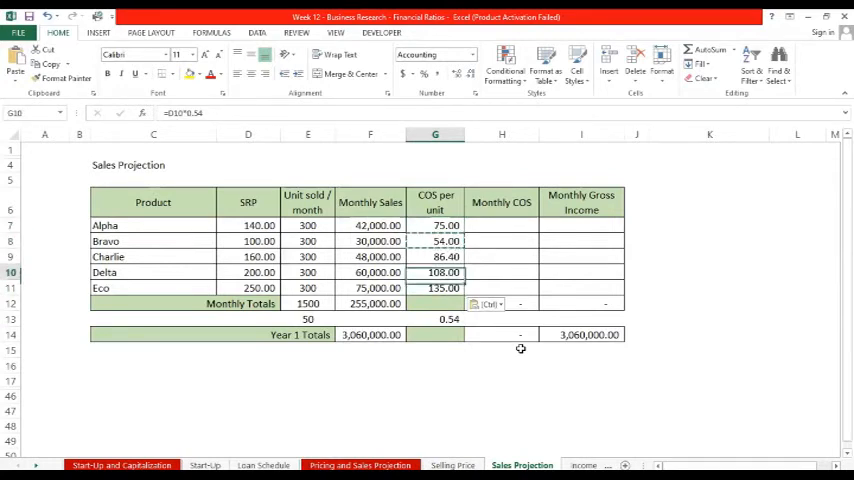
pyautogui.click(248, 240)
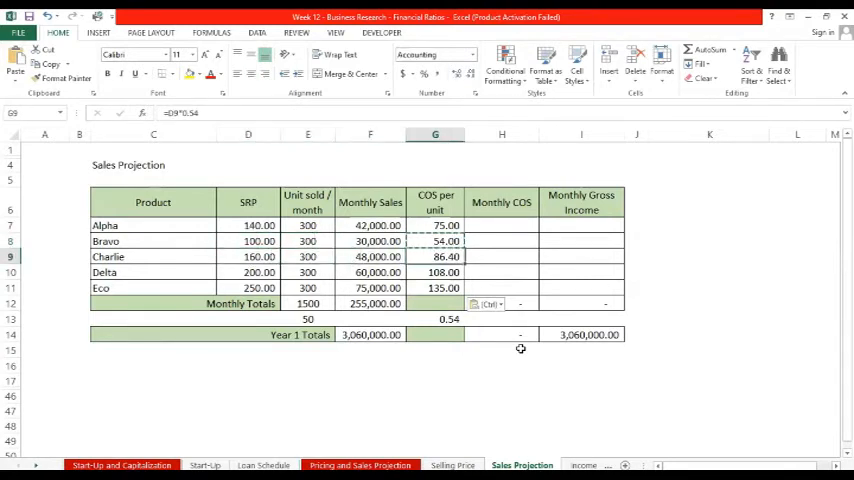
pyautogui.click(248, 272)
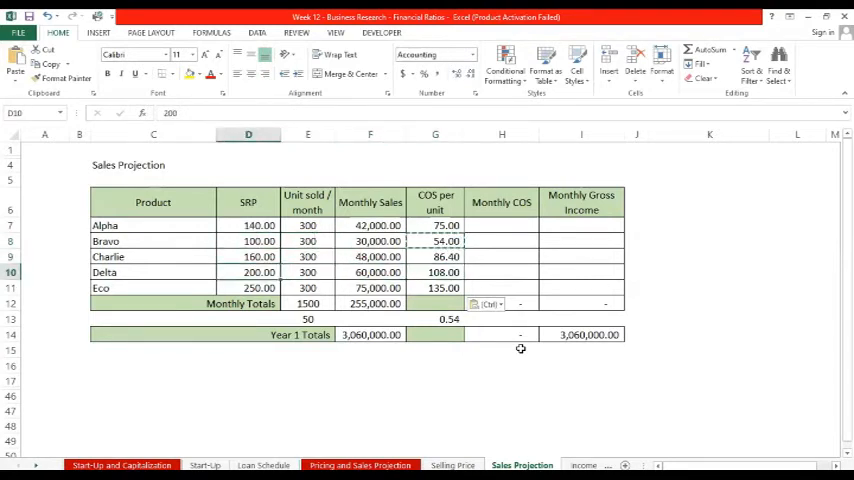
pyautogui.click(436, 272)
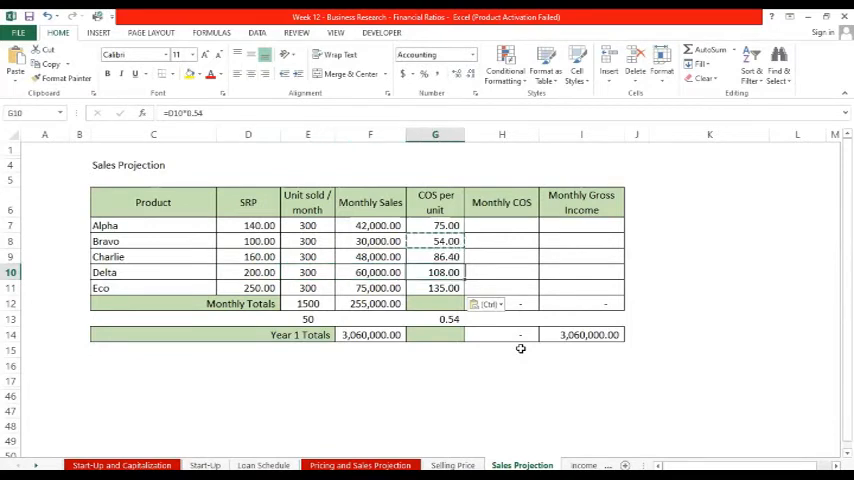
pyautogui.click(308, 288)
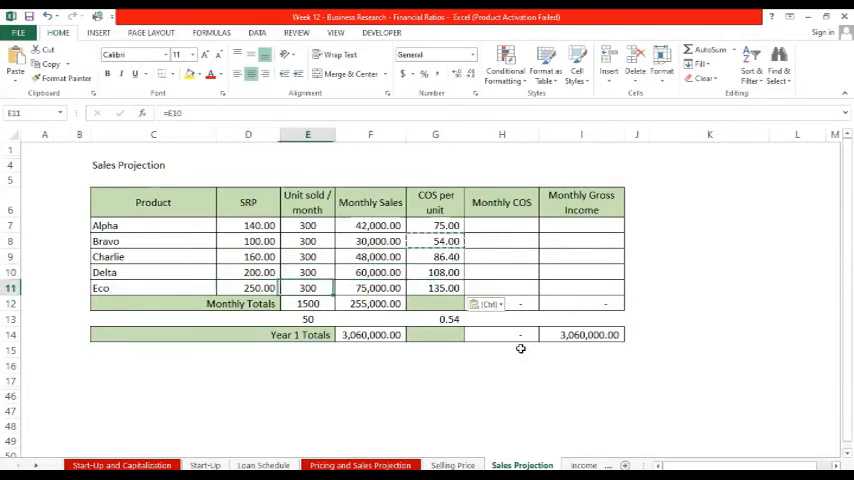
# Fill Monthly COS for all five products as units sold times cost per unit (=E7*G7), totalling 137,520.00.
pyautogui.click(500, 202)
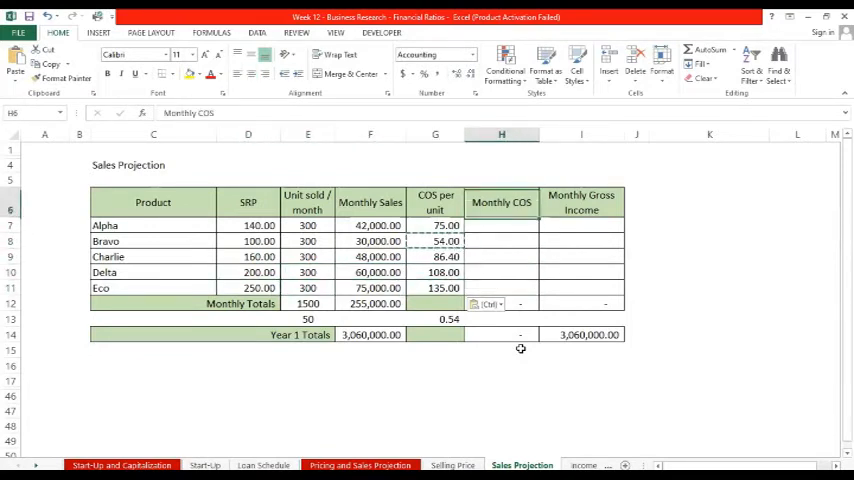
pyautogui.moveTo(500, 224); pyautogui.dragTo(500, 288)
pyautogui.write('=E7')
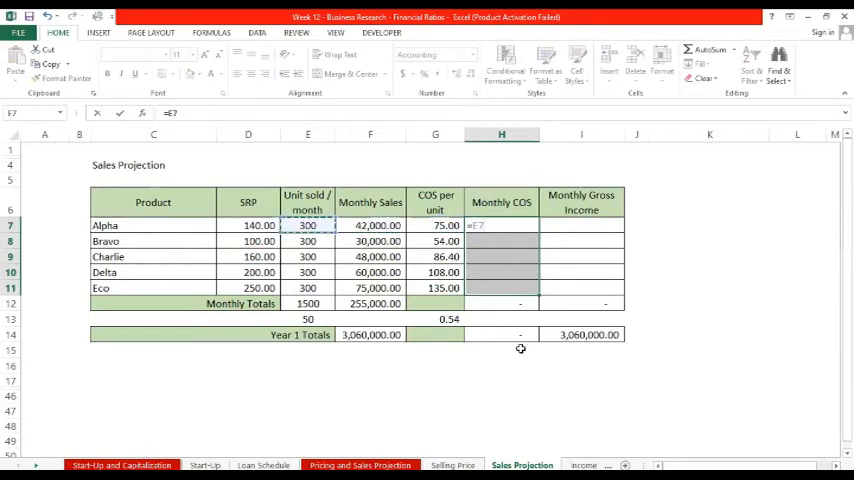
pyautogui.write('*G7')
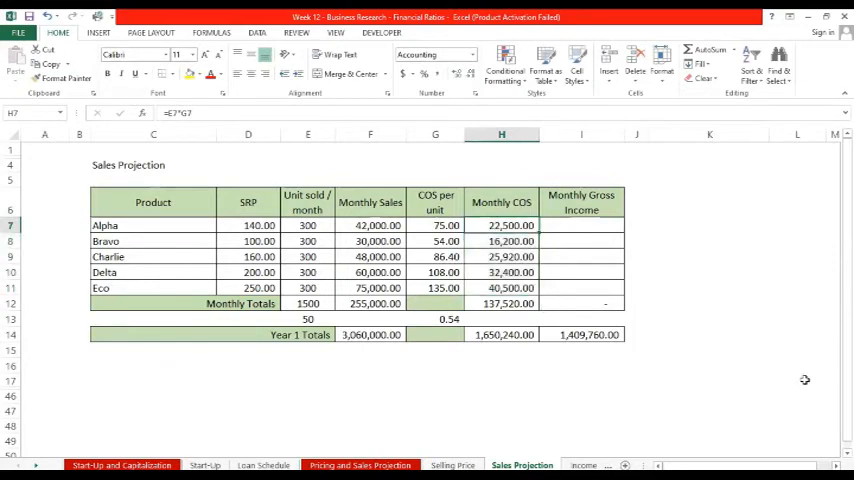
pyautogui.click(500, 240)
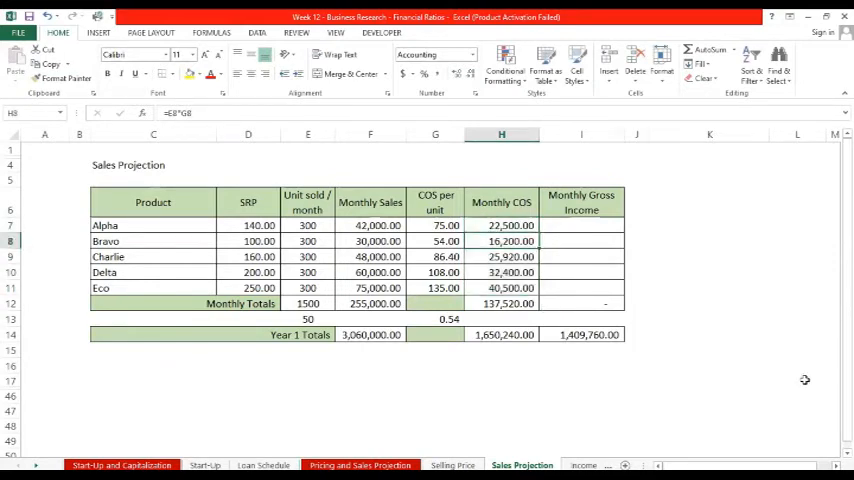
# Review the Monthly COS formulas and their 137,520.00 total.
pyautogui.click(500, 272)
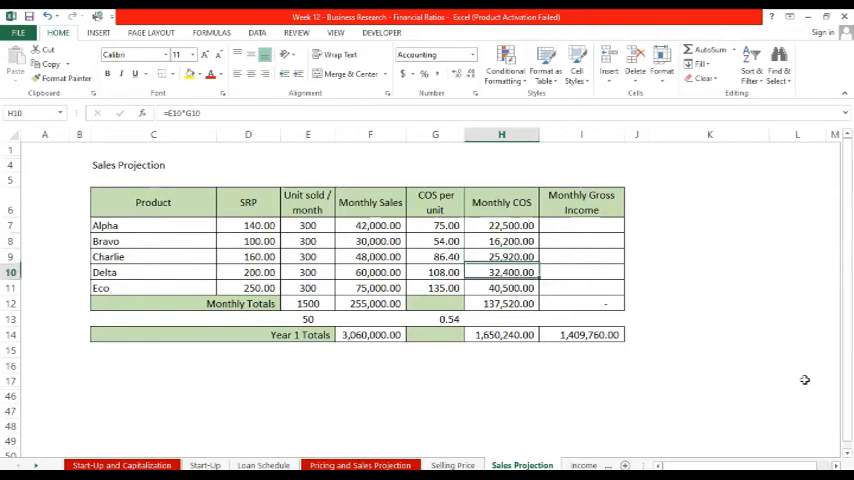
pyautogui.click(500, 304)
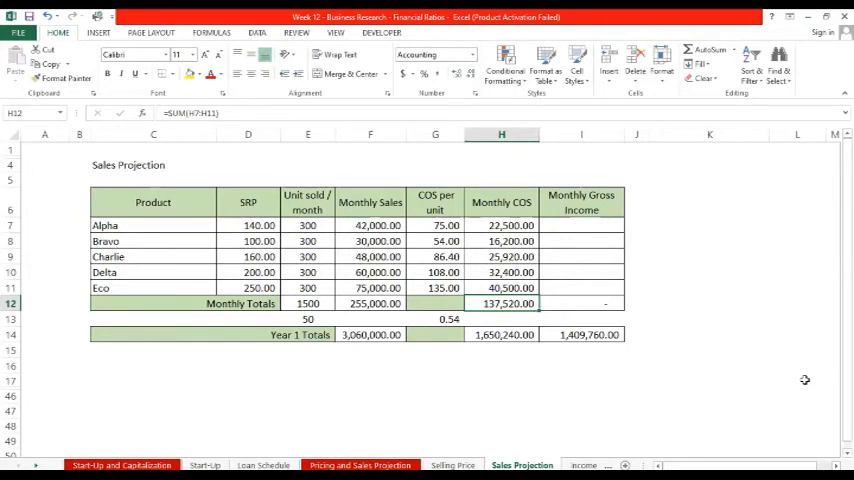
pyautogui.click(500, 224)
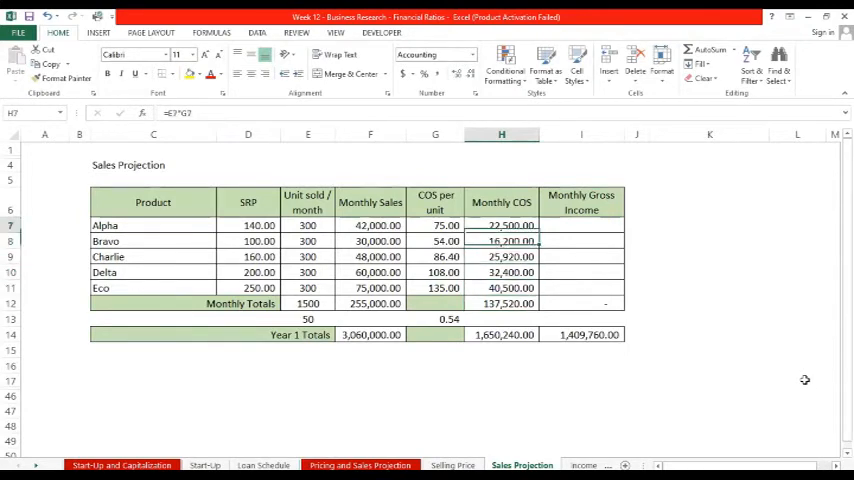
# Enter Alpha's Monthly Gross Income as monthly sales minus monthly COS (=F7-H7), filled down to all products.
pyautogui.click(580, 224)
pyautogui.write('=F7')
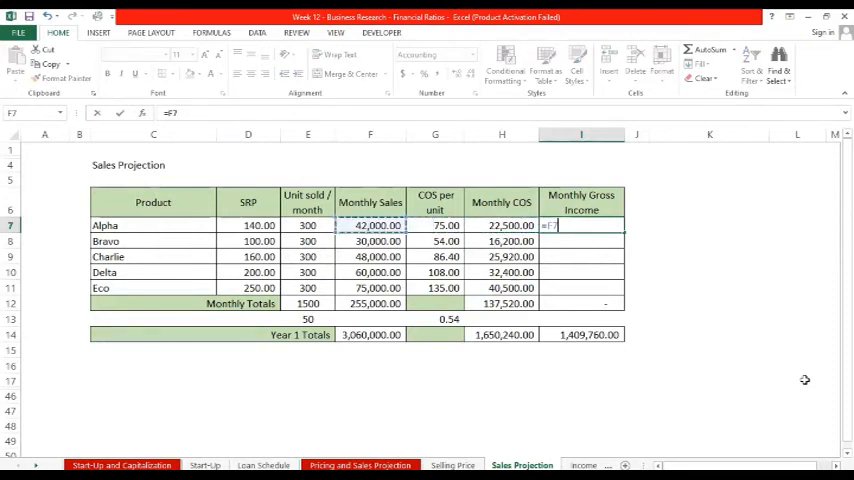
pyautogui.write('-')
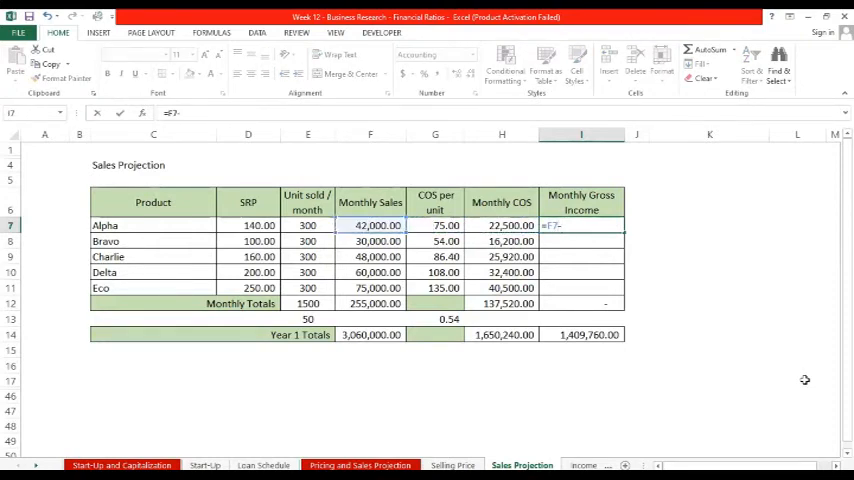
pyautogui.press('Return')
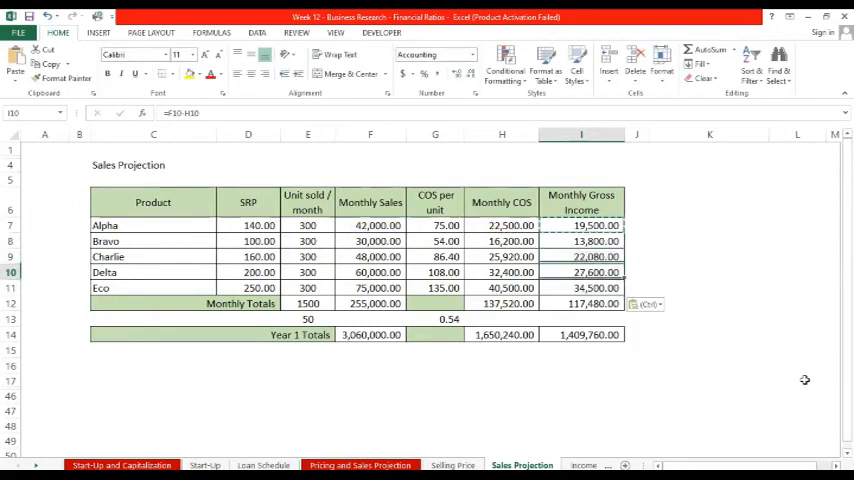
# Review the cost ratio, monthly totals and Year 1 sales, COS and gross income formulas.
pyautogui.click(434, 304)
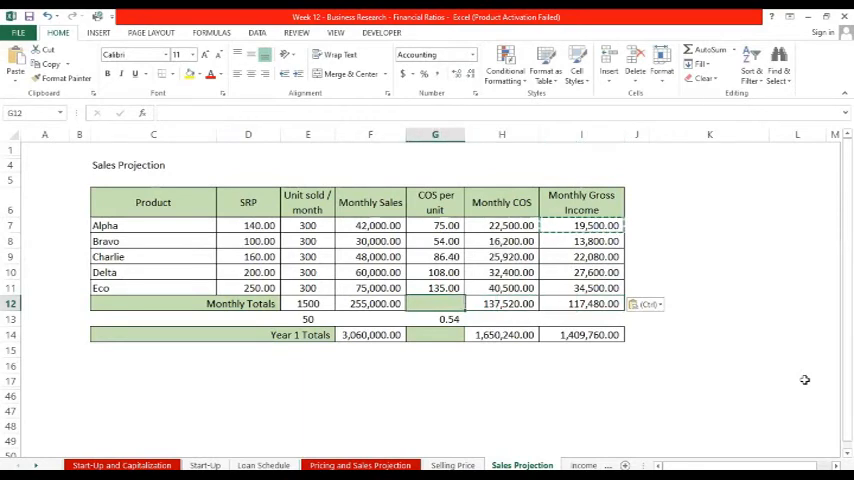
pyautogui.click(370, 304)
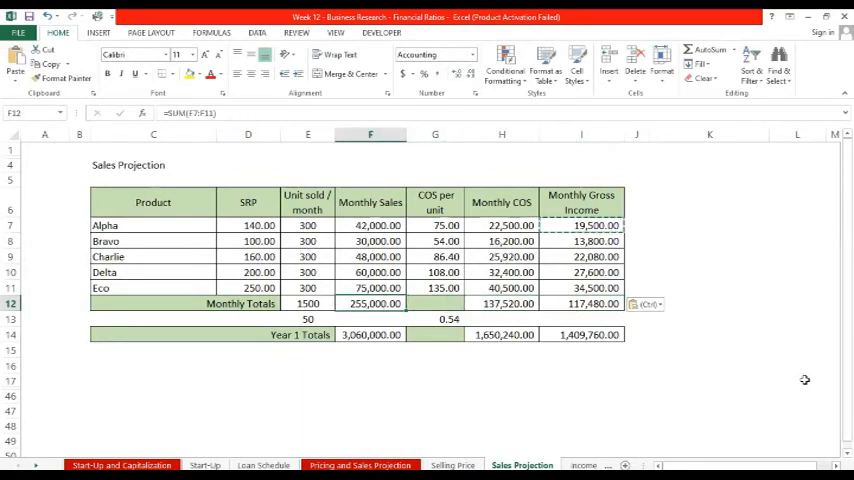
pyautogui.click(500, 304)
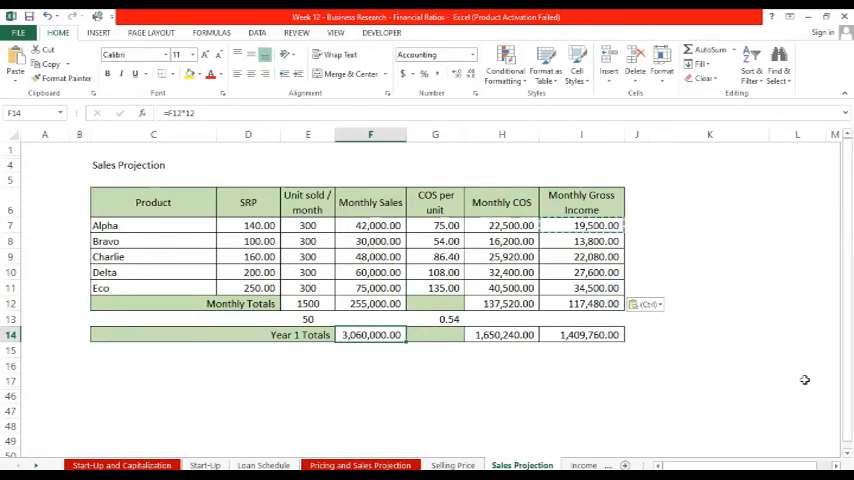
pyautogui.click(434, 334)
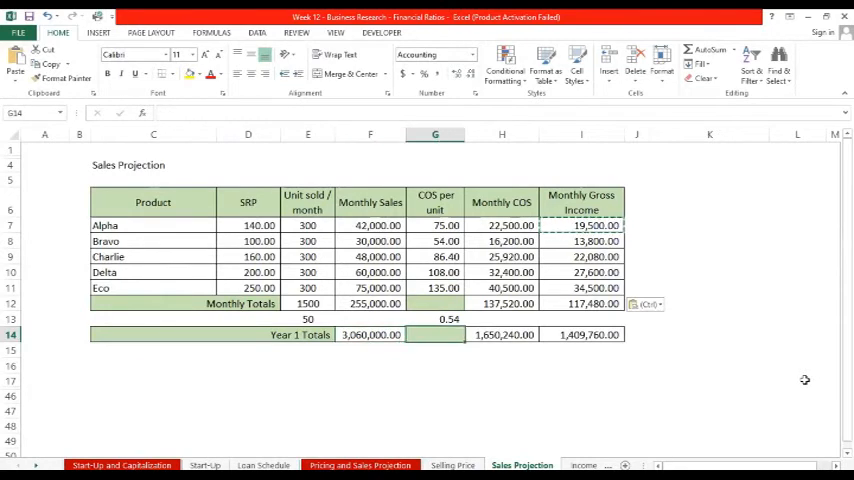
pyautogui.click(500, 334)
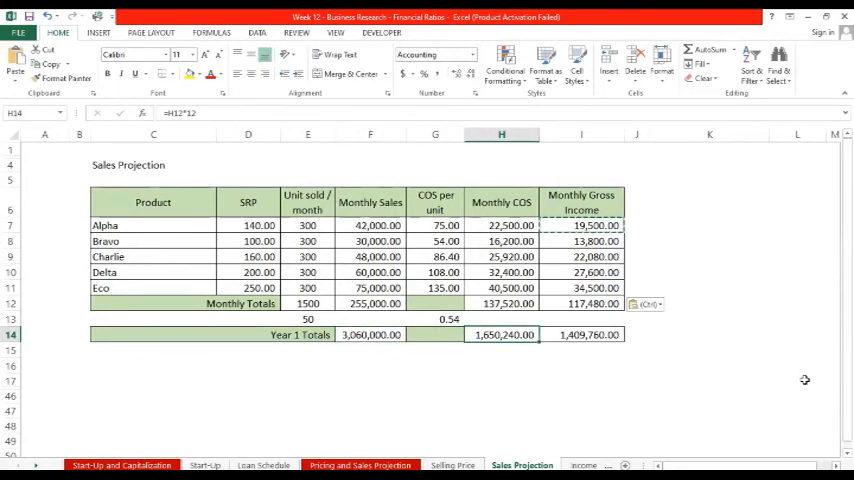
pyautogui.click(580, 334)
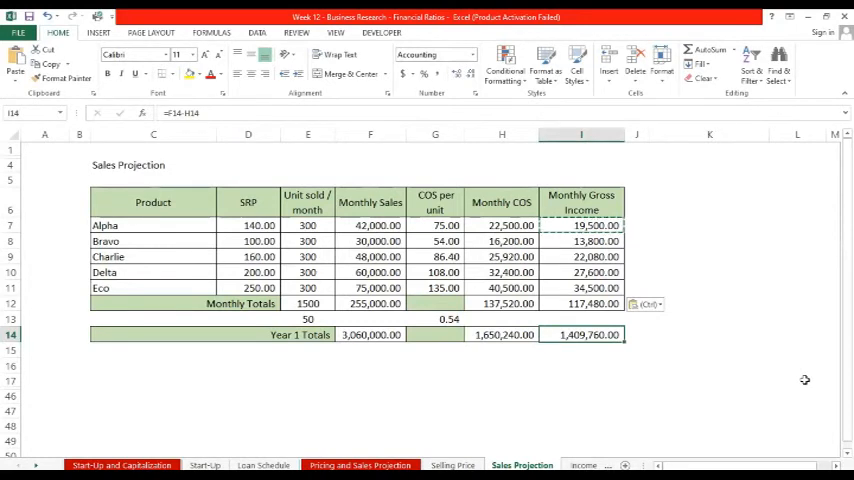
pyautogui.click(500, 334)
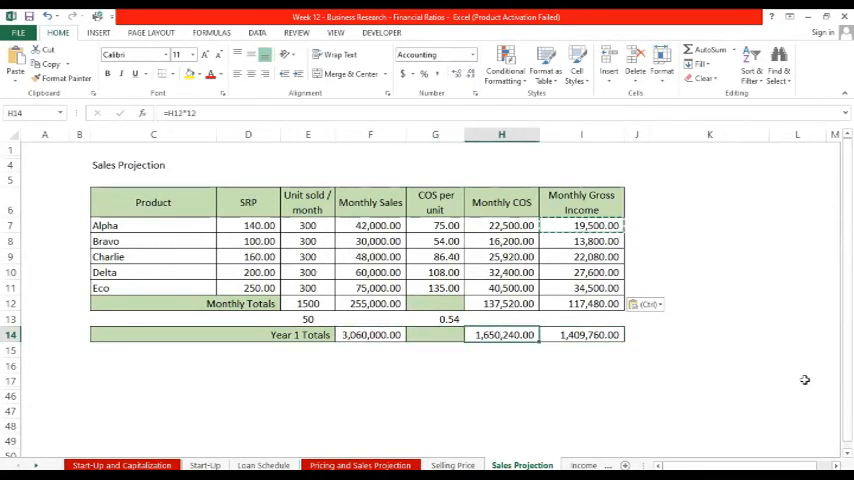
# Switch from Sales Projection to the Income Statement sheet.
pyautogui.click(580, 334)
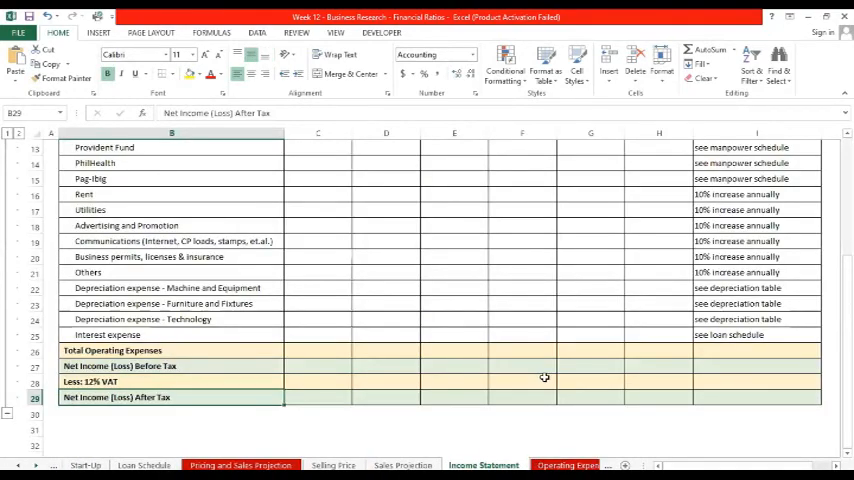
# Link Year 1 Sales (3,060,000) and Cost of Sales (1,650,240) to the Sales Projection totals and compute Gross Income as =D6-D7.
pyautogui.scroll(-3)
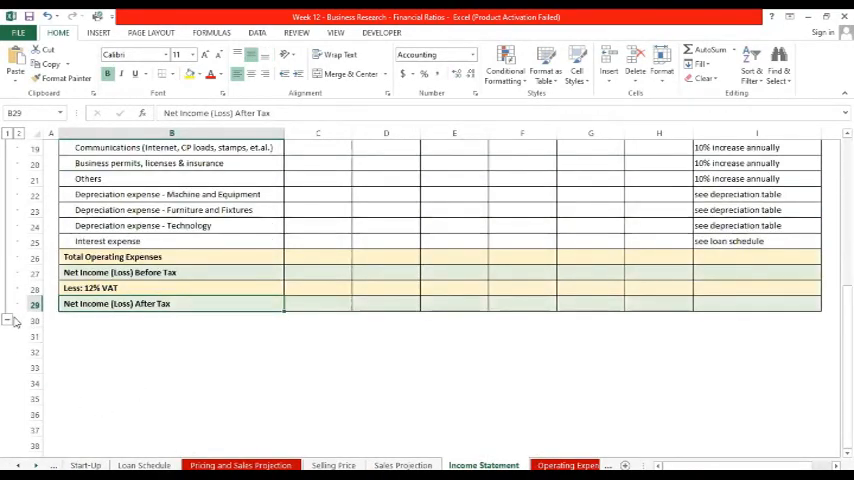
pyautogui.scroll(3)
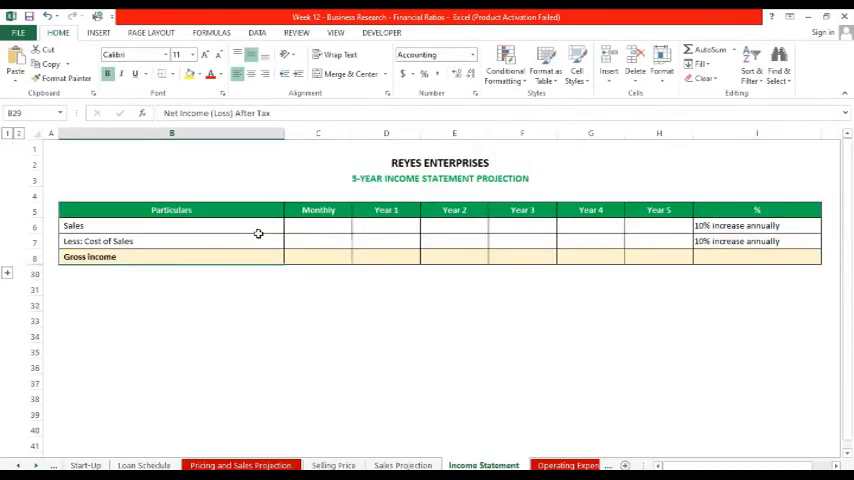
pyautogui.moveTo(384, 228)
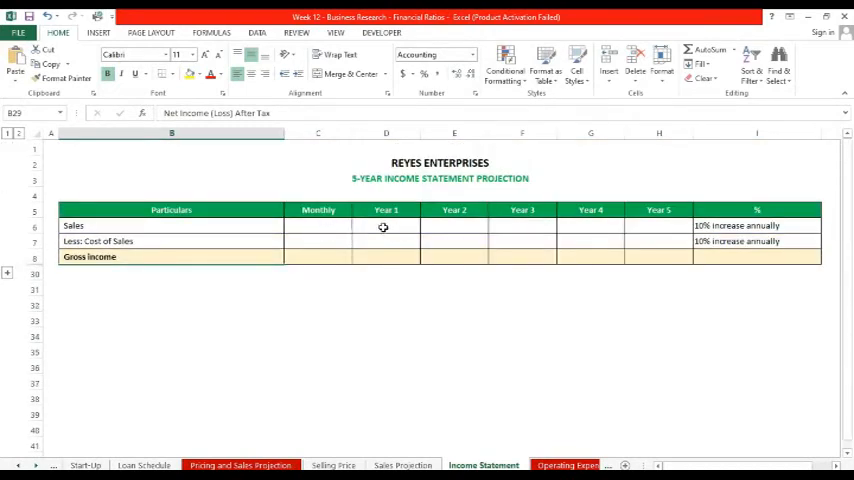
pyautogui.click(386, 224)
pyautogui.write('=')
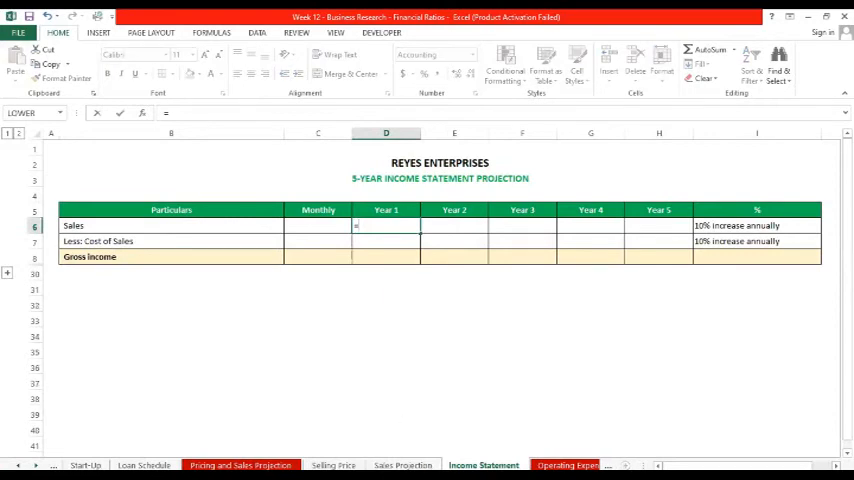
pyautogui.click(402, 464)
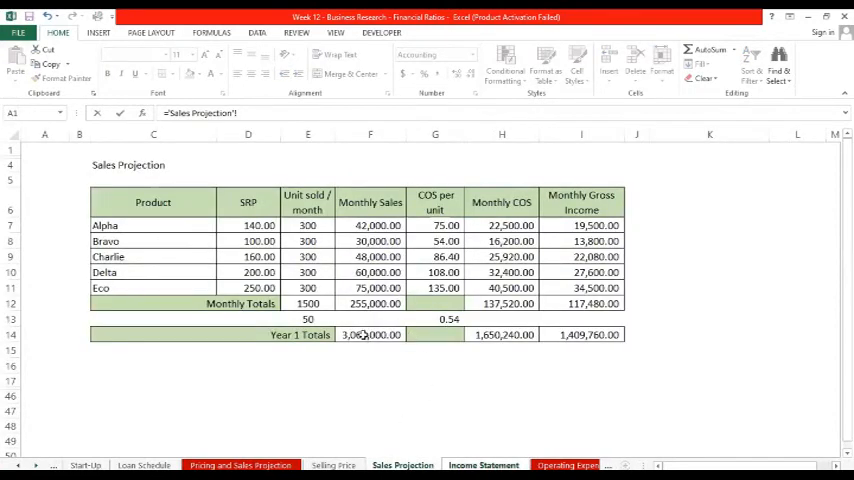
pyautogui.click(482, 464)
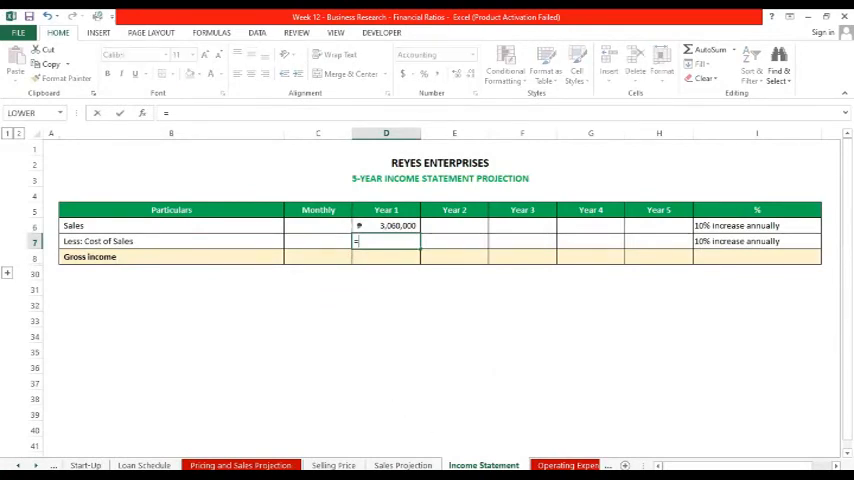
pyautogui.click(402, 464)
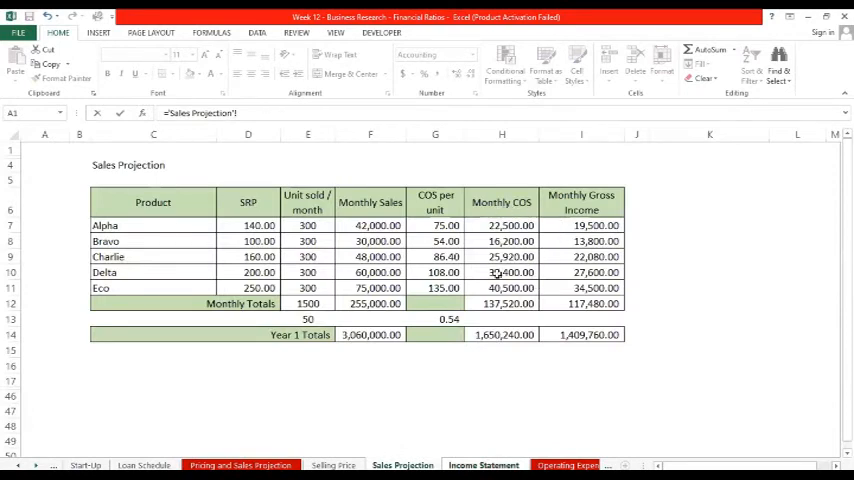
pyautogui.click(482, 464)
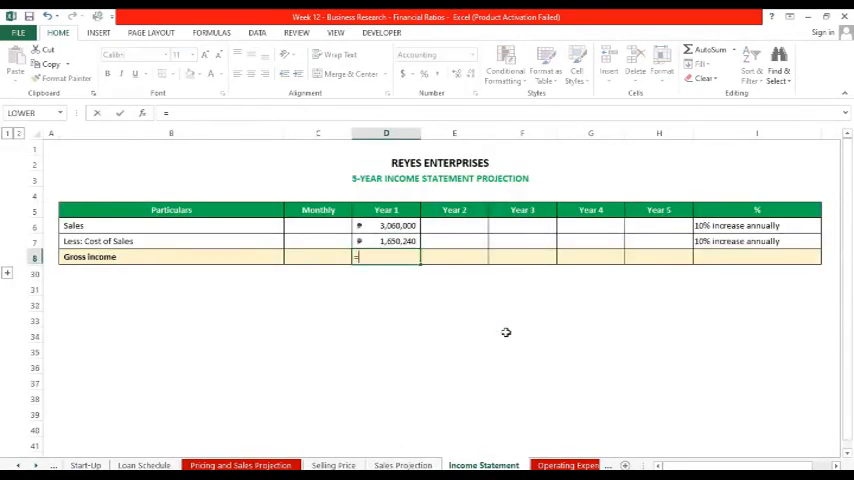
pyautogui.write('=D6-D7')
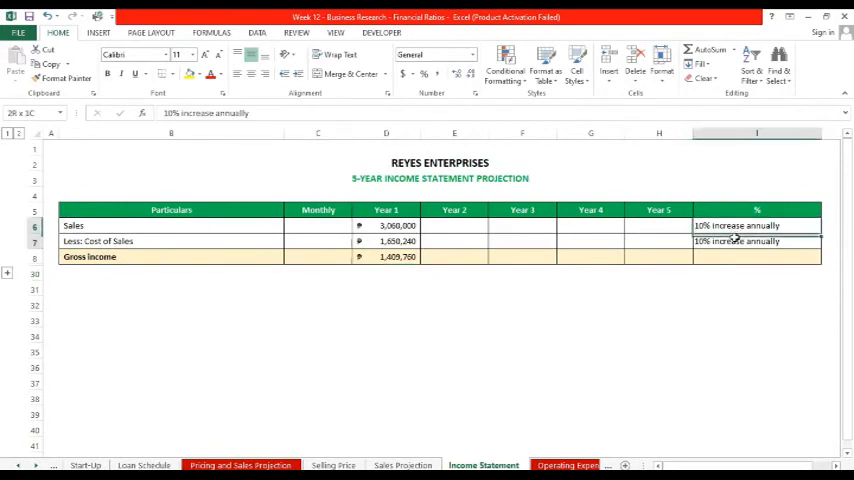
# Project Year 2 Sales and Cost of Sales as Year 1 times 1.1 for 10% growth.
pyautogui.click(756, 224)
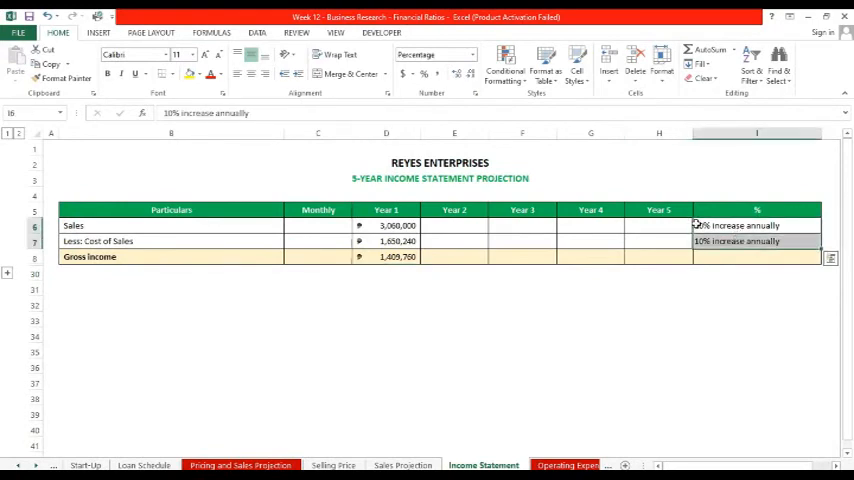
pyautogui.click(454, 210)
pyautogui.write('=D6*')
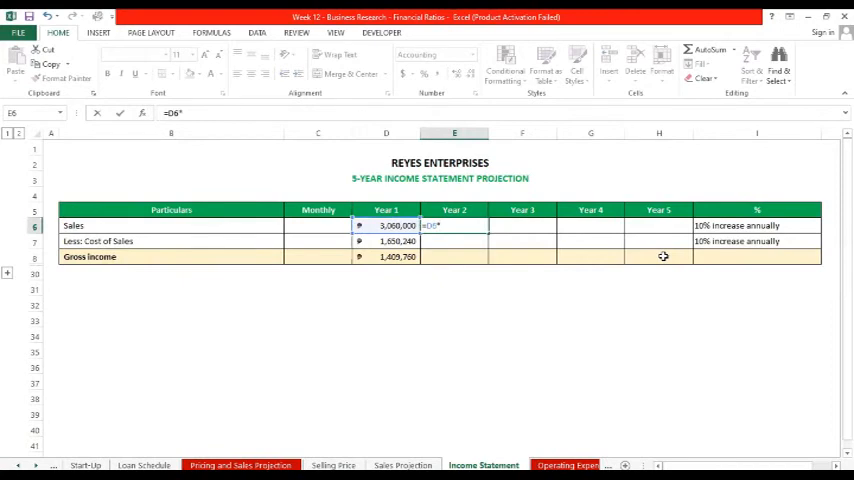
pyautogui.write('1.')
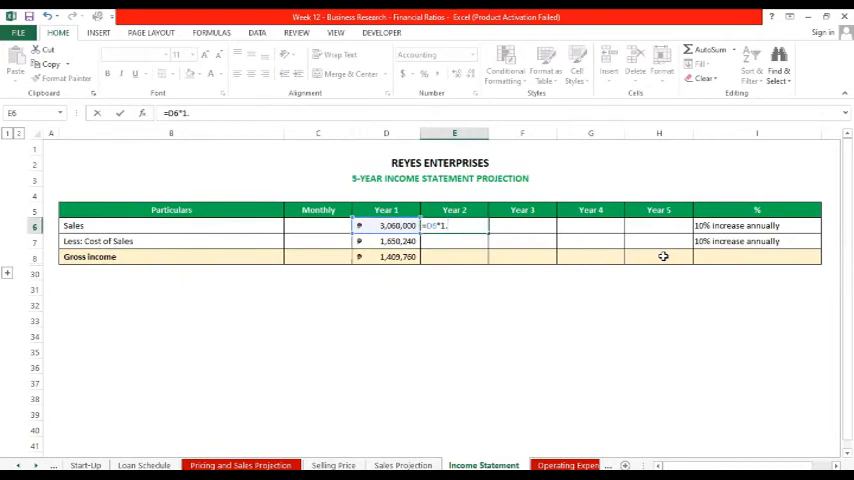
pyautogui.write('1')
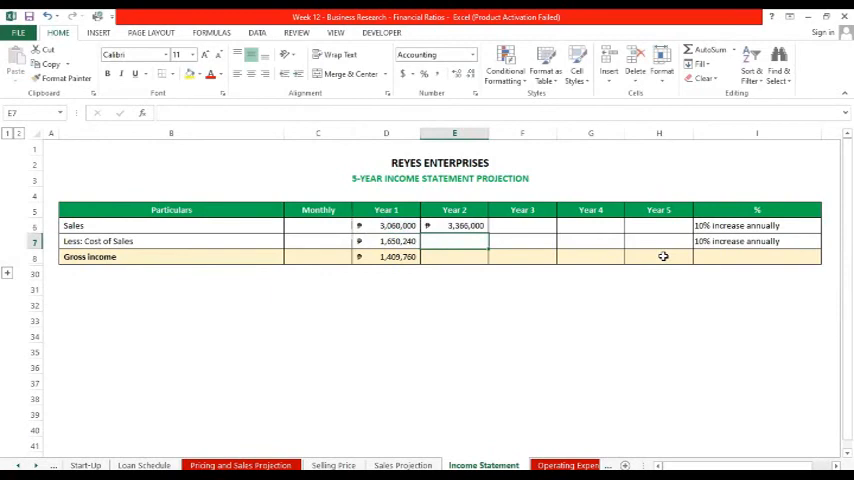
pyautogui.click(454, 224)
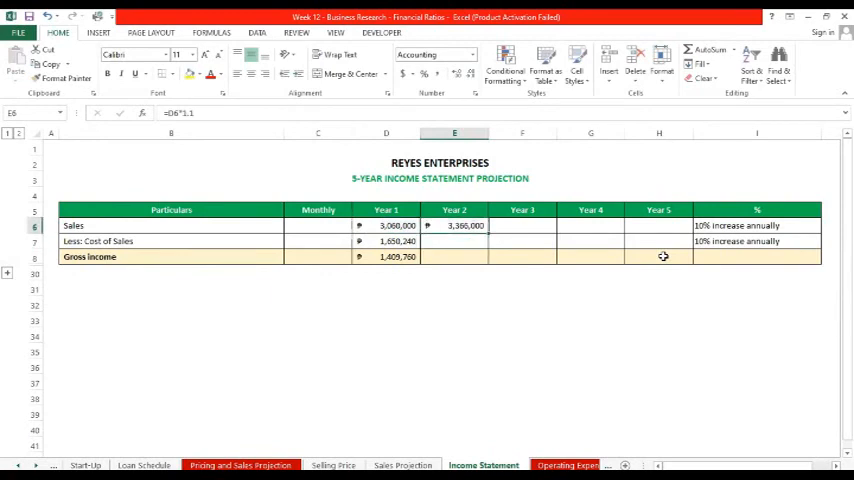
pyautogui.click(454, 240)
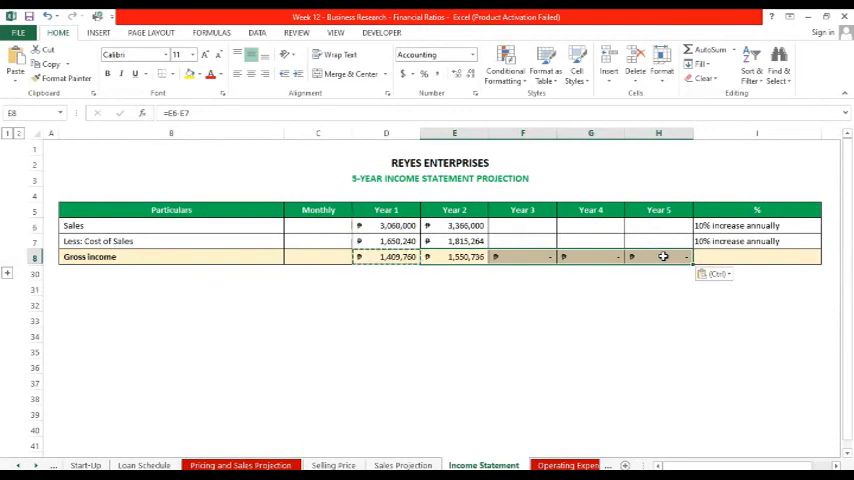
# Check the gross income formulas for Year 1, Year 2 (1,550,736) and a later year.
pyautogui.click(384, 256)
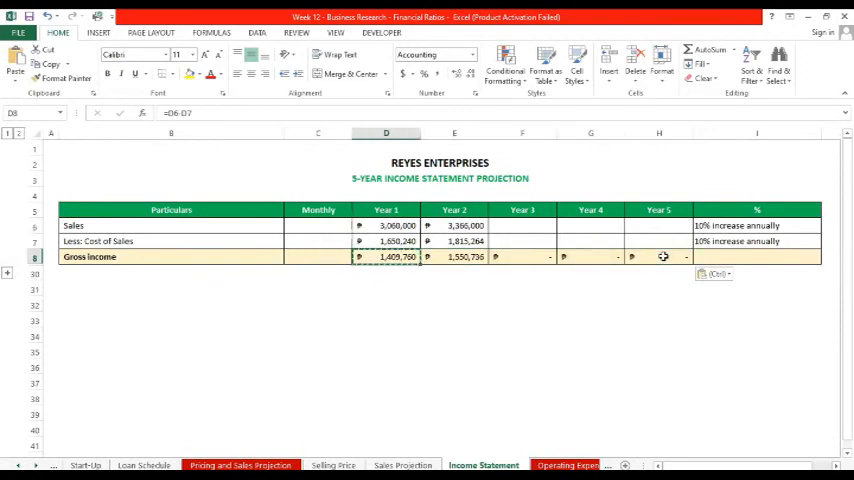
pyautogui.click(454, 256)
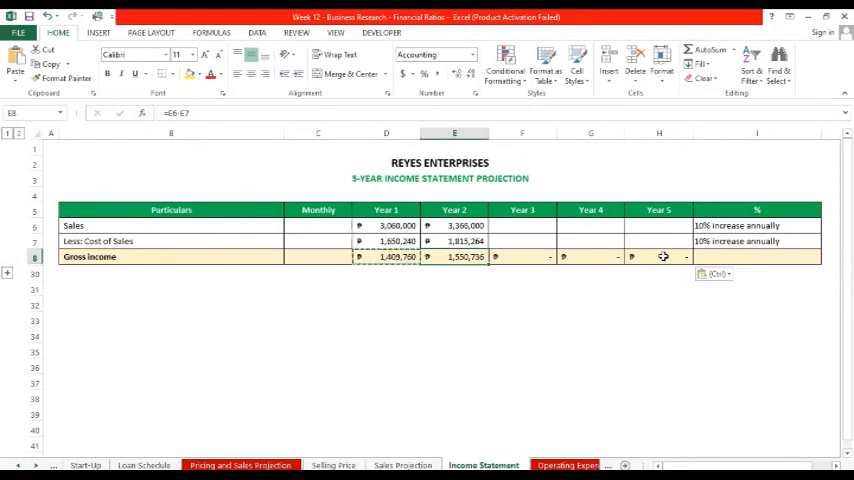
pyautogui.click(522, 224)
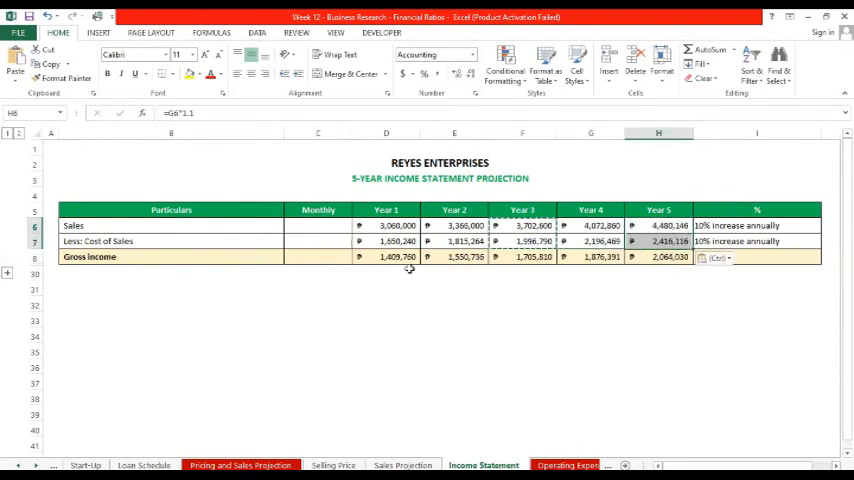
# Verify the Gross Income formulas through Year 5 (2,064,030) and scroll through the operating expense lines.
pyautogui.click(384, 256)
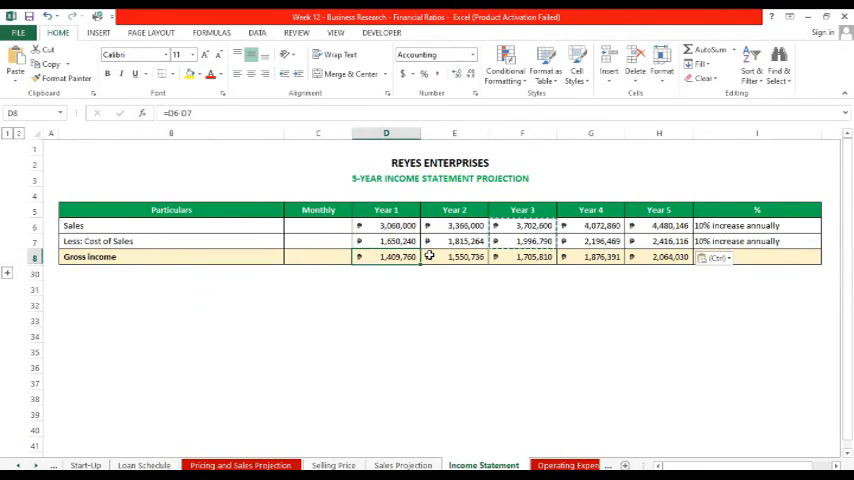
pyautogui.moveTo(470, 274)
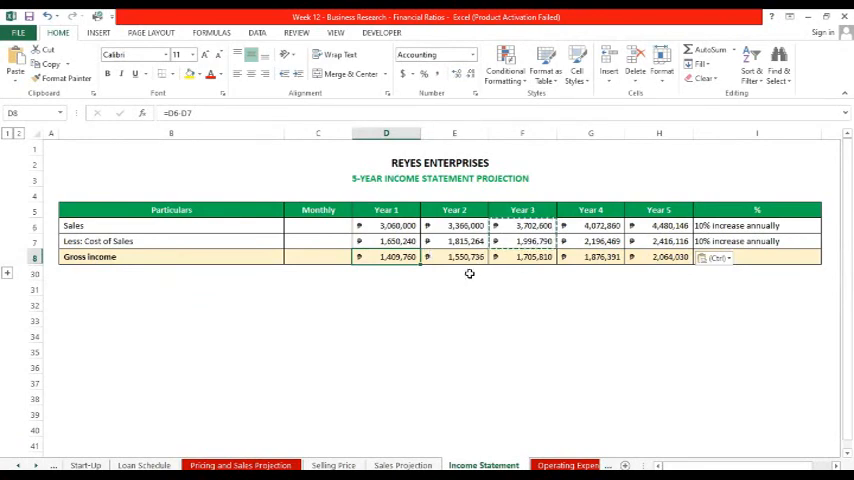
pyautogui.click(454, 256)
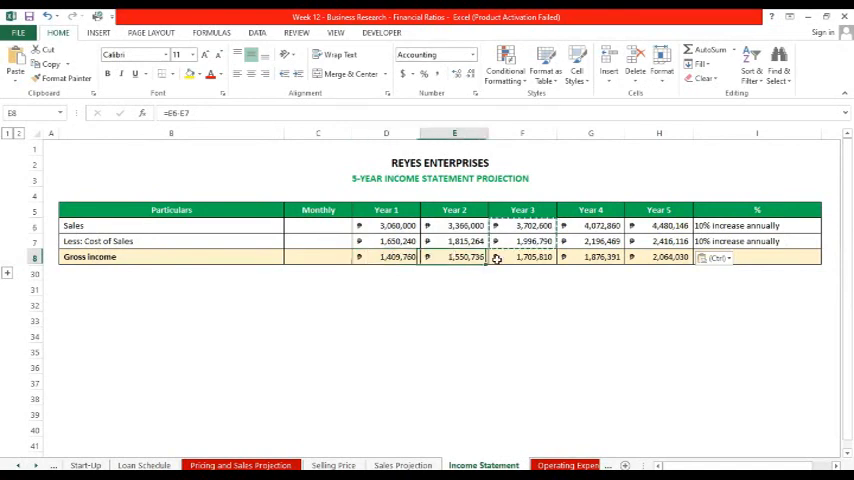
pyautogui.click(590, 256)
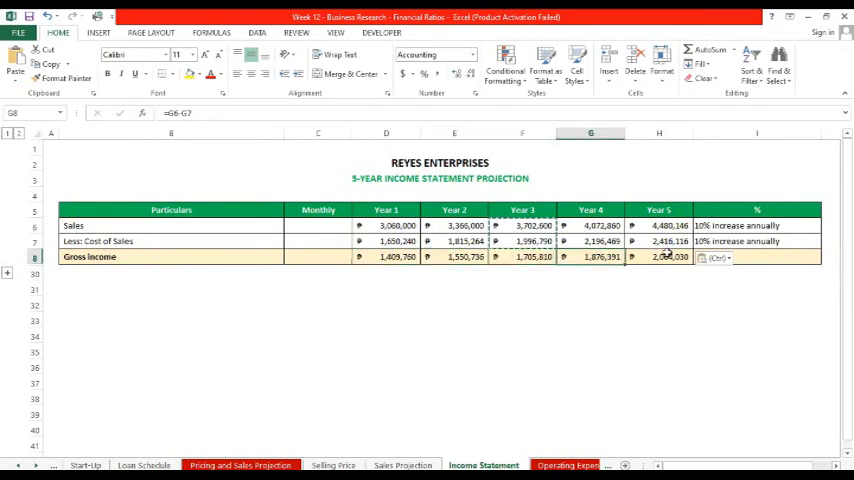
pyautogui.click(658, 256)
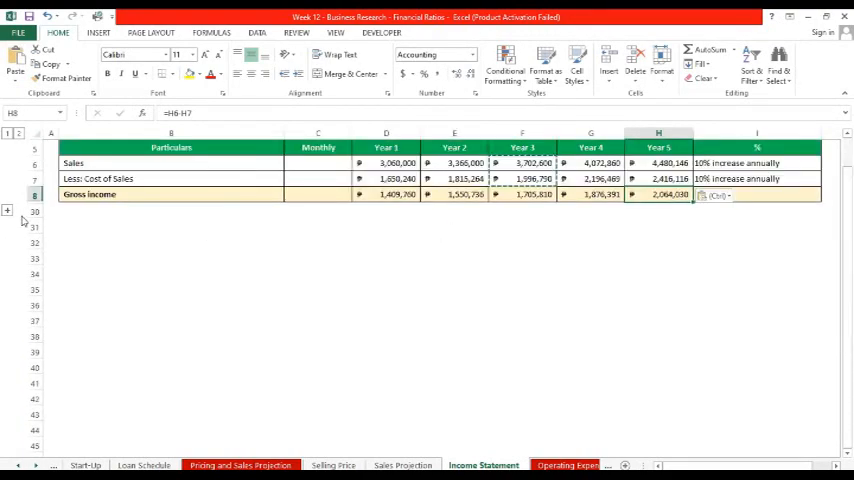
pyautogui.scroll(-3)
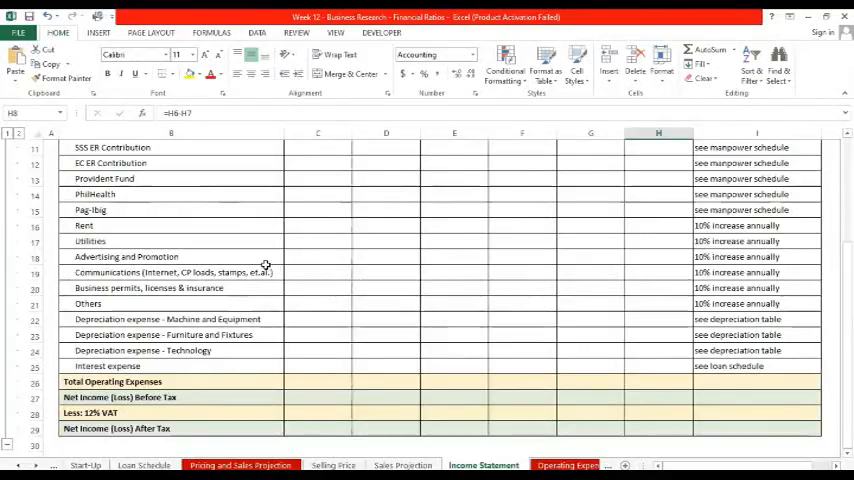
pyautogui.scroll(3)
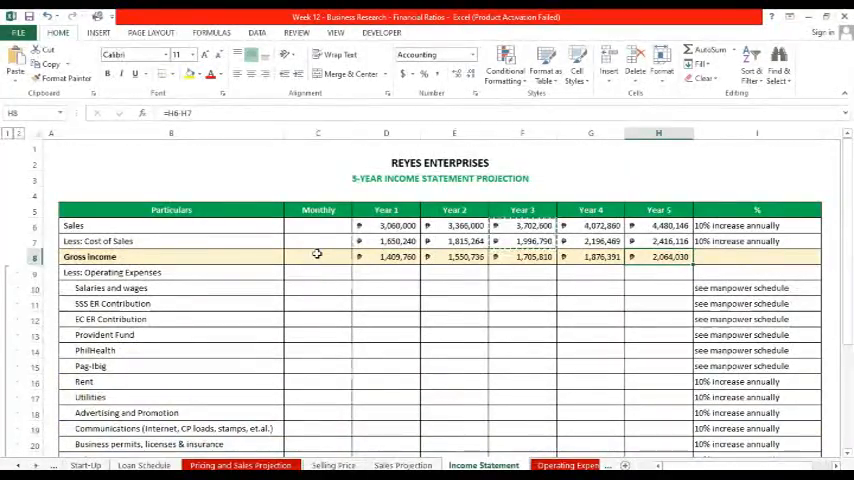